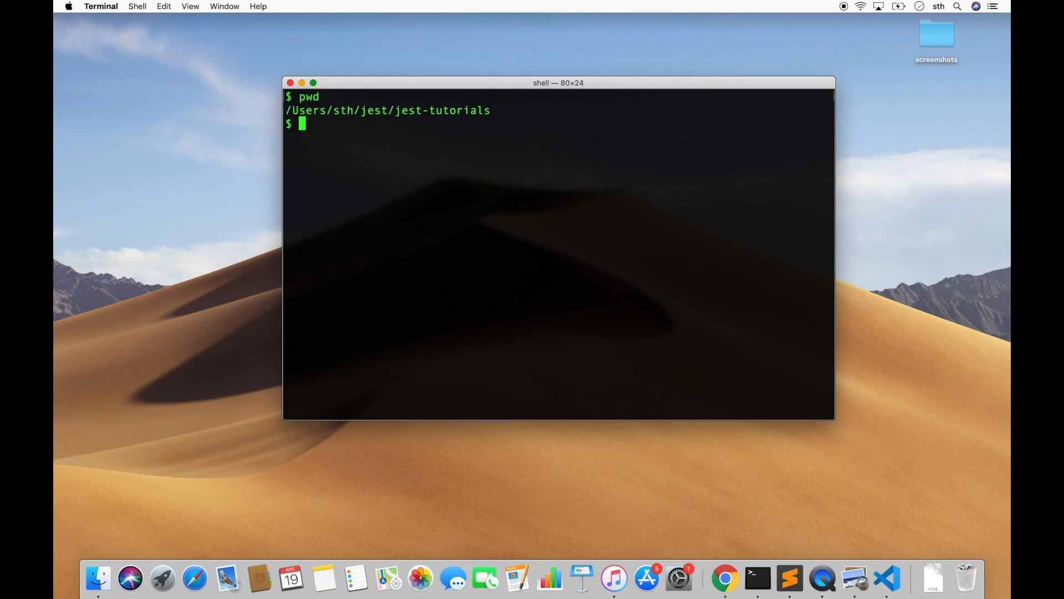
# - Create the jest-mockfunctions folder, move into it, and npm init with a default package.json
pyautogui.write('mkdir')
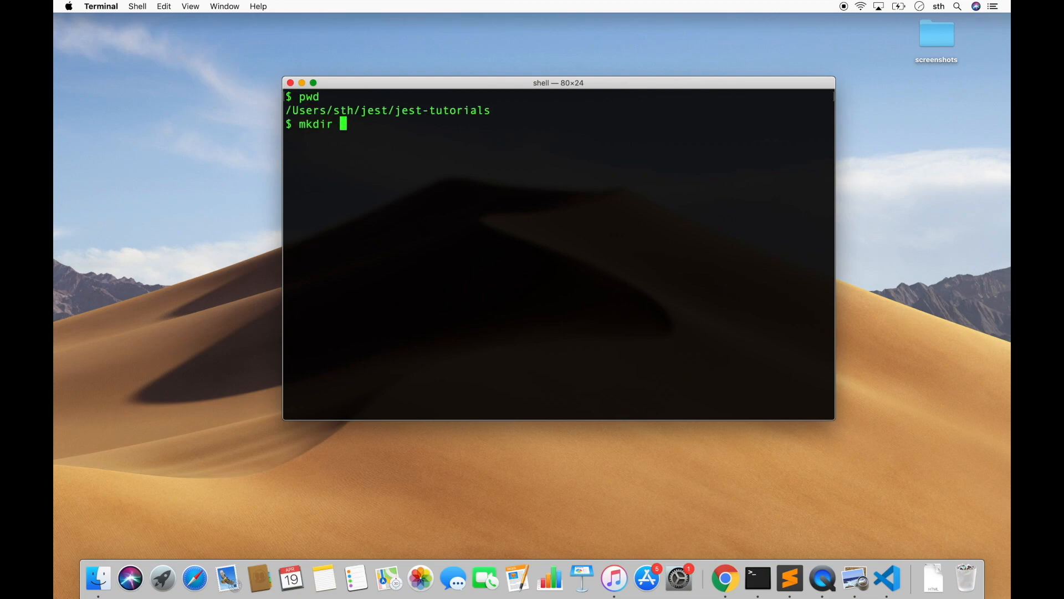
pyautogui.write('jest')
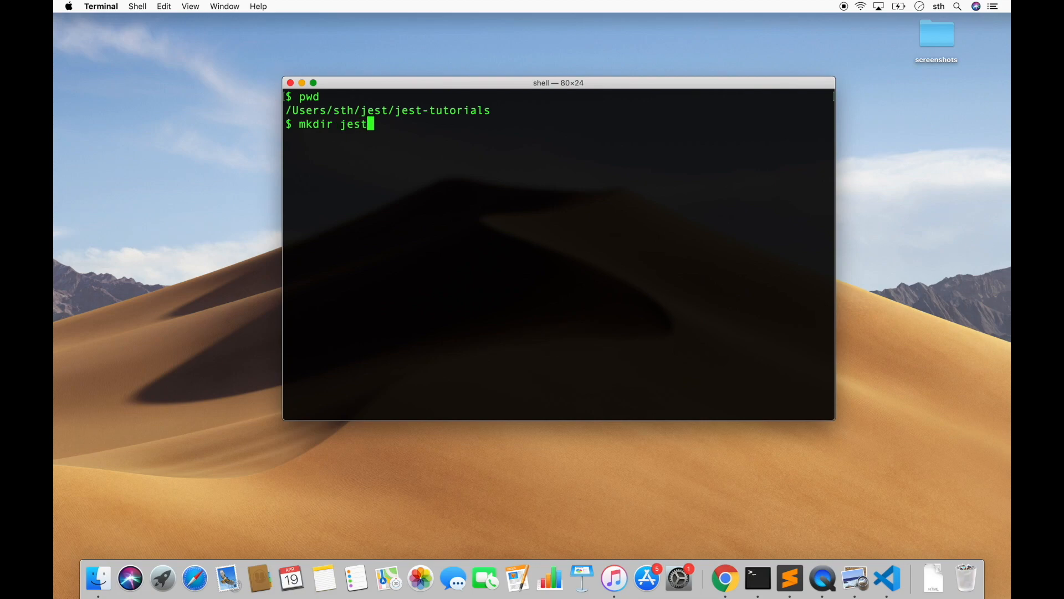
pyautogui.write('-mockfunctions')
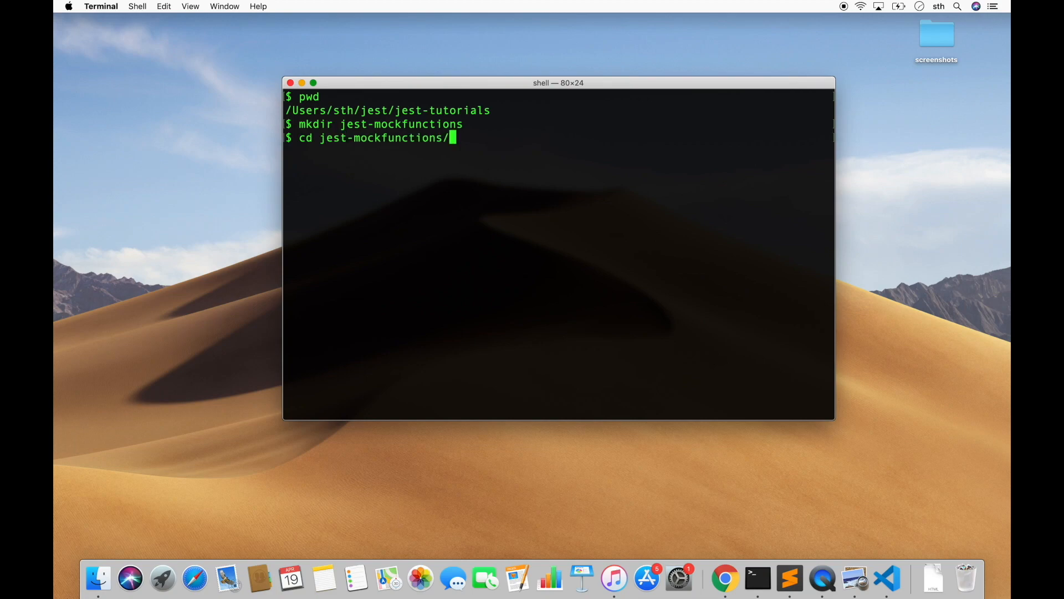
pyautogui.press('Return')
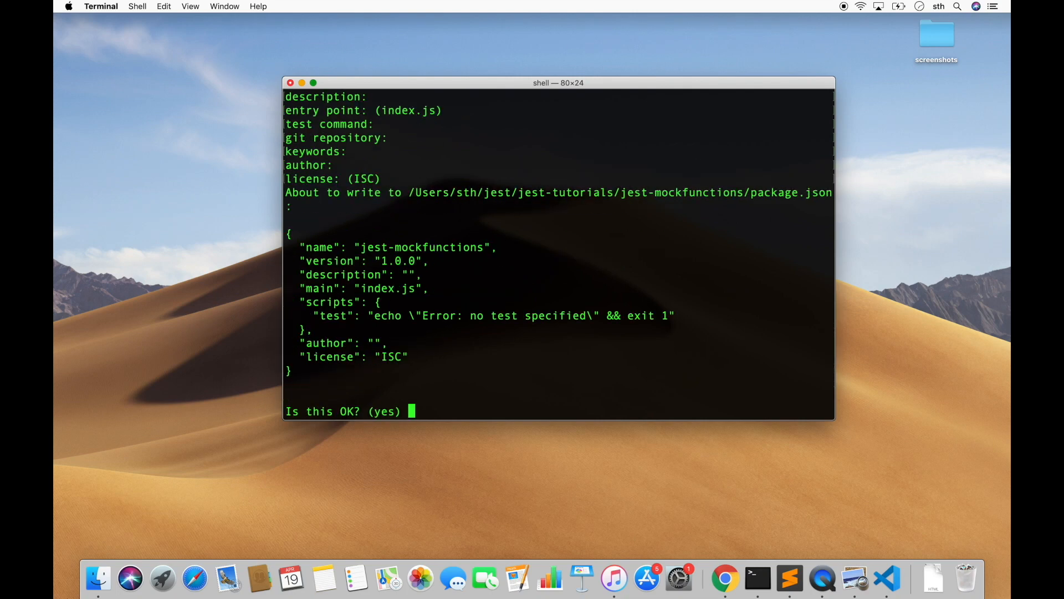
pyautogui.write('yee')
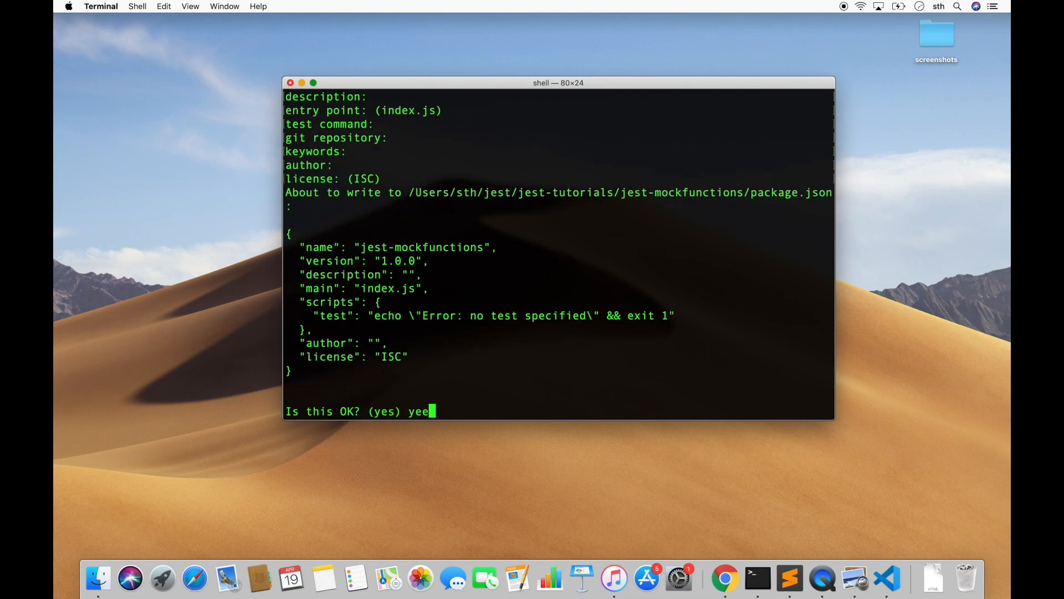
pyautogui.press('Return')
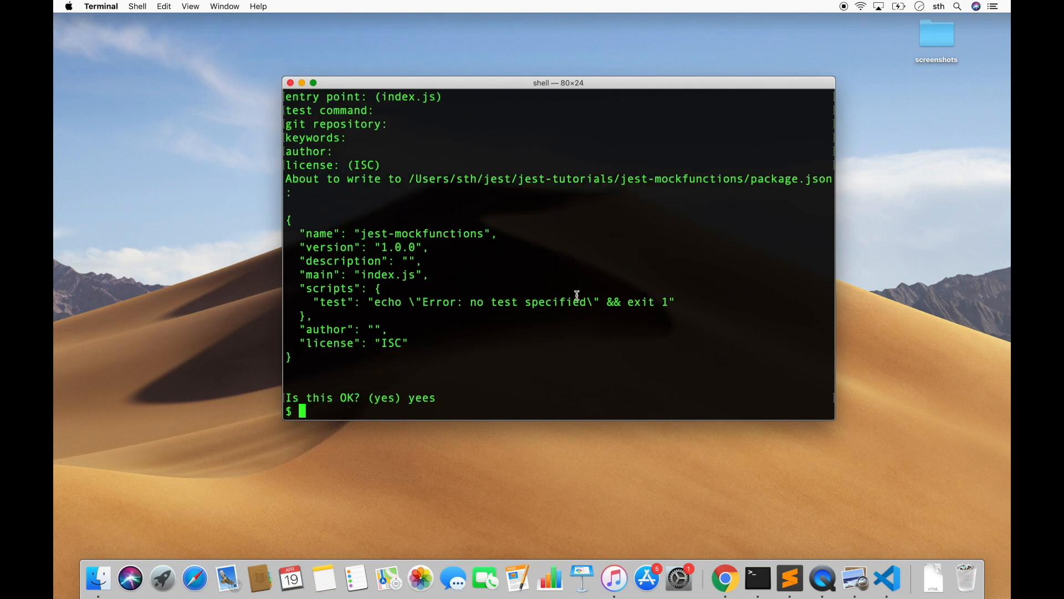
pyautogui.moveTo(749, 492)
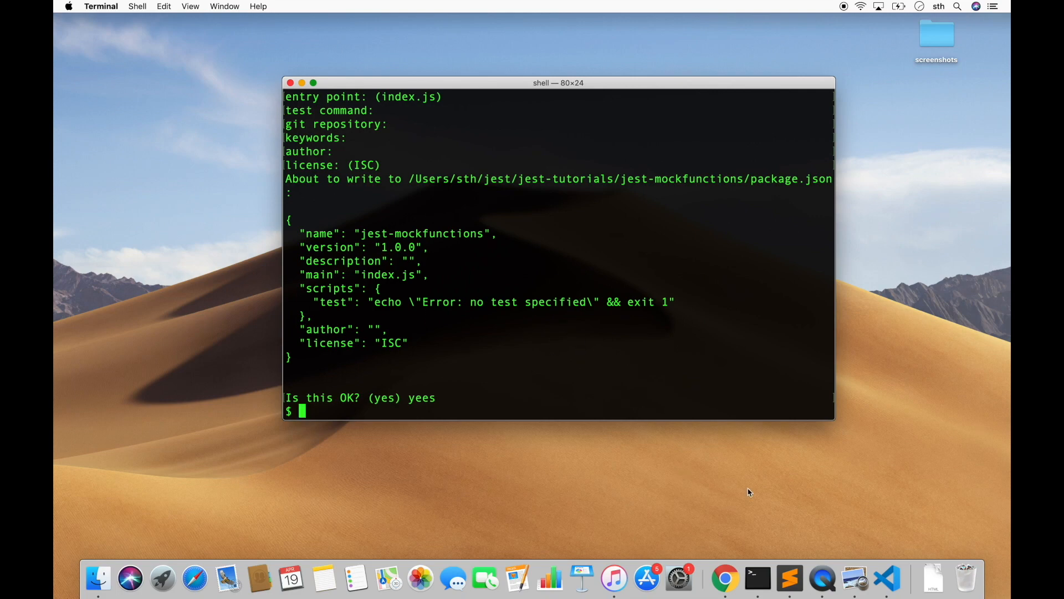
# - Open the jest-mockfunctions folder in VS Code and show package.json in the editor
pyautogui.click(885, 578)
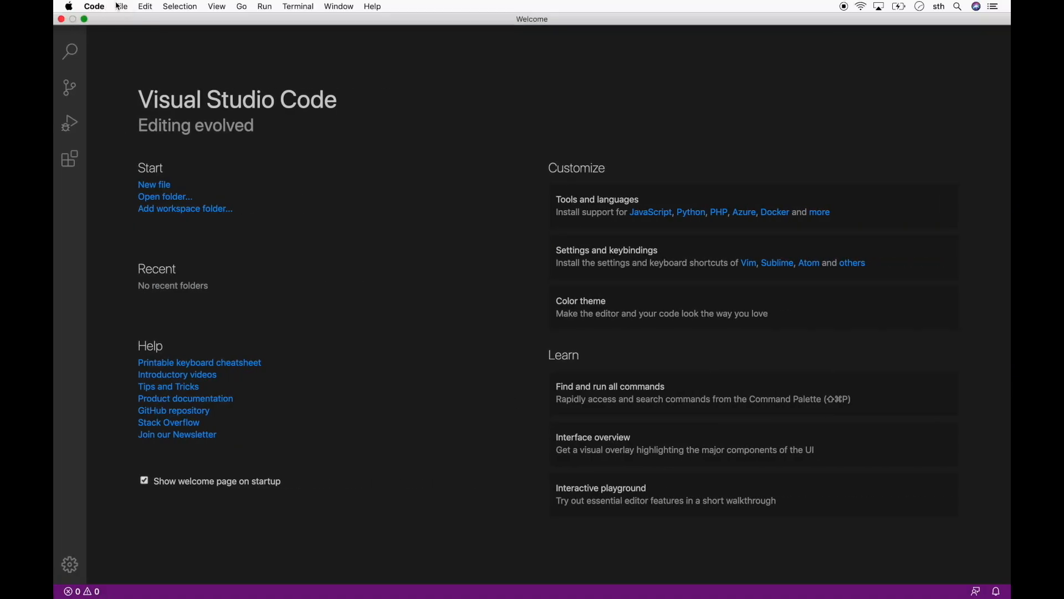
pyautogui.click(164, 196)
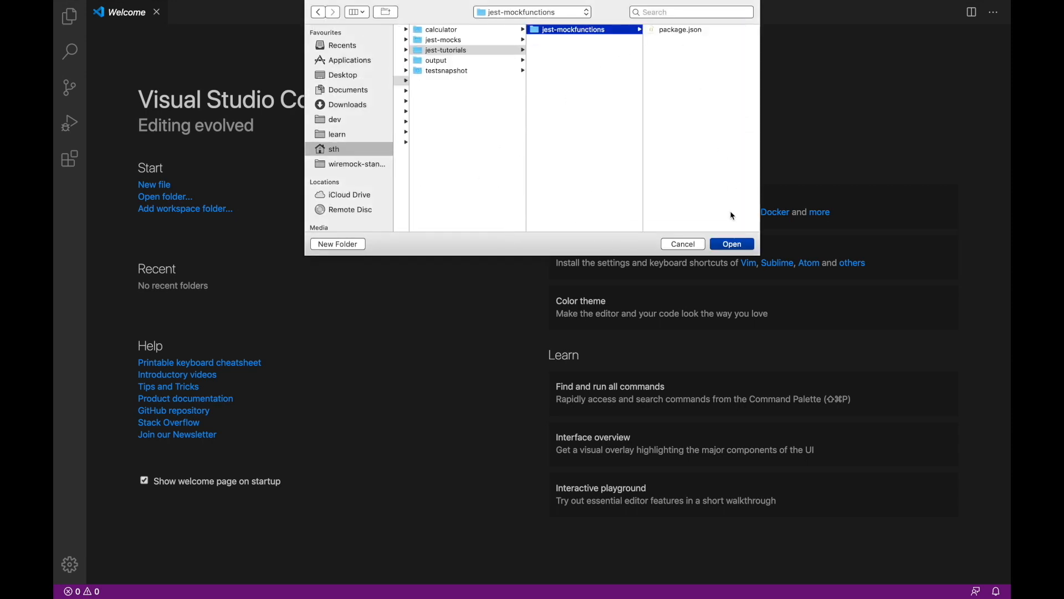
pyautogui.click(732, 244)
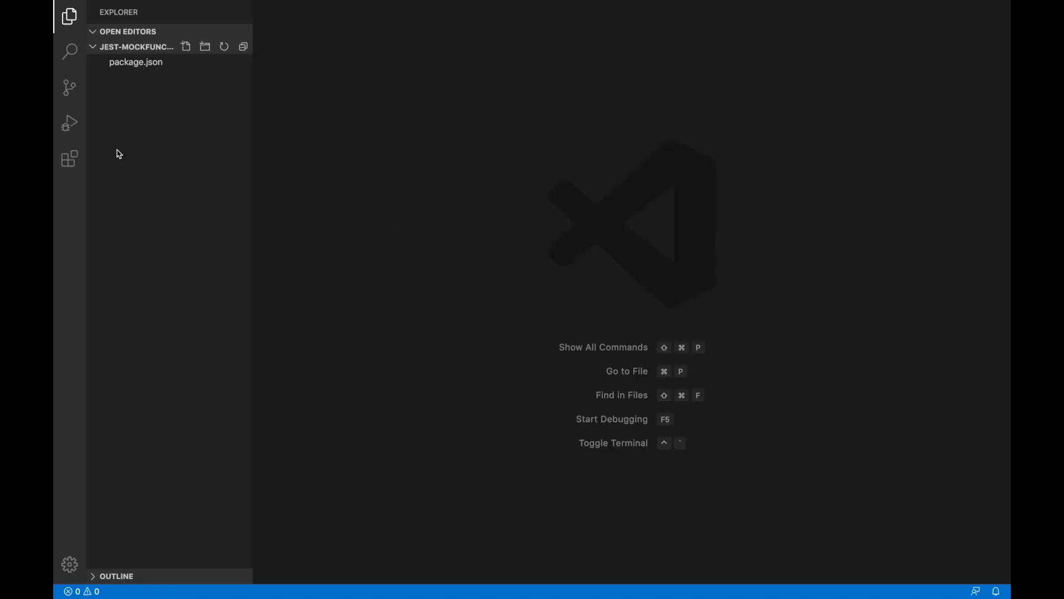
pyautogui.click(136, 61)
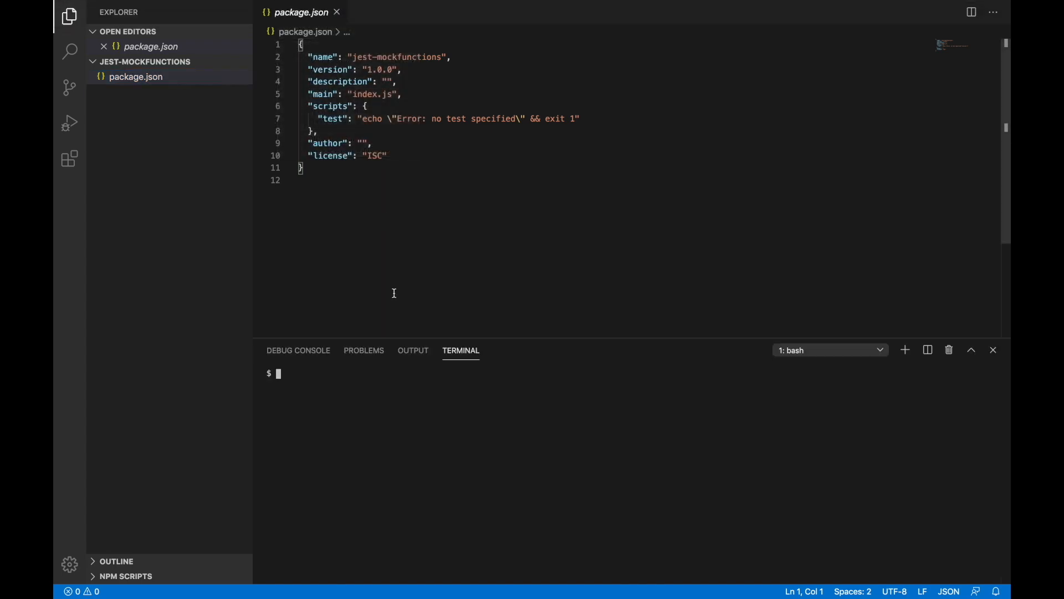
# - Install jest with npm install --save-dev and set the test script to "jest --watchAll"
pyautogui.write('npm install --s')
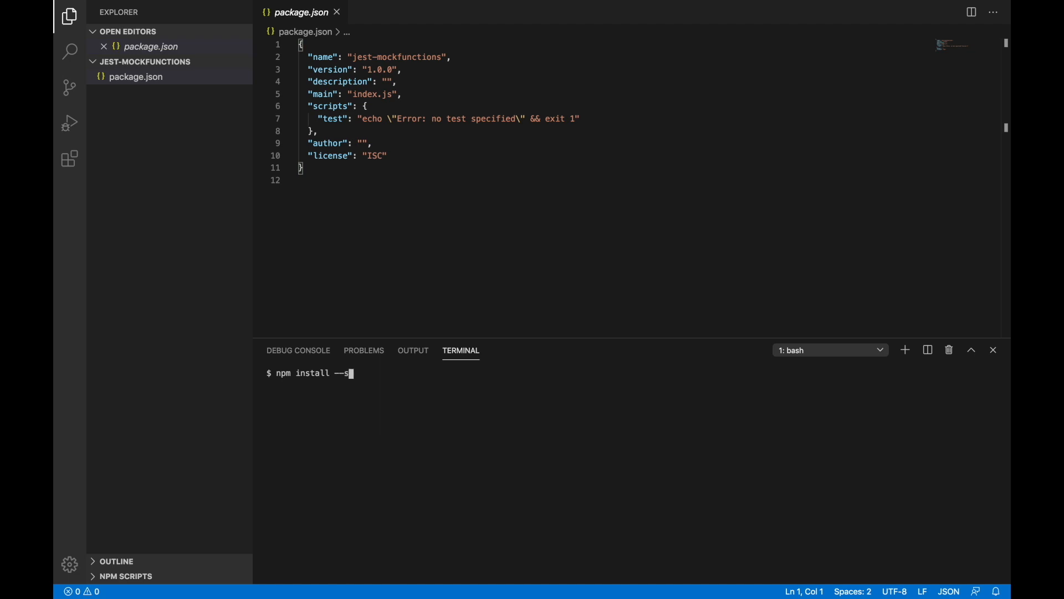
pyautogui.write('ave-dev jest')
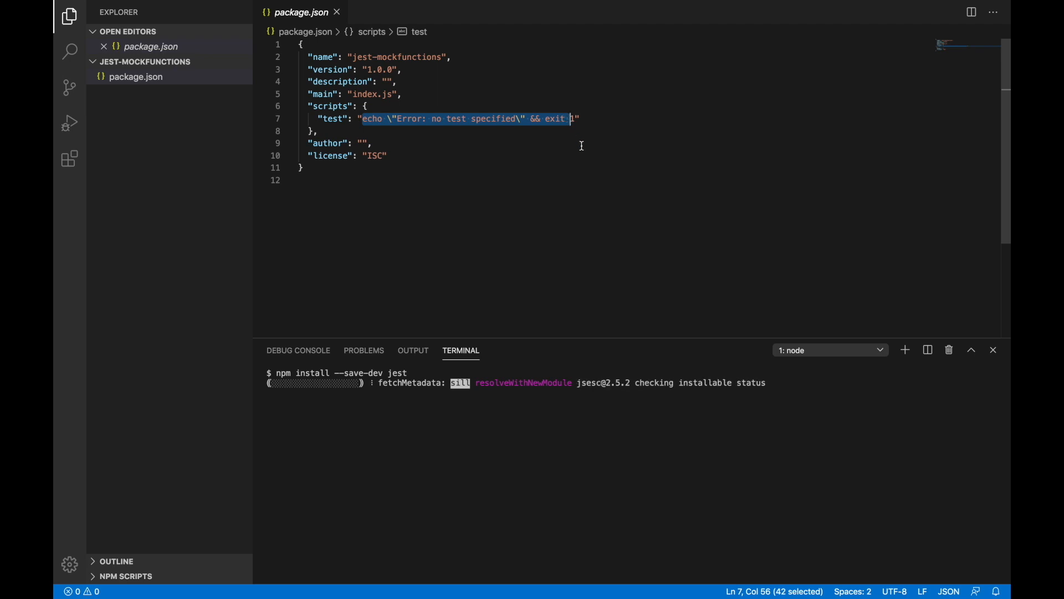
pyautogui.write('jest --watchAll"')
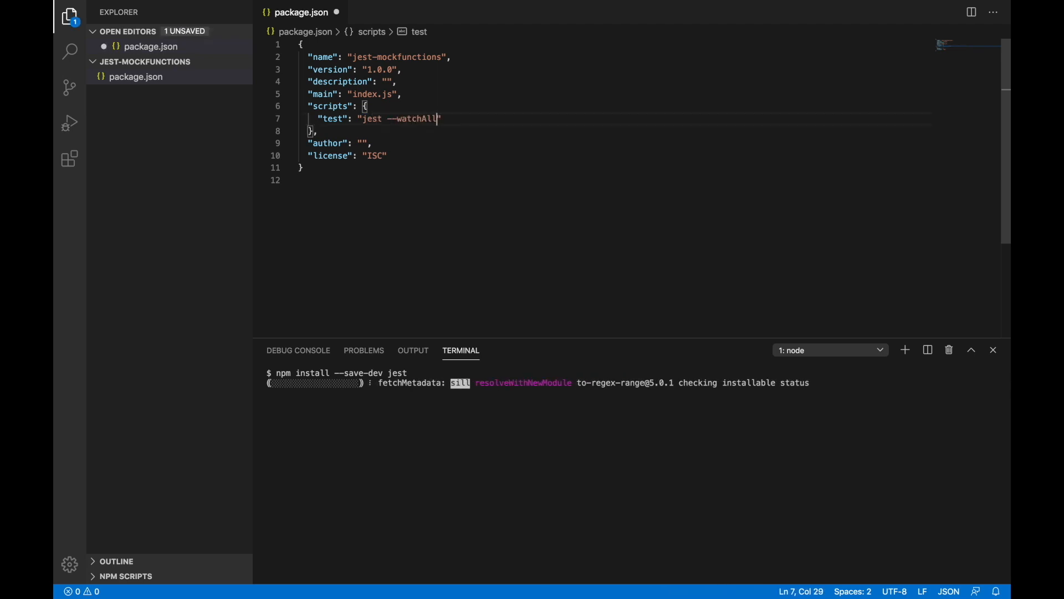
pyautogui.click(389, 155)
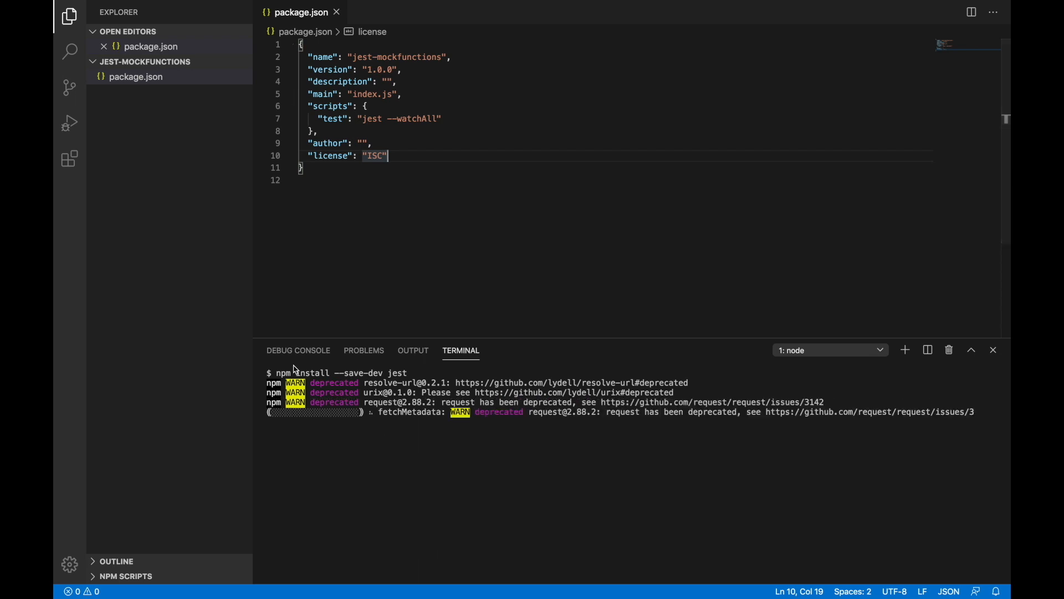
pyautogui.moveTo(194, 76)
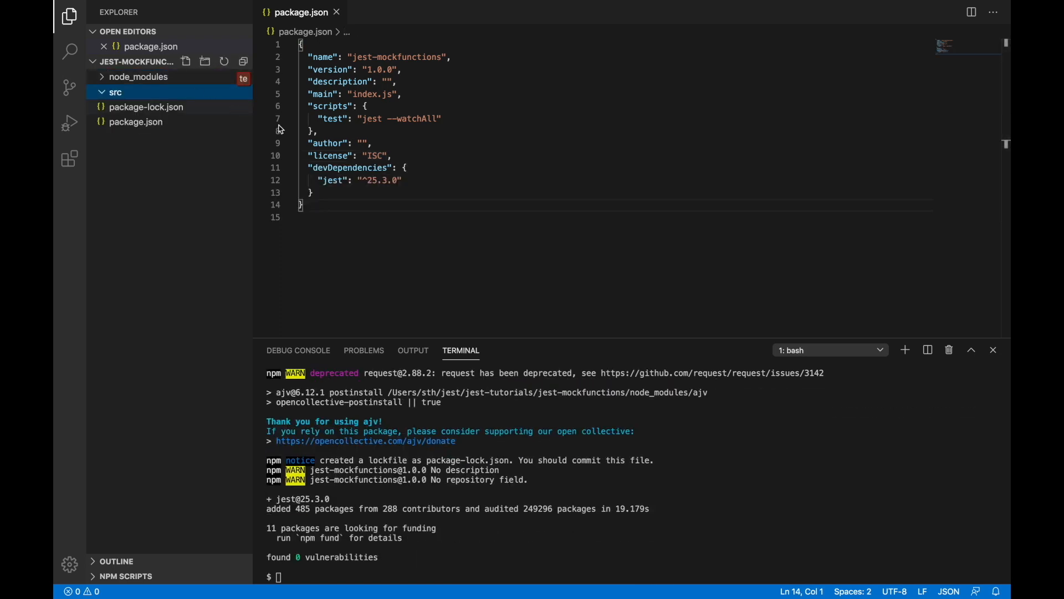
# - Create src/test, add app.js inside src, and app.test.js inside src/test
pyautogui.click(115, 92)
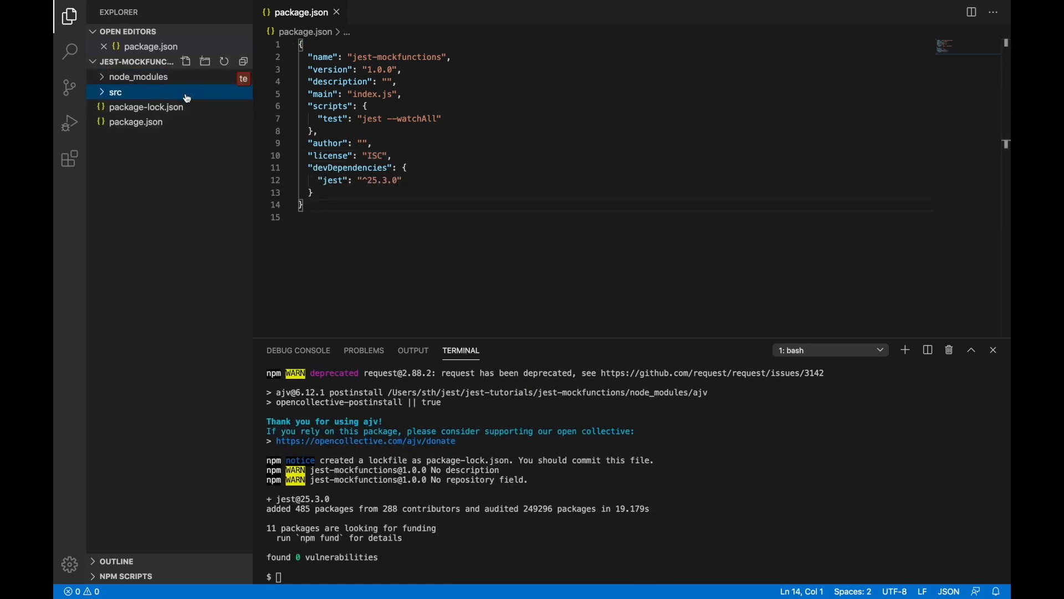
pyautogui.moveTo(176, 122)
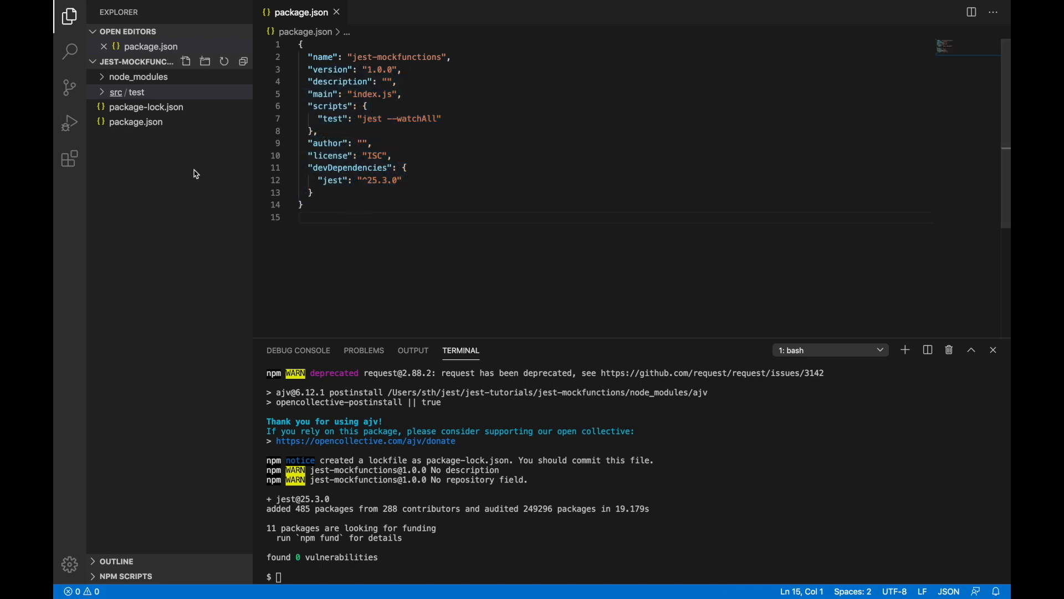
pyautogui.click(125, 91)
pyautogui.write('app')
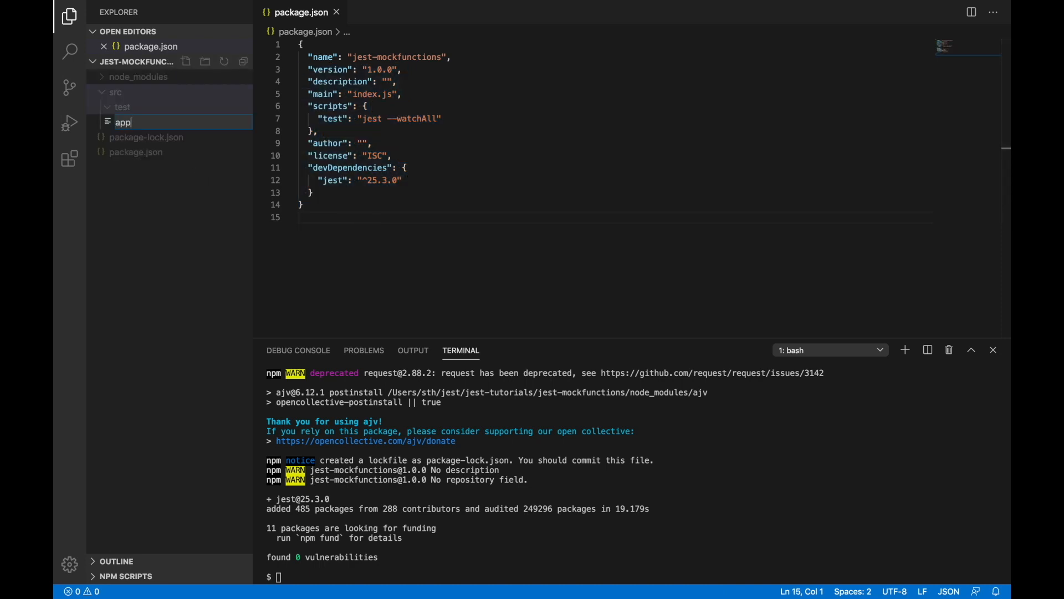
pyautogui.press('Enter')
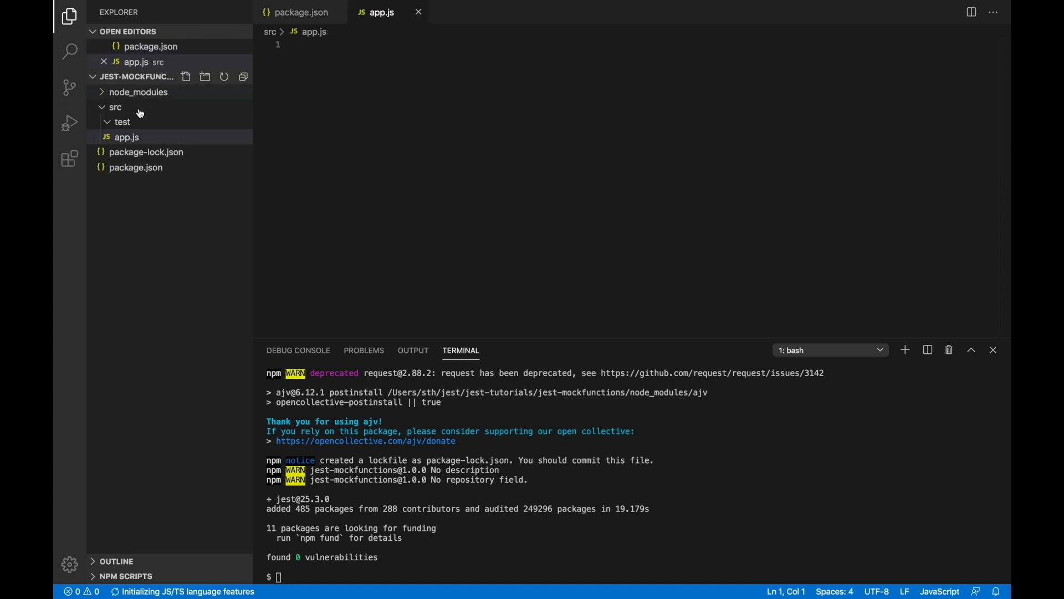
pyautogui.click(186, 76)
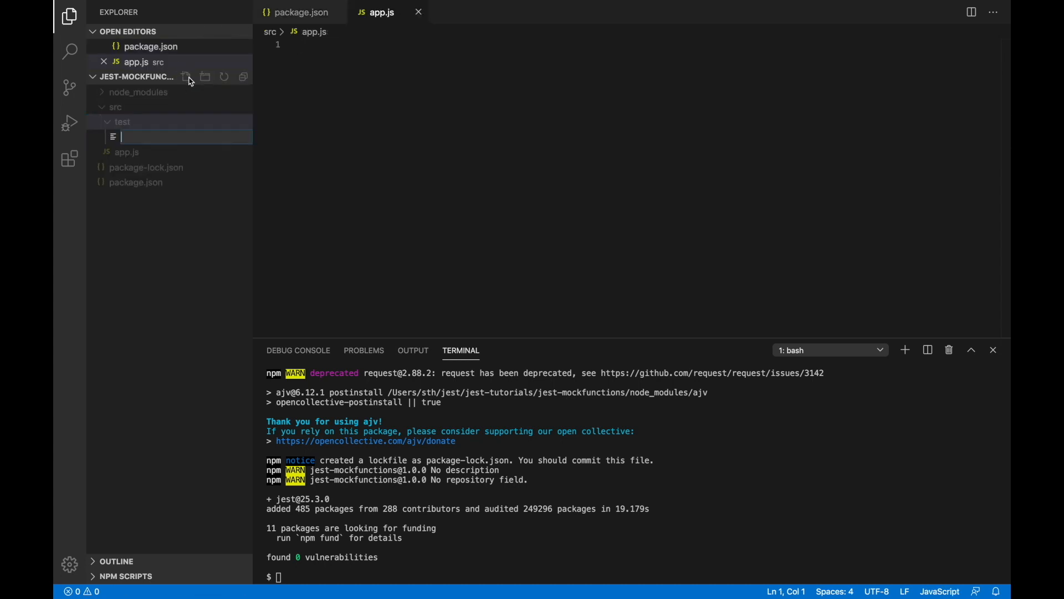
pyautogui.write('app.test.js')
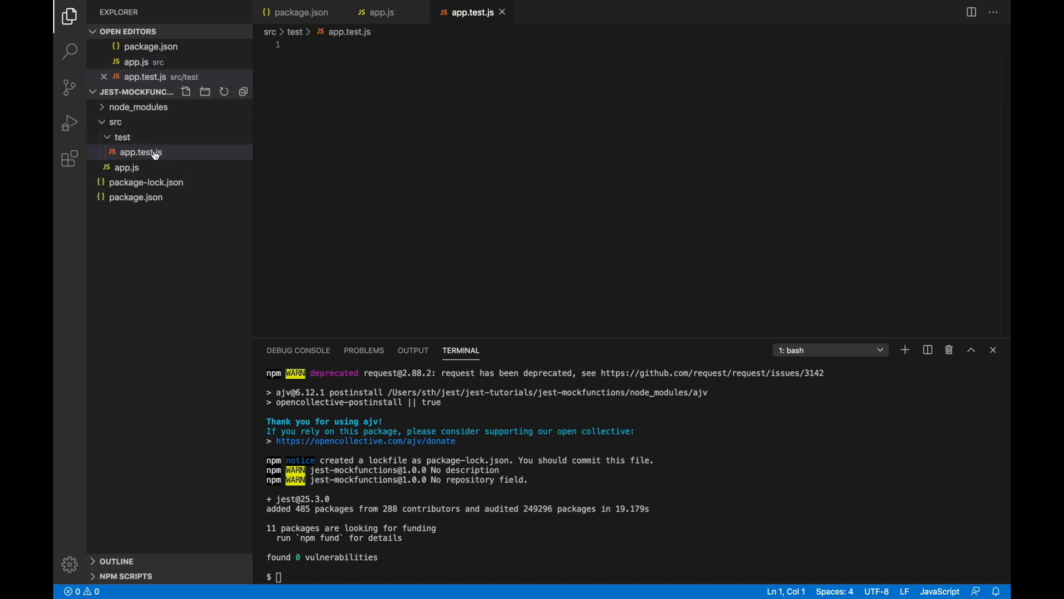
pyautogui.moveTo(140, 151)
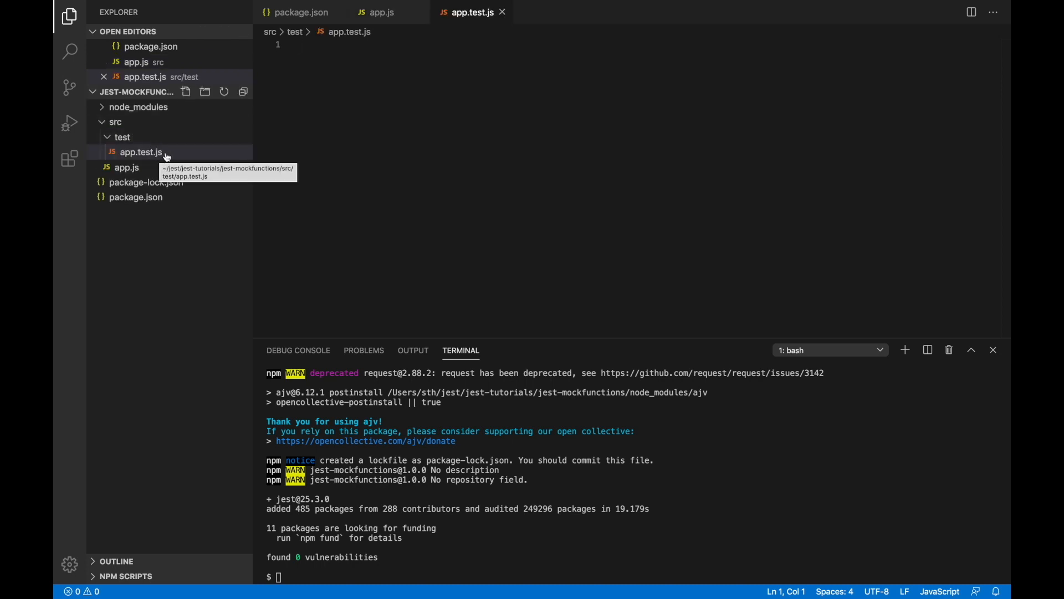
pyautogui.moveTo(136, 152)
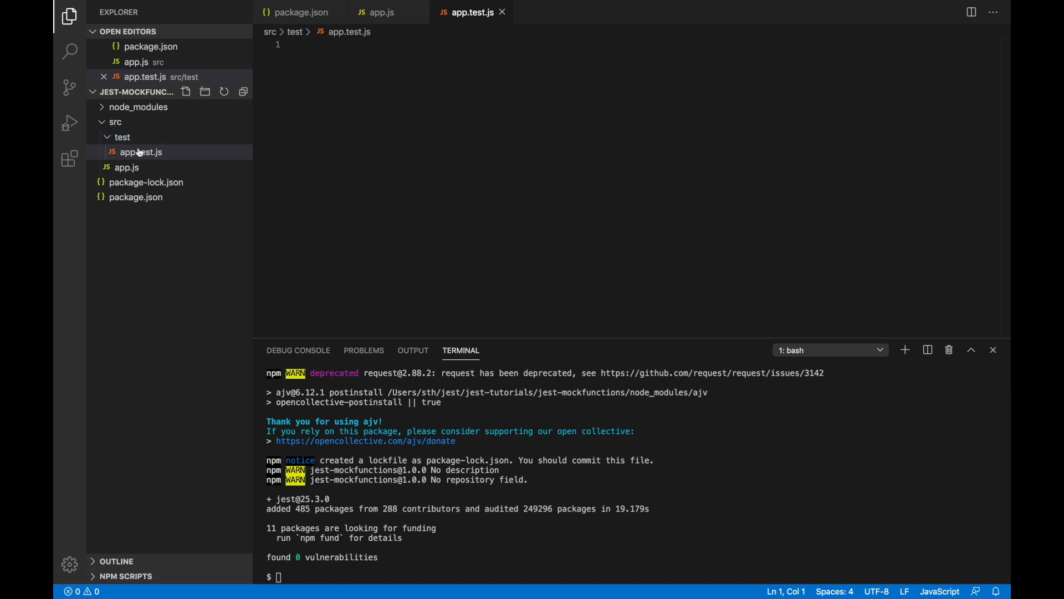
pyautogui.moveTo(144, 147)
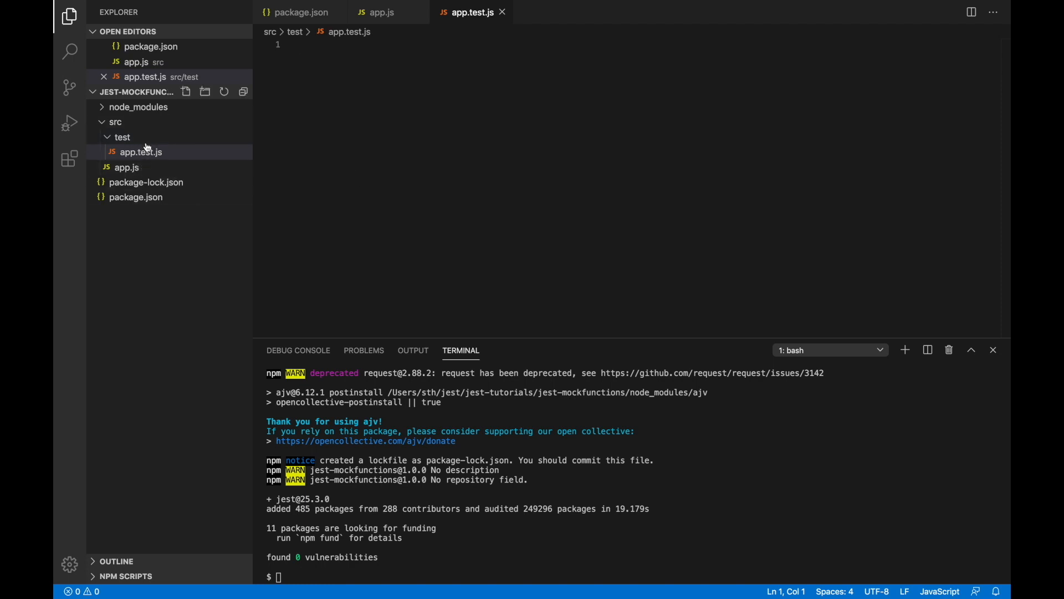
pyautogui.moveTo(142, 164)
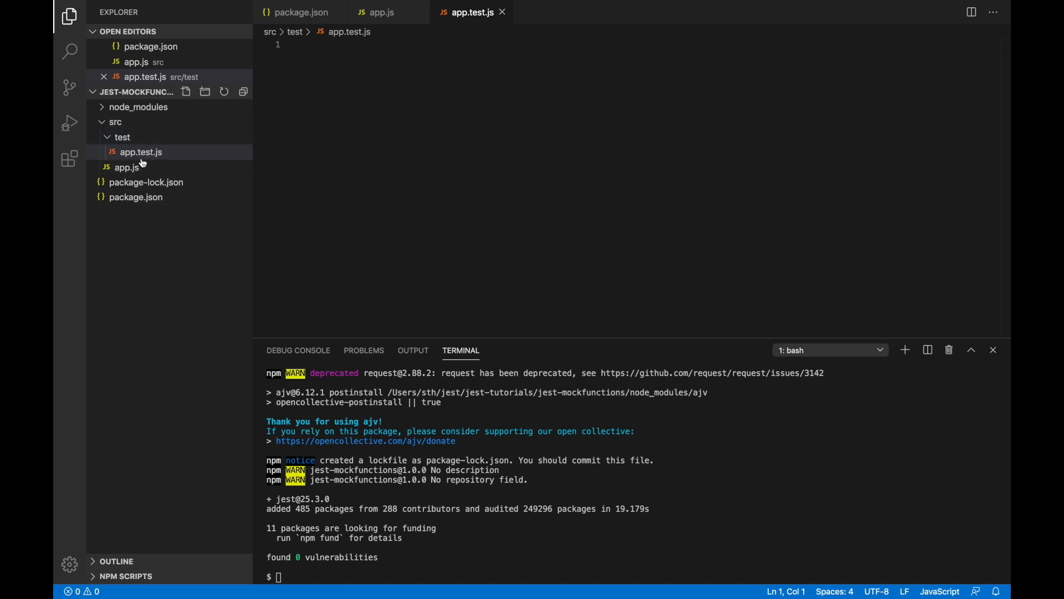
pyautogui.moveTo(140, 153)
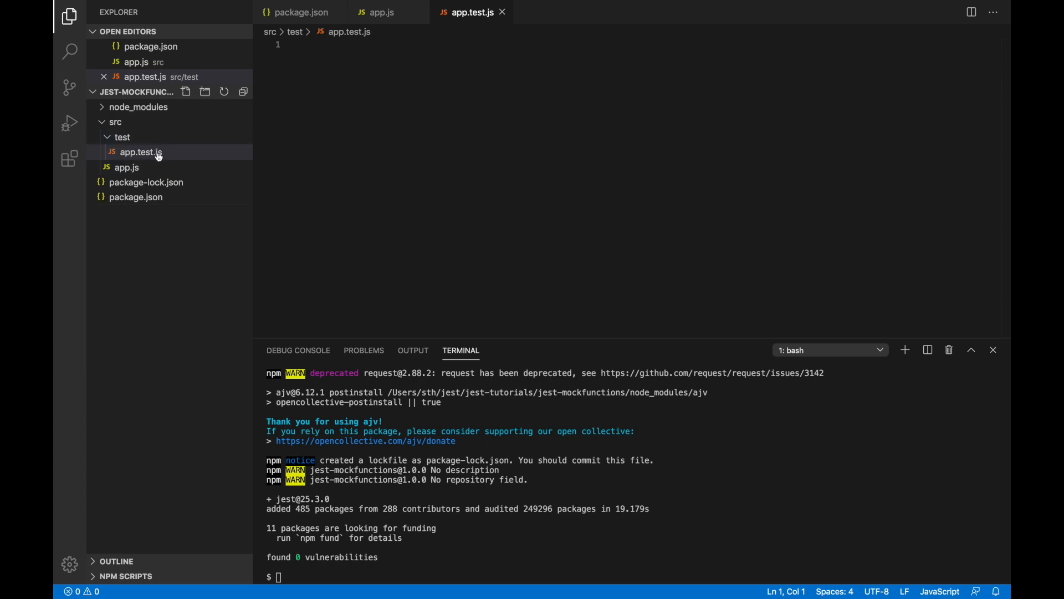
# - Add the comment "// functions - fn1 & fn2 - fn1 -> fn2" at the top of app.js
pyautogui.click(127, 167)
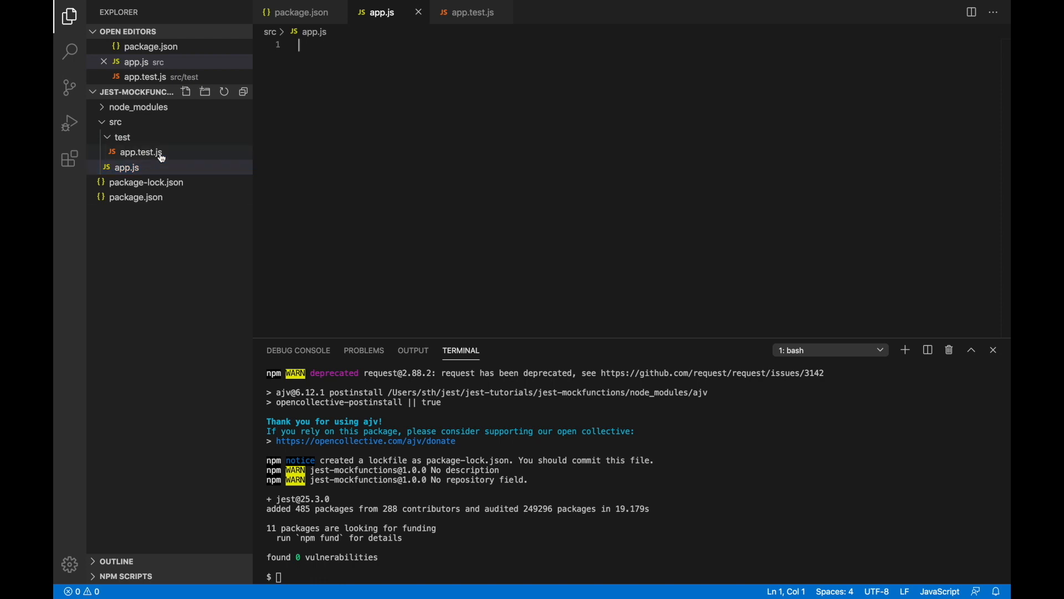
pyautogui.write('// func')
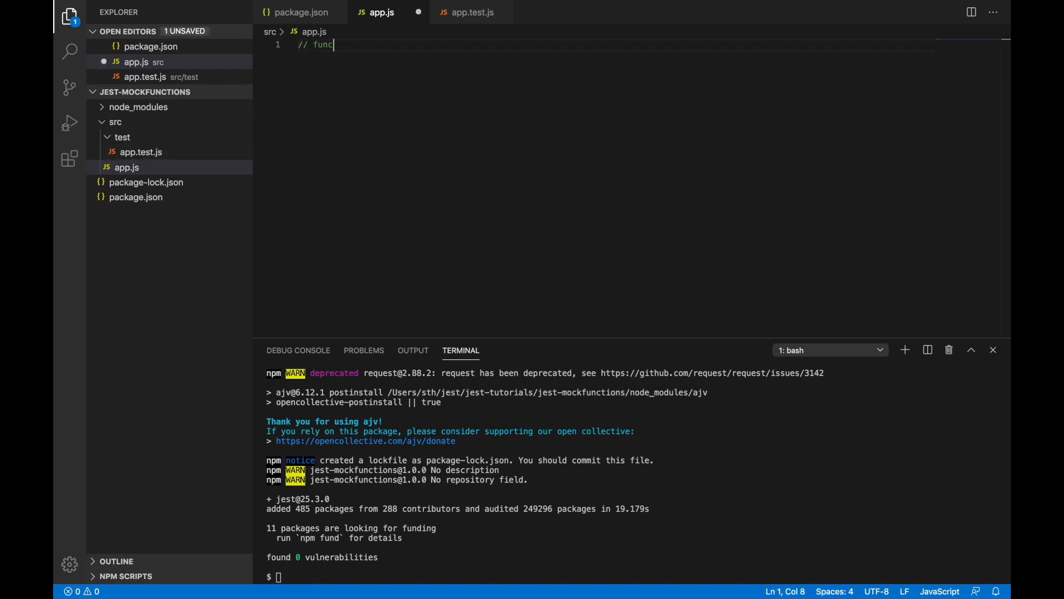
pyautogui.write('tions - fn1')
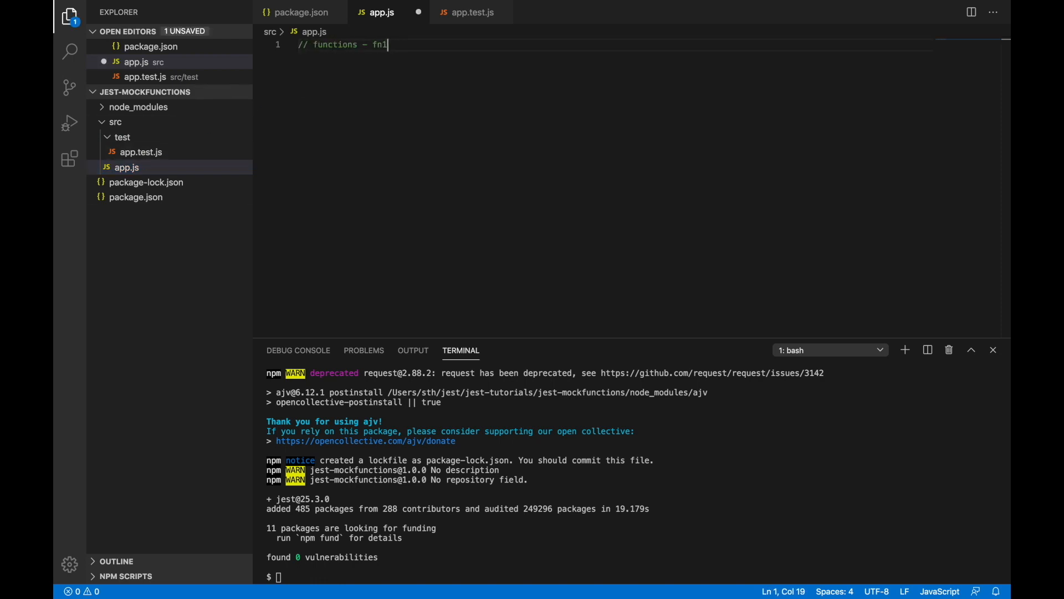
pyautogui.write('& fn2 -')
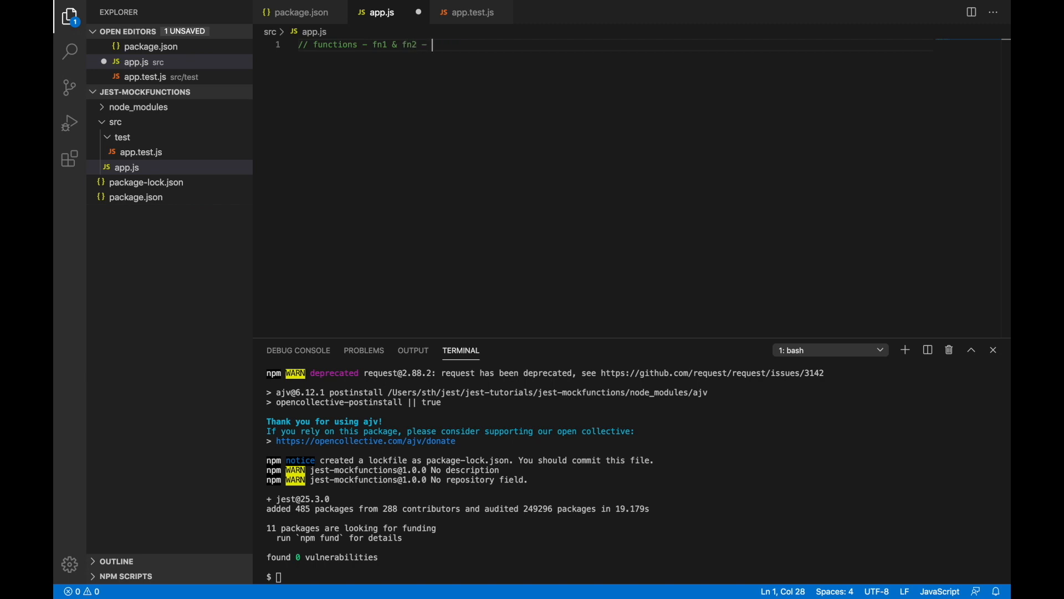
pyautogui.write('fn1 -')
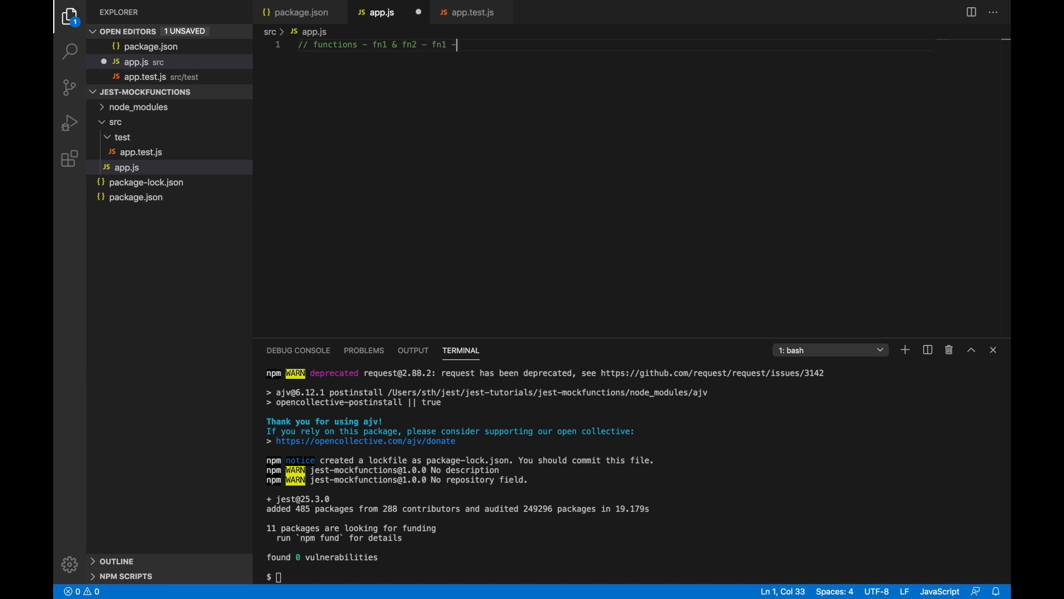
pyautogui.write('> fn2')
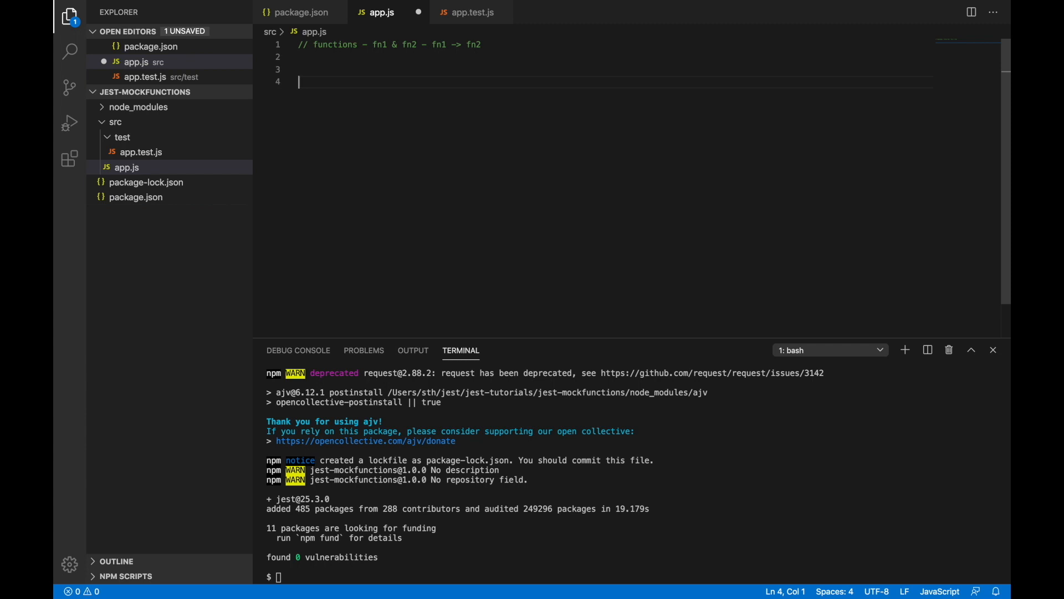
# - Write greet(firstname, lastname) returning "Hello! " + this.getFullName(firstname, lastname)
pyautogui.write('f')
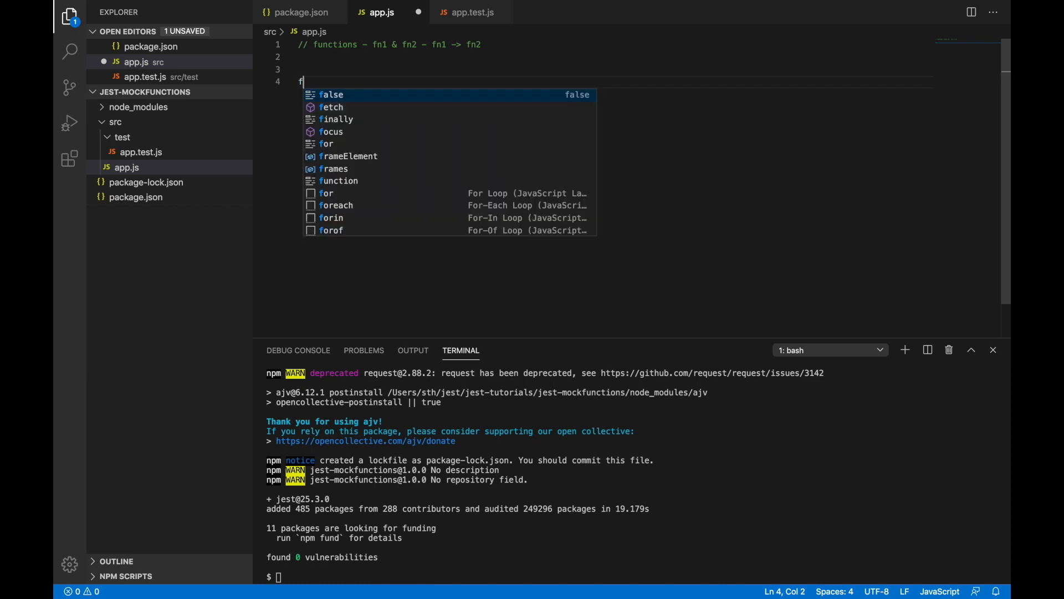
pyautogui.write('unction greet')
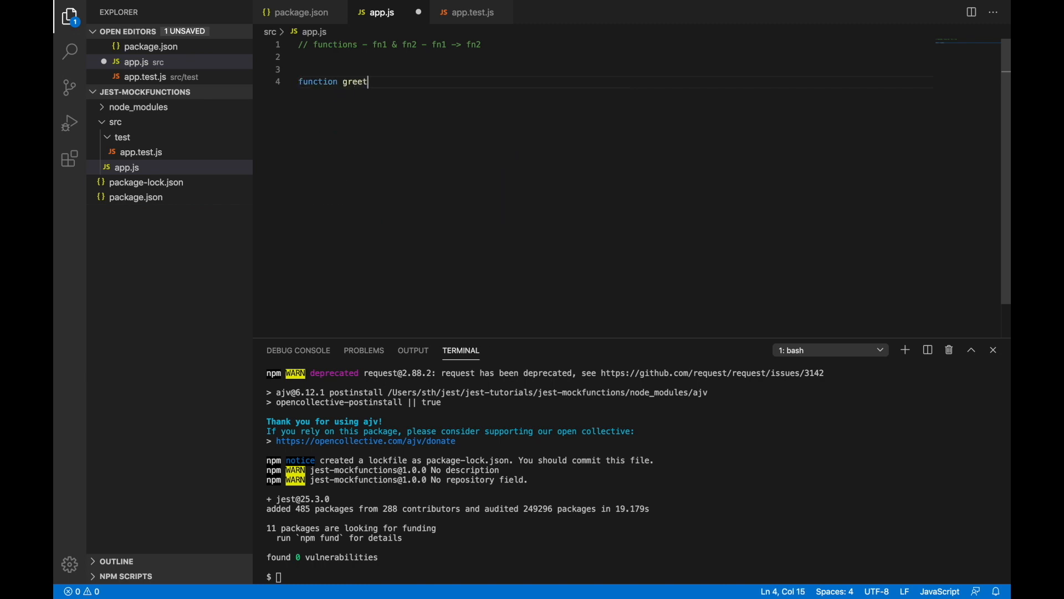
pyautogui.write('(firstnam')
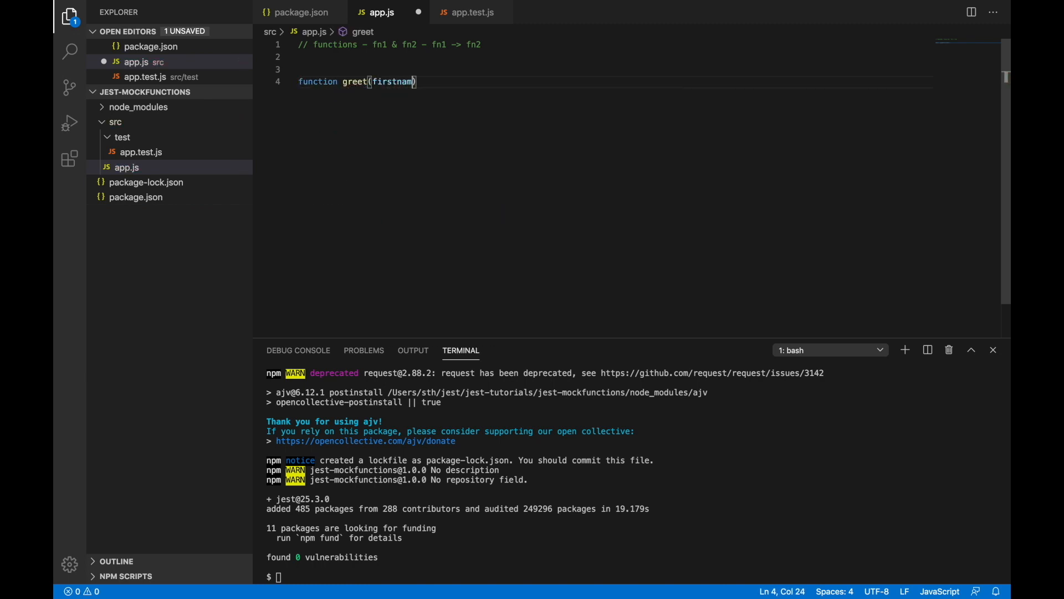
pyautogui.write('e, last')
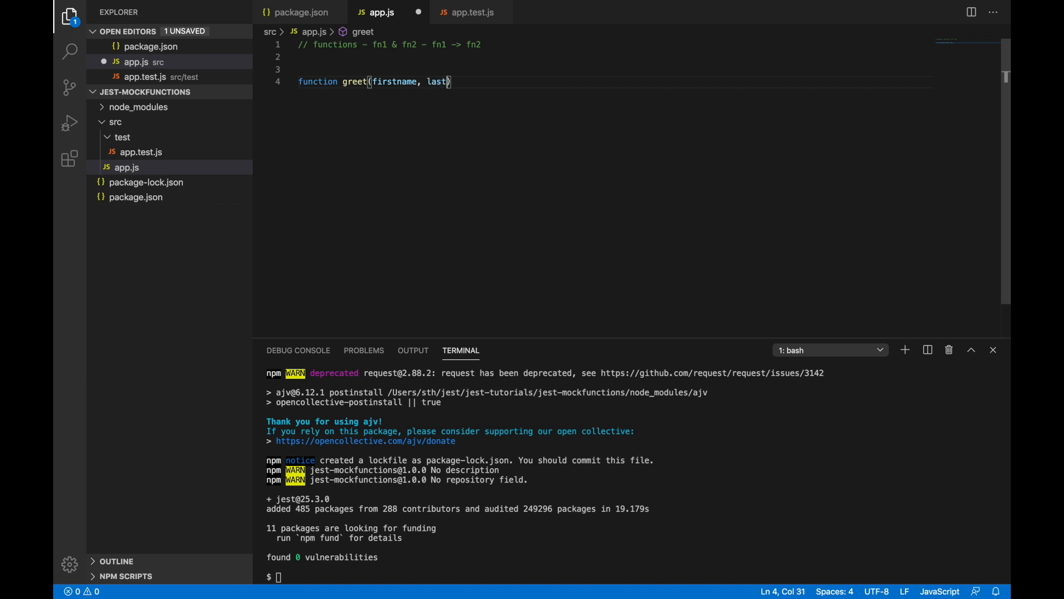
pyautogui.write('name) {')
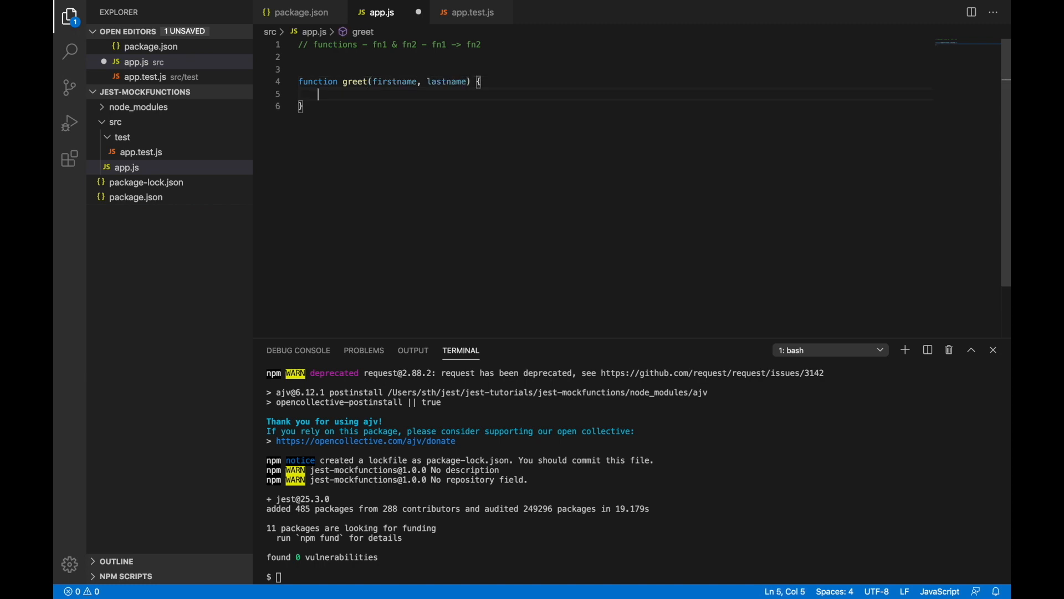
pyautogui.moveTo(329, 214)
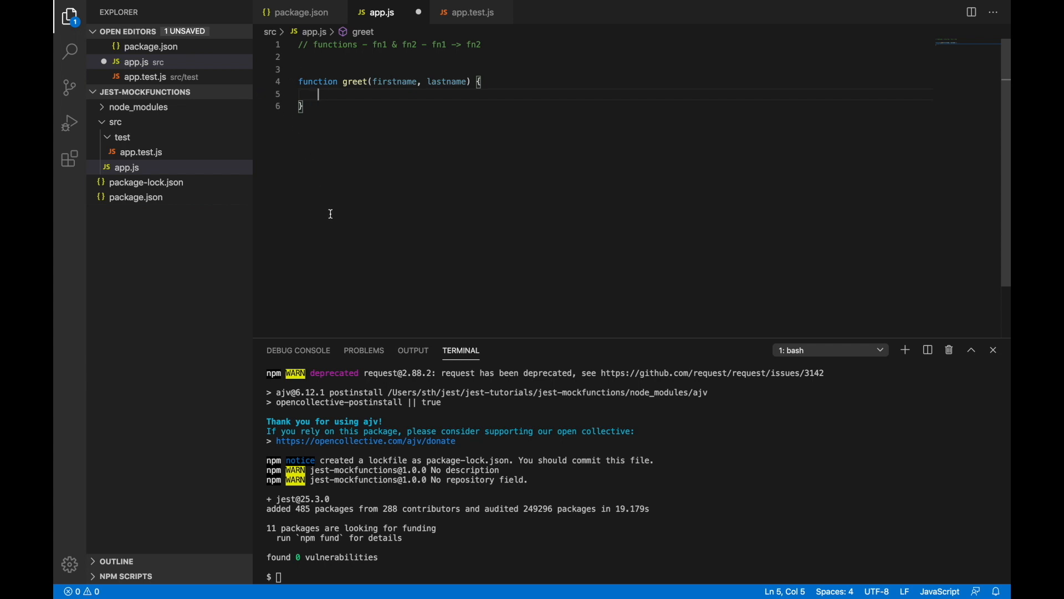
pyautogui.write('return')
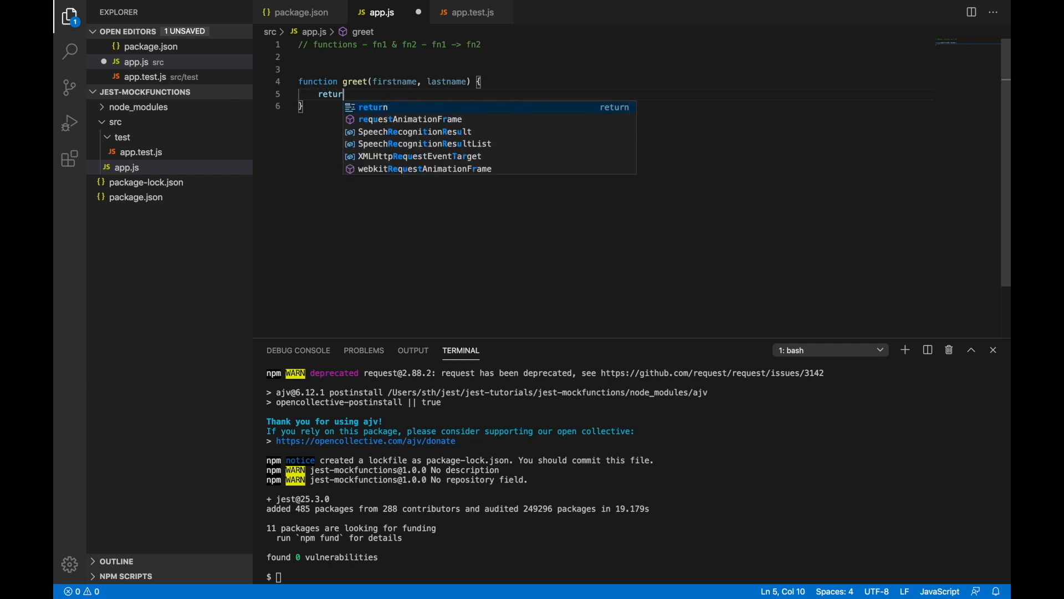
pyautogui.write('"H"')
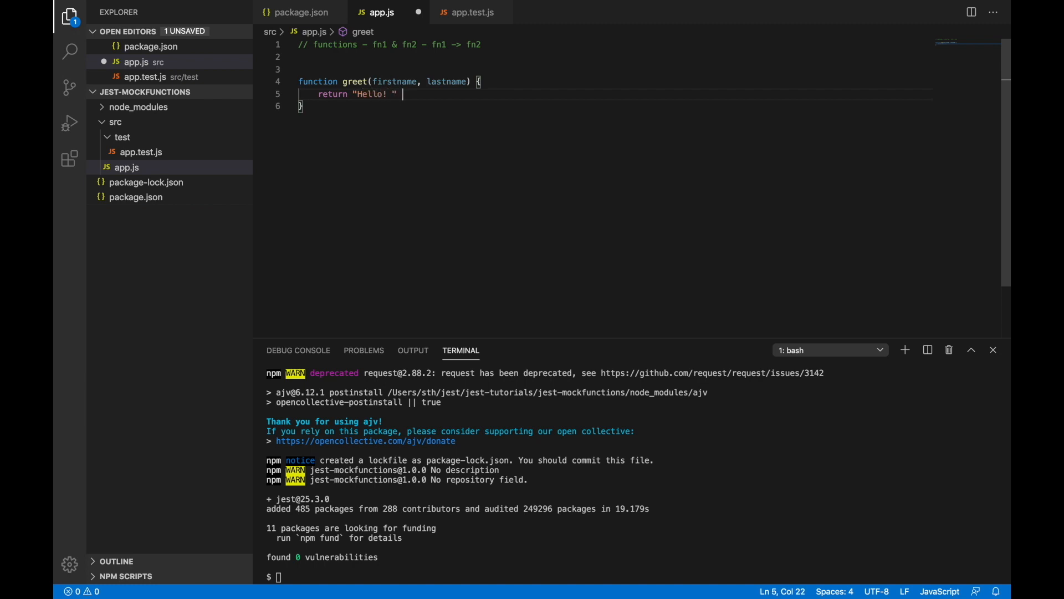
pyautogui.write('+')
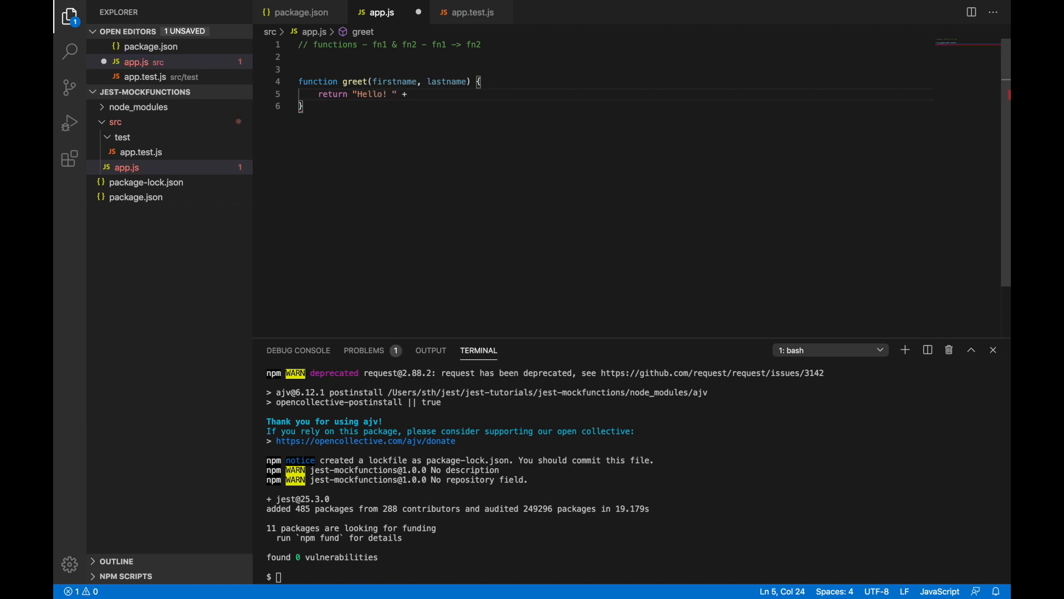
pyautogui.write('this.')
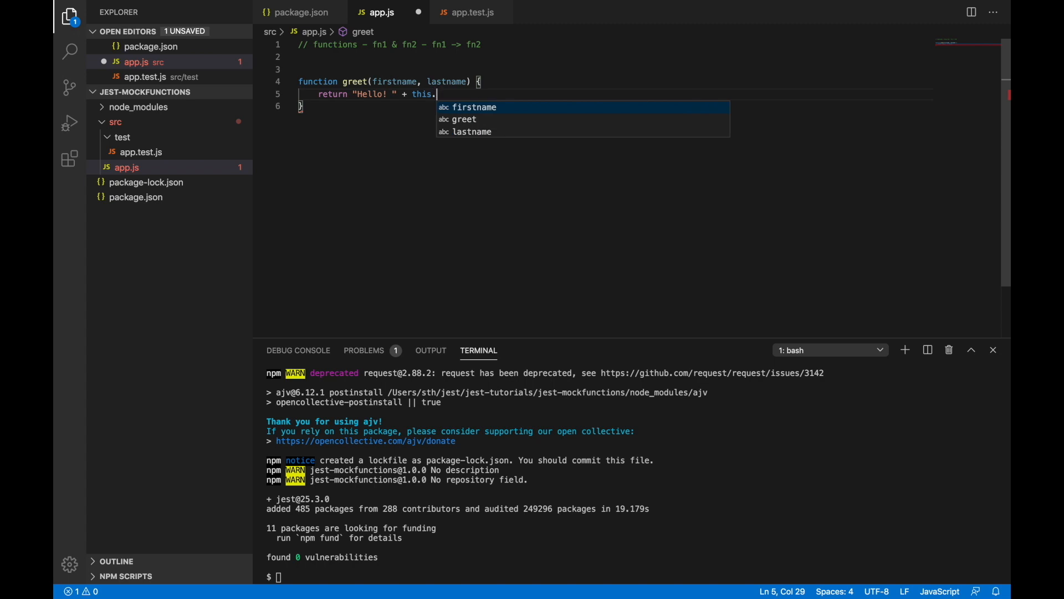
pyautogui.write('getFull')
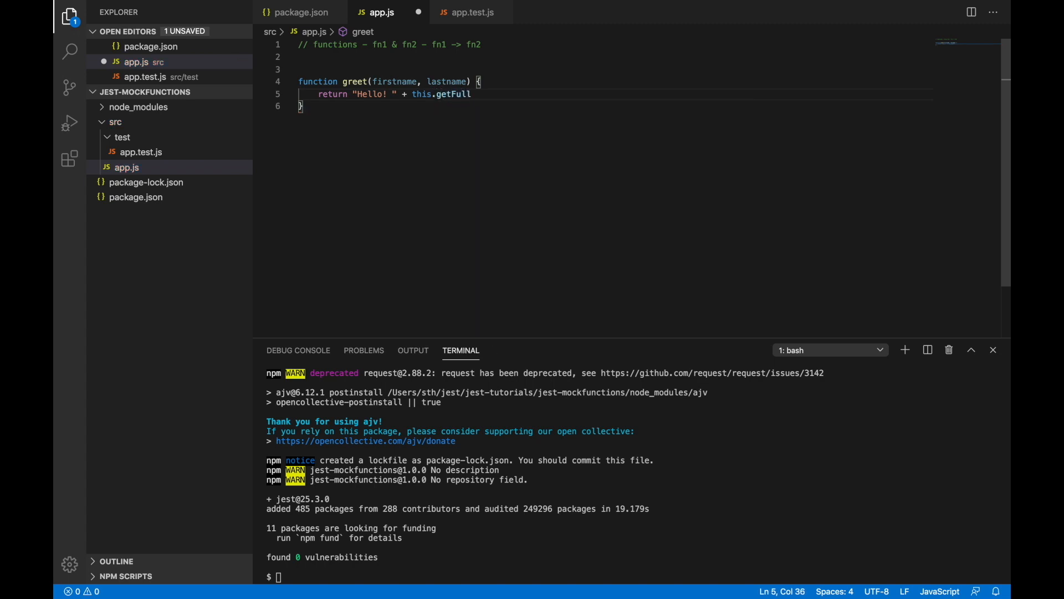
pyautogui.write('Name(firstname)')
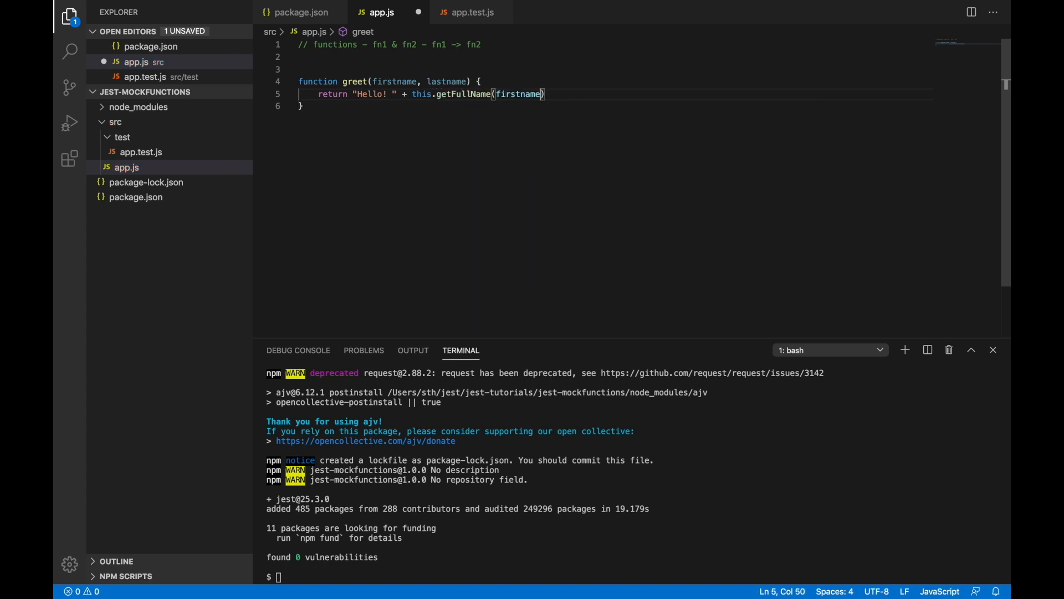
# - Write getFullName(firstname, lastname) returning firstname + ' ' + lastname, then save app.js
pyautogui.write(', lastname')
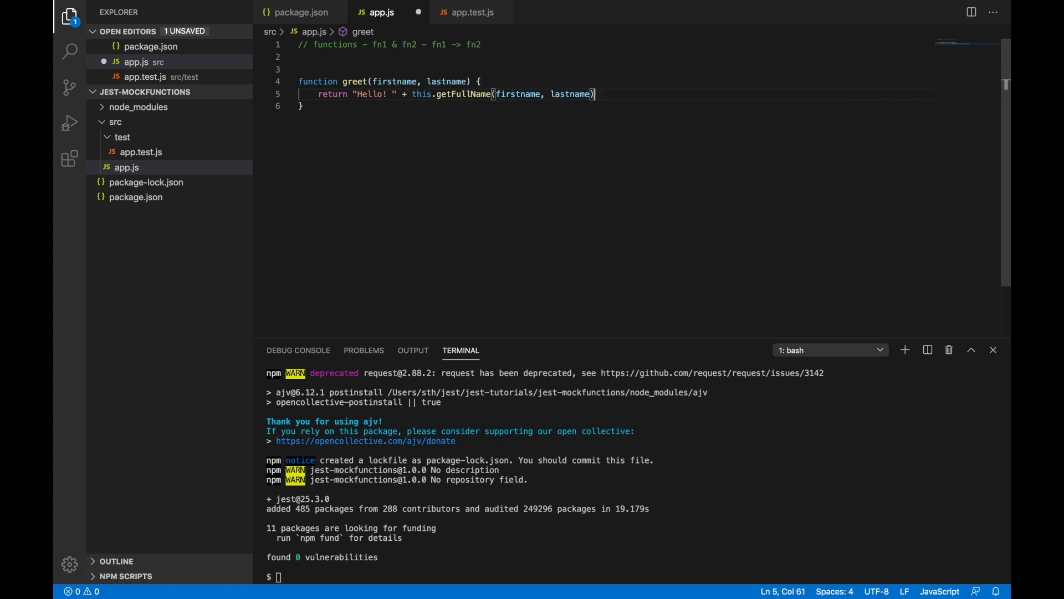
pyautogui.write('f')
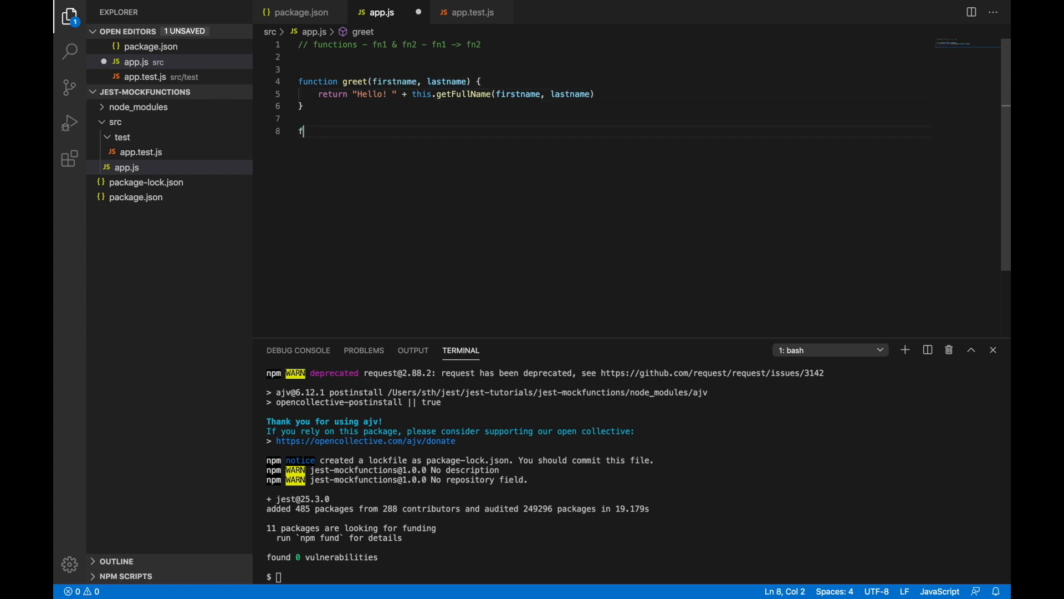
pyautogui.write('unction getFullName(')
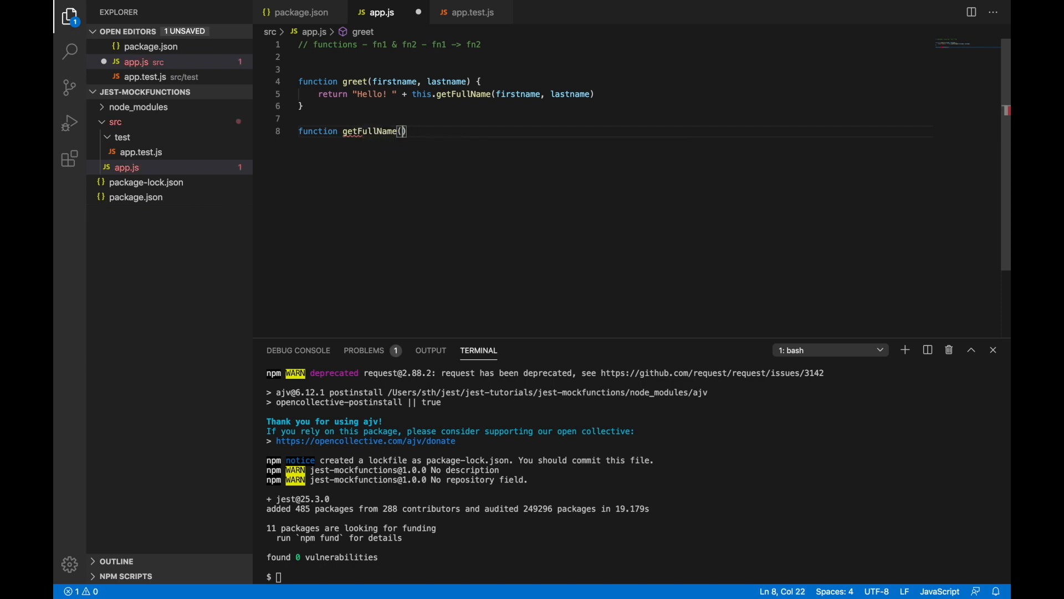
pyautogui.write('firstname, lastname')
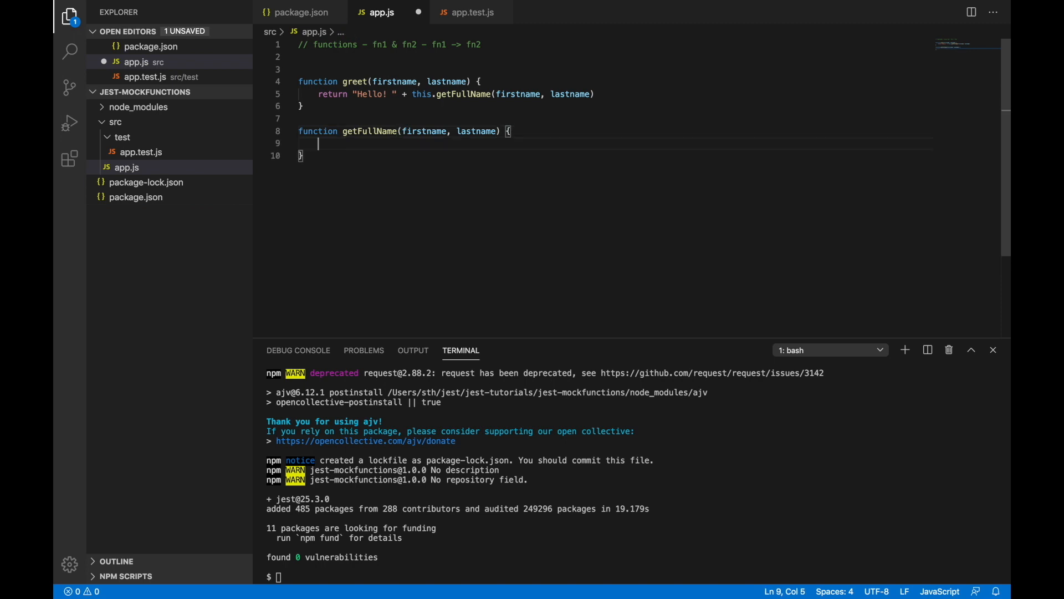
pyautogui.write('return firstname +')
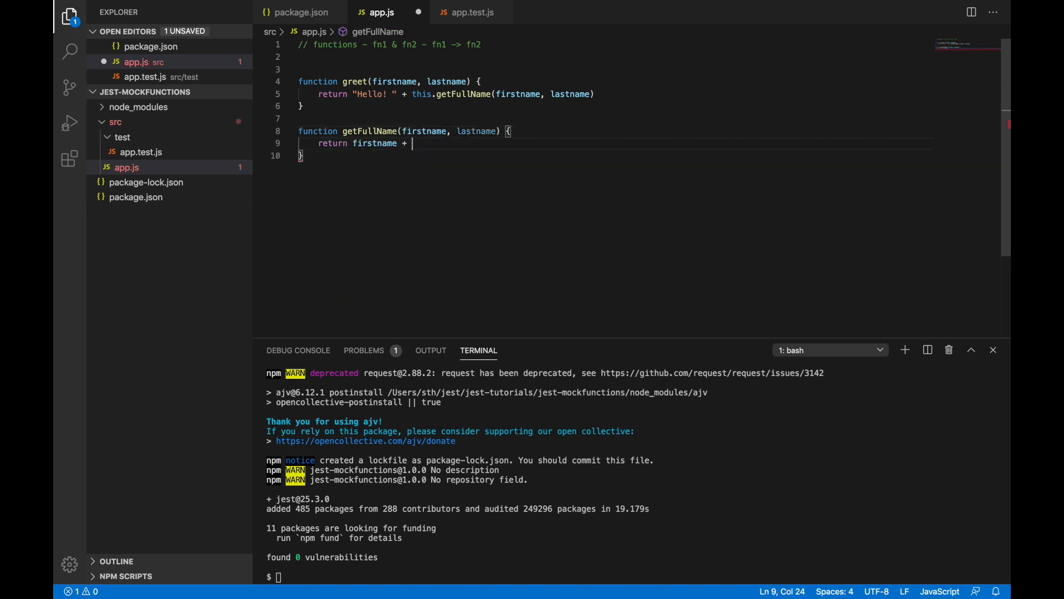
pyautogui.write("' '")
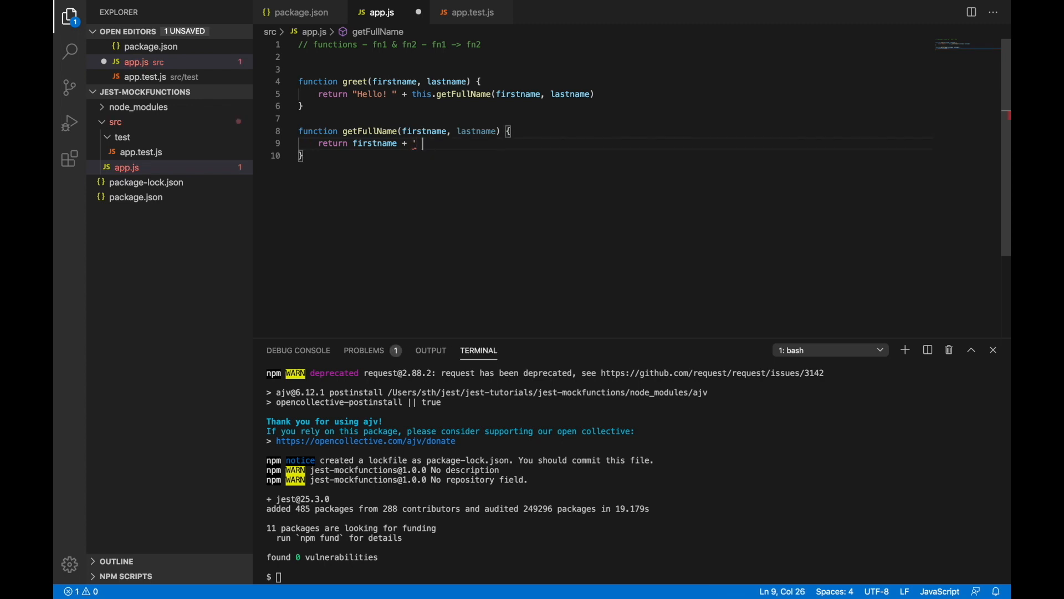
pyautogui.write("'")
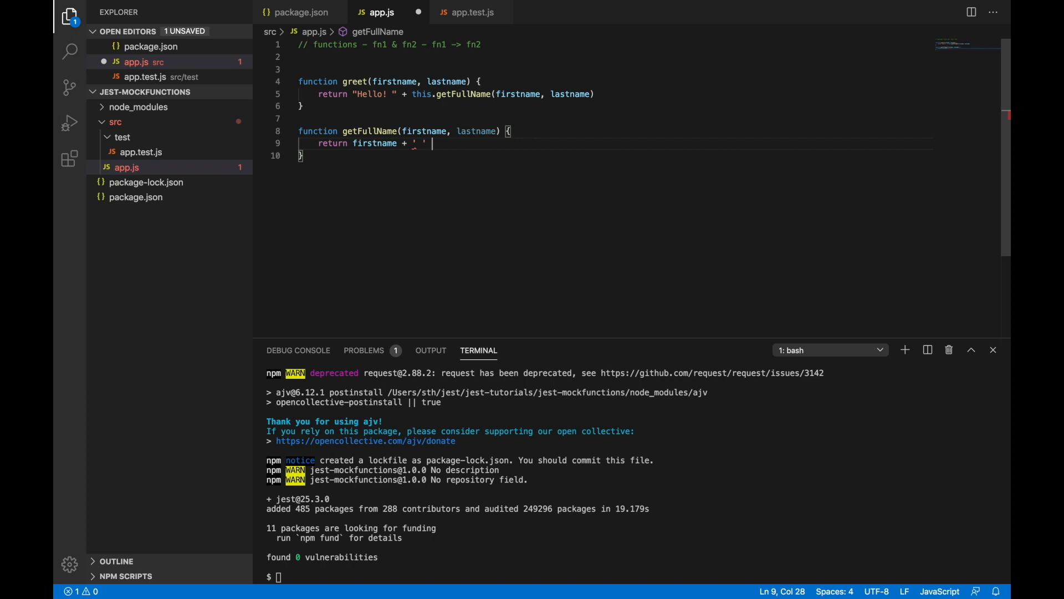
pyautogui.write('+ lastname')
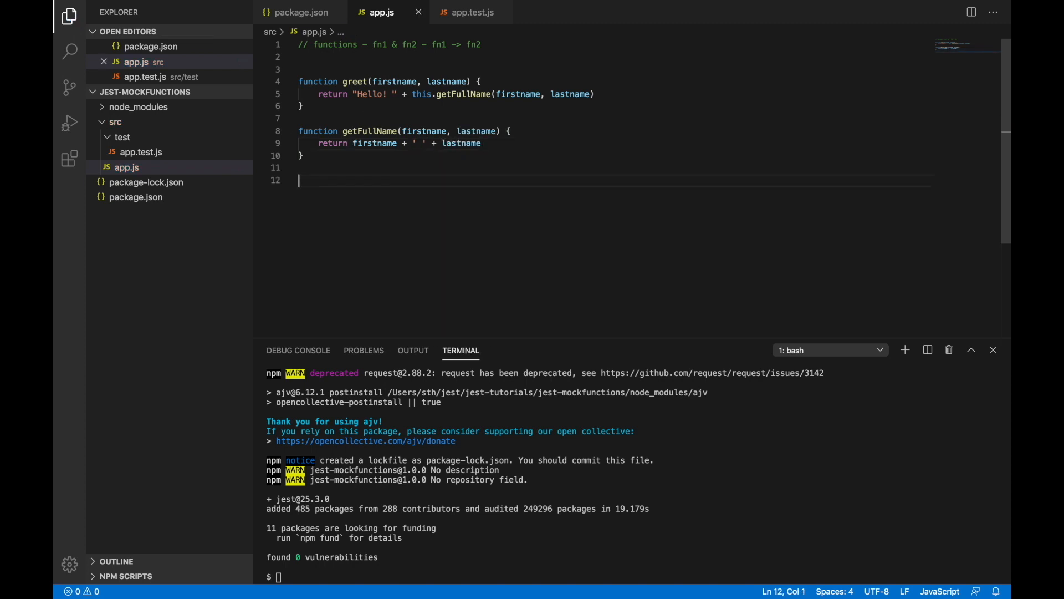
pyautogui.moveTo(365, 141)
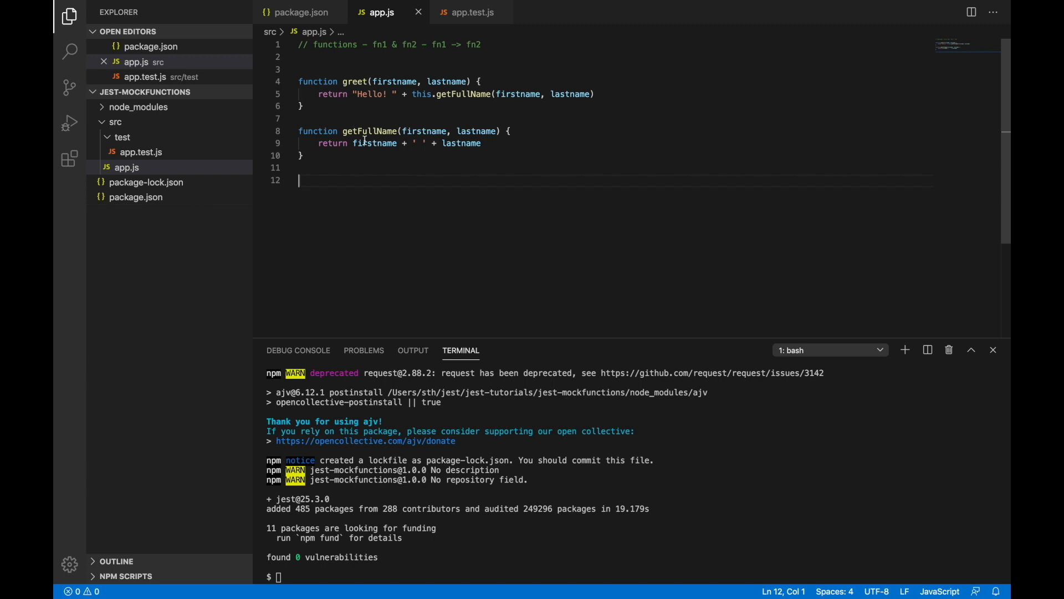
pyautogui.moveTo(351, 81)
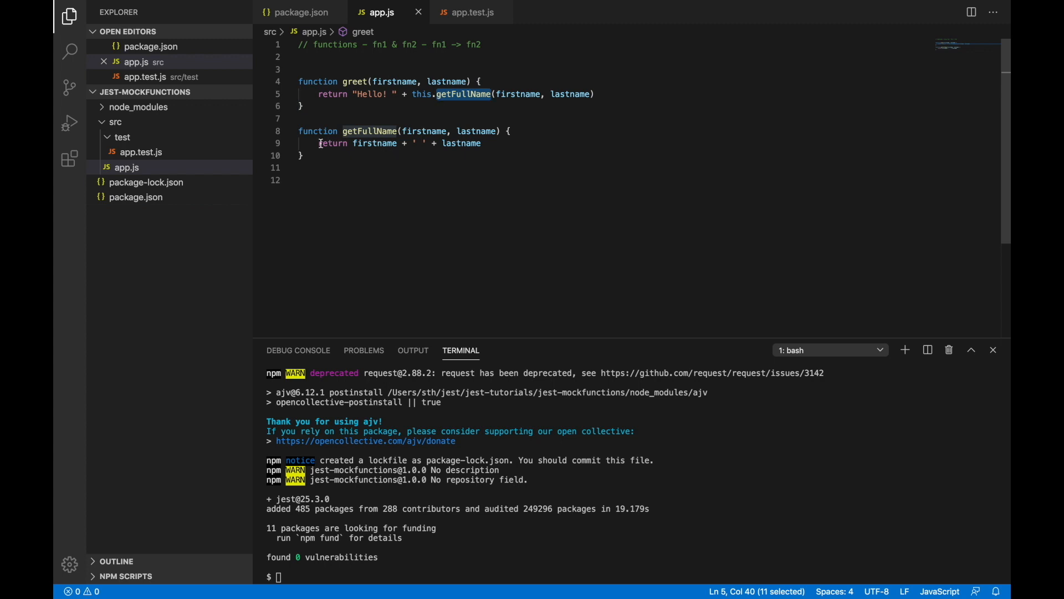
# - Add module.exports = {greet, getFullName} below the functions and save app.js
pyautogui.click(335, 193)
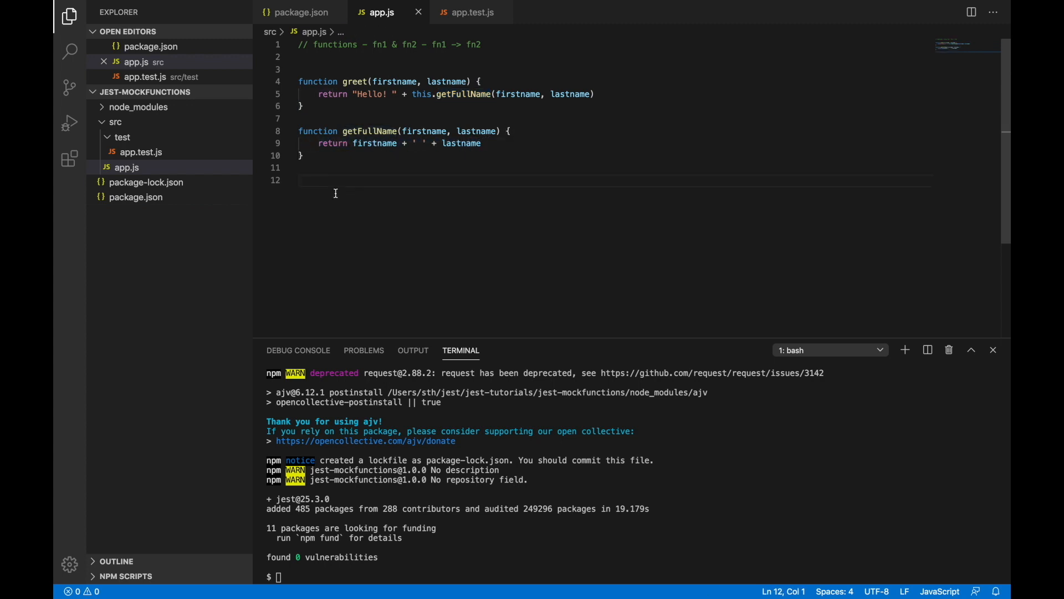
pyautogui.write('module.exports =')
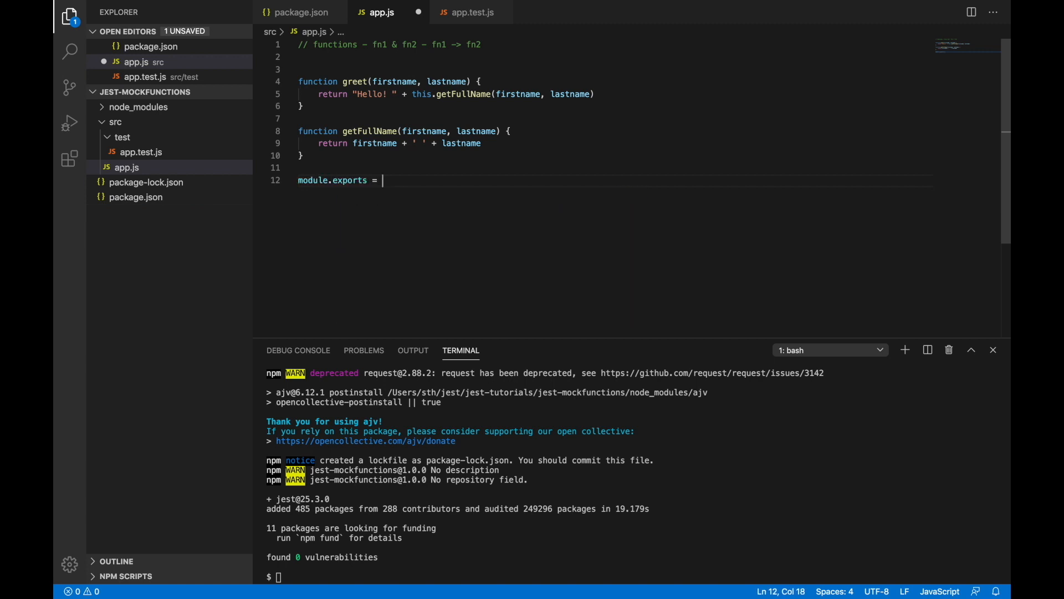
pyautogui.write('{greet, getFullName')
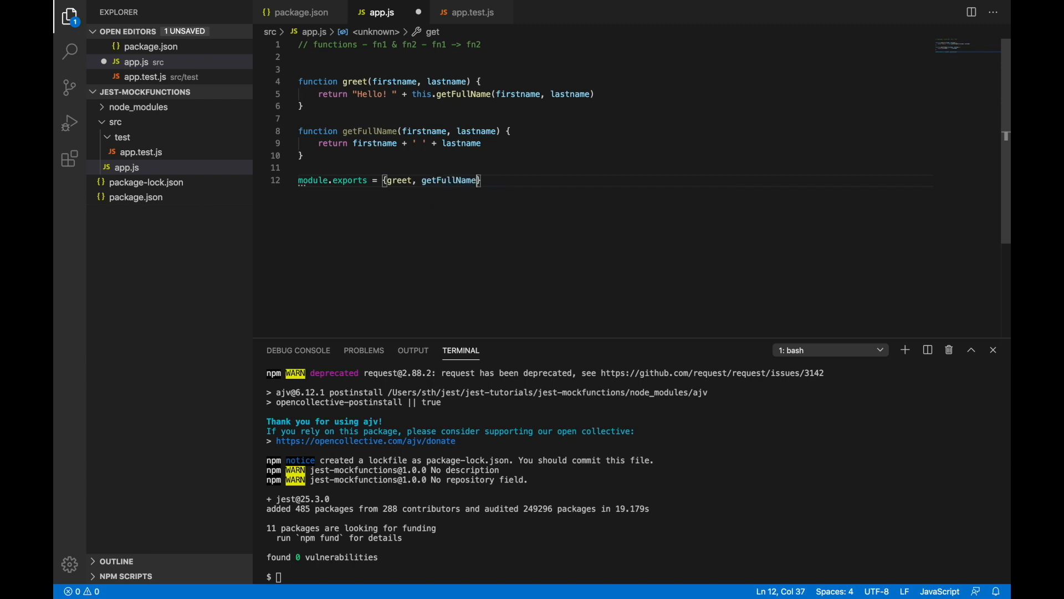
pyautogui.press('ctrl+s')
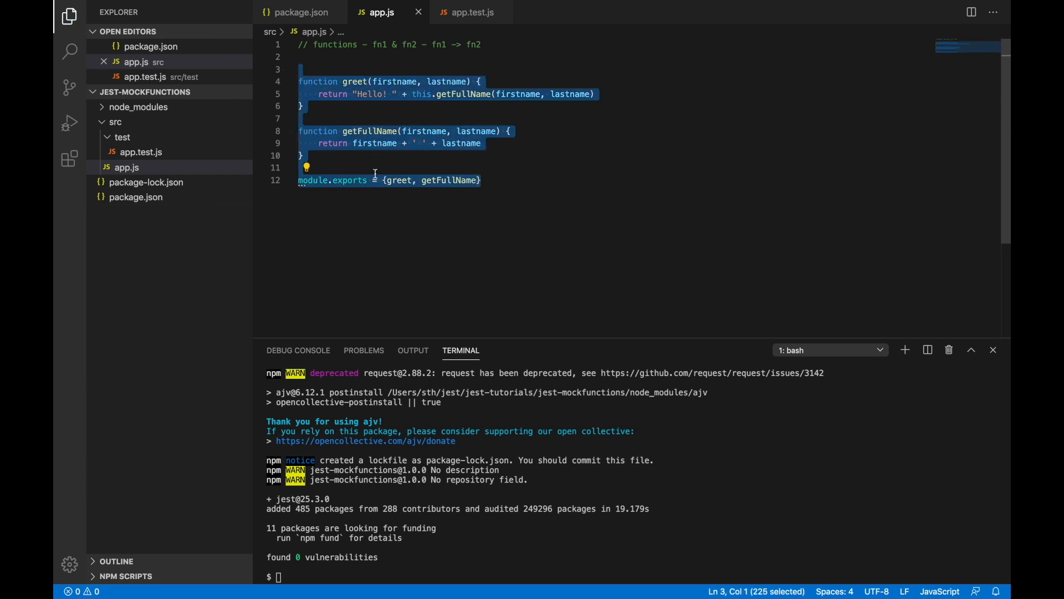
# - In app.test.js, type describe("illustrate mocks and spies") containing test("illustrate mocks")
pyautogui.click(141, 151)
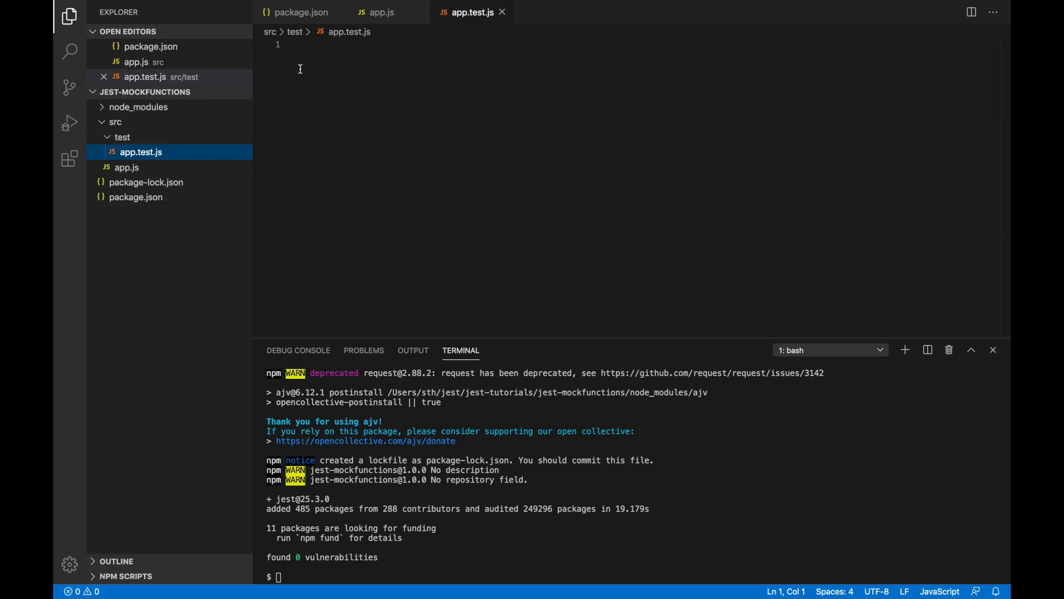
pyautogui.write('describe("il')
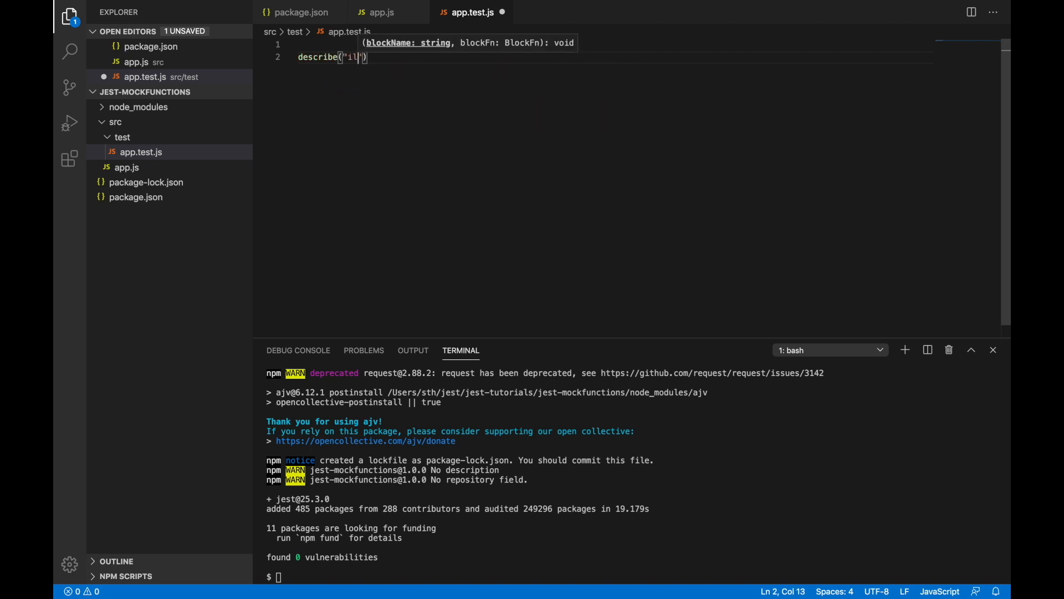
pyautogui.write('llustrate mo')
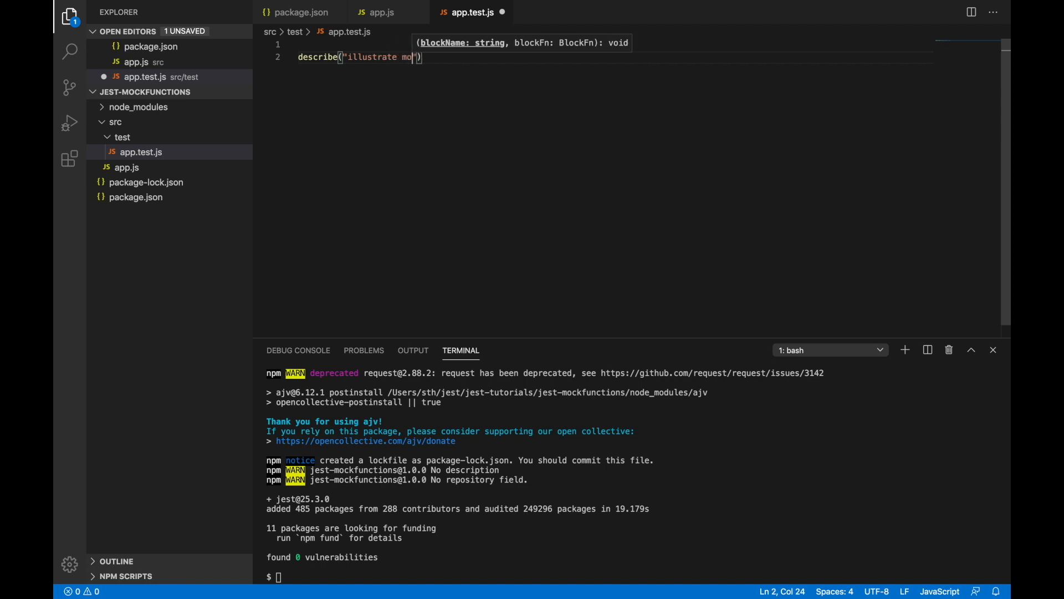
pyautogui.write('cks ad')
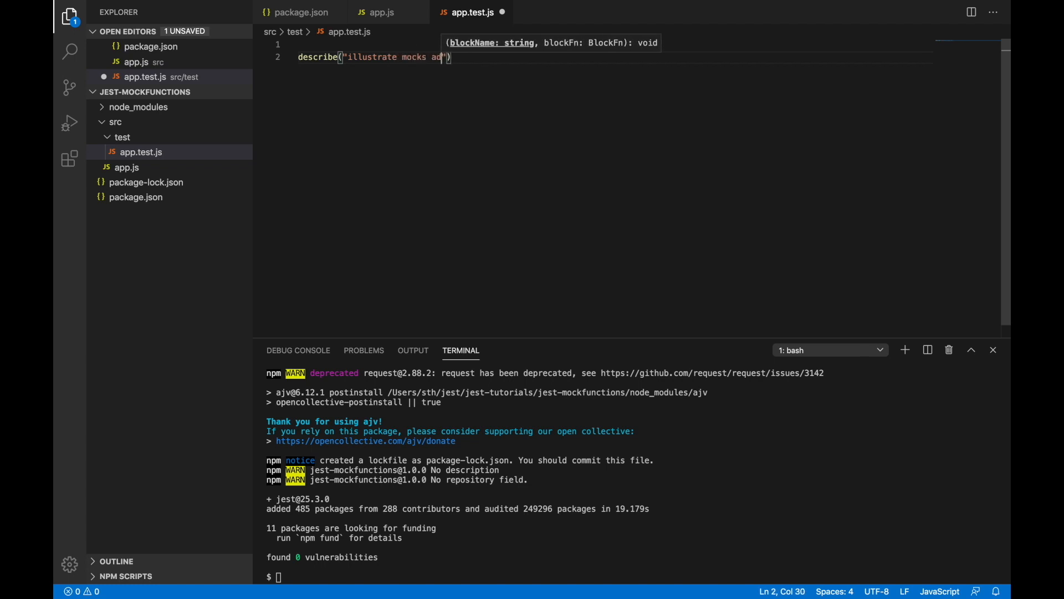
pyautogui.write('nd f')
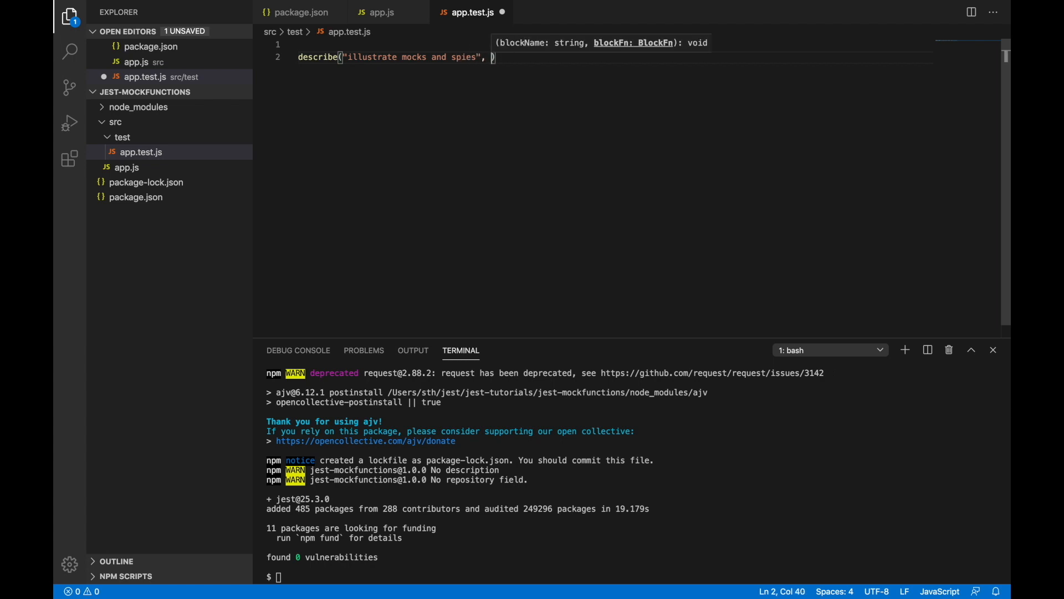
pyautogui.write('() => {})')
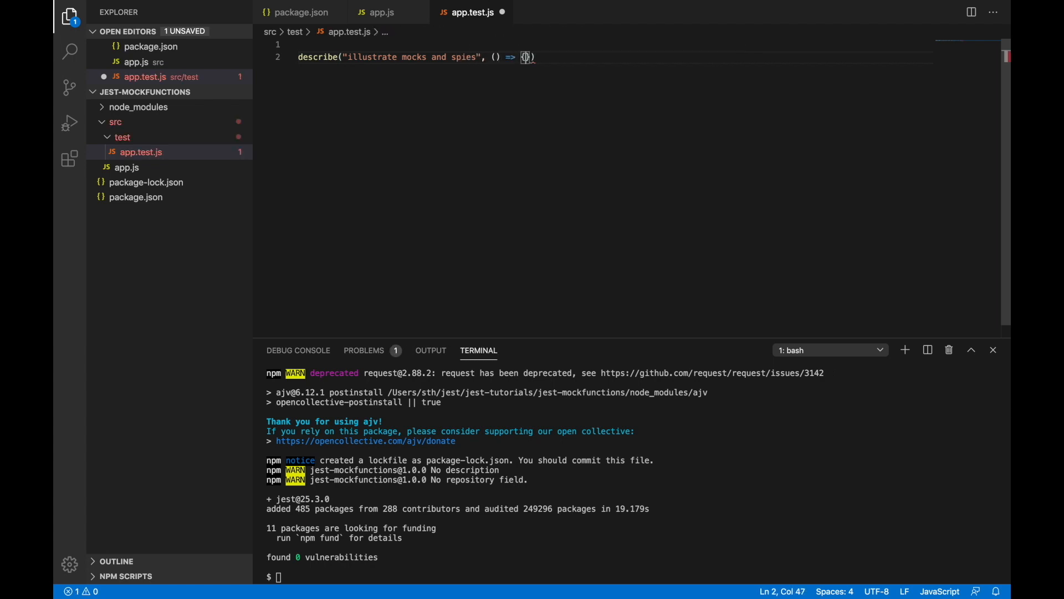
pyautogui.press('Enter')
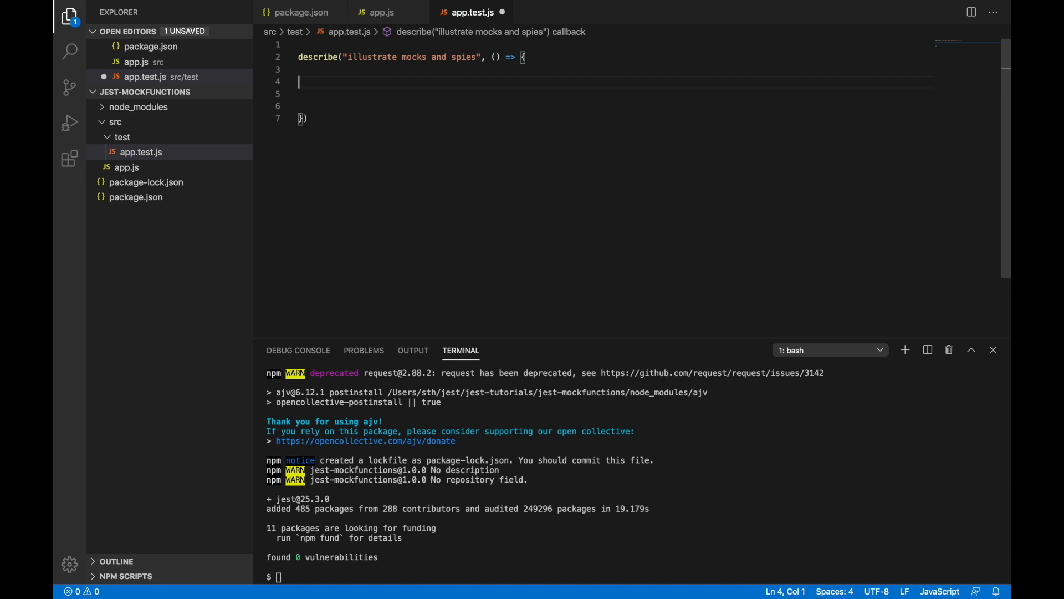
pyautogui.write('test')
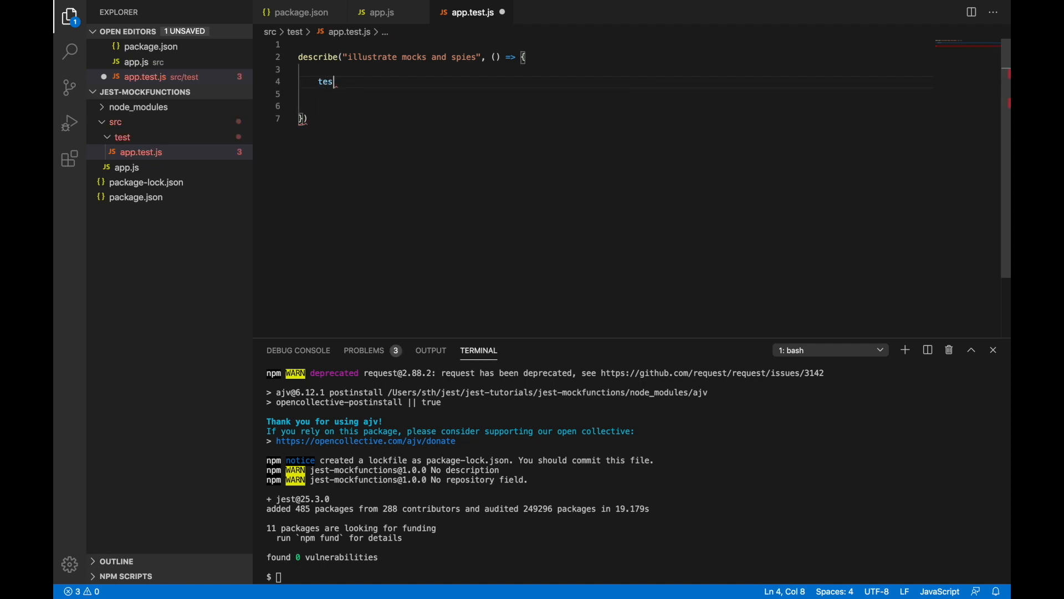
pyautogui.write('t')
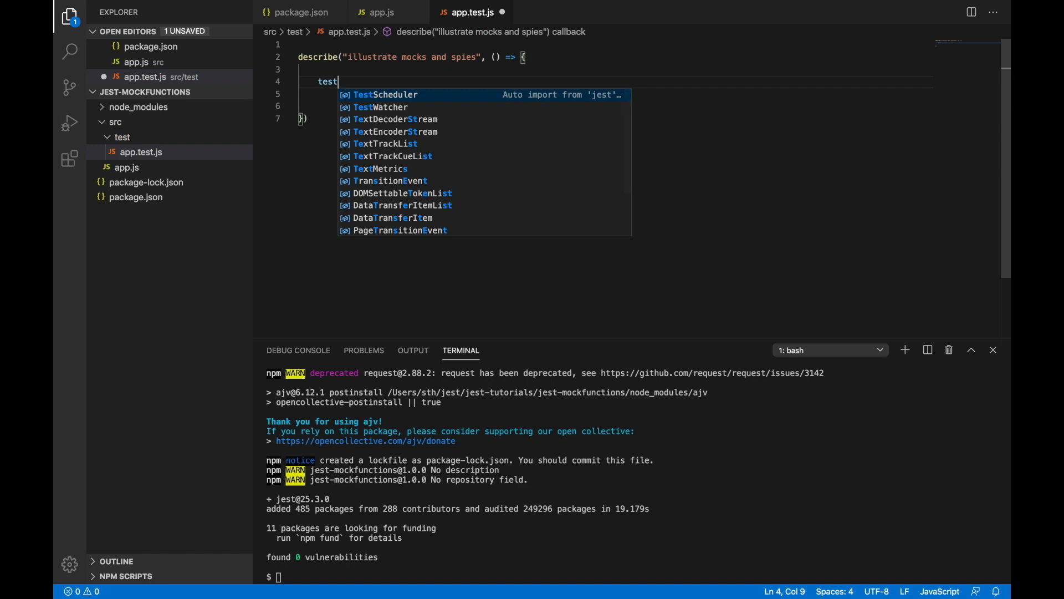
pyautogui.write('("illustrate mocks", (')
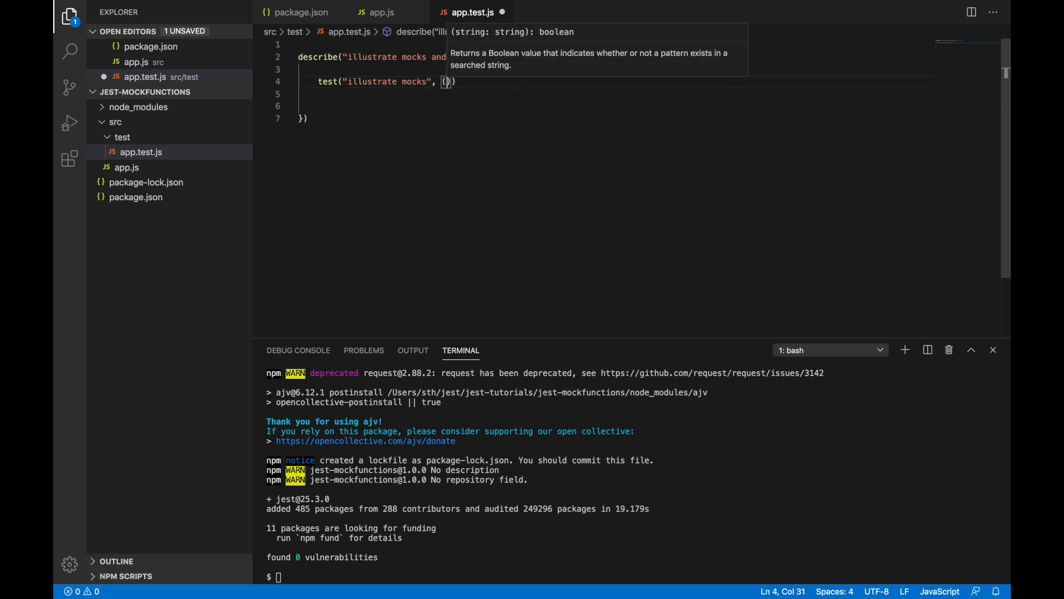
# - Add arrange, act and assert comments, and duplicate the test as "illustrate spies"
pyautogui.write('() => {')
pyautogui.write('//')
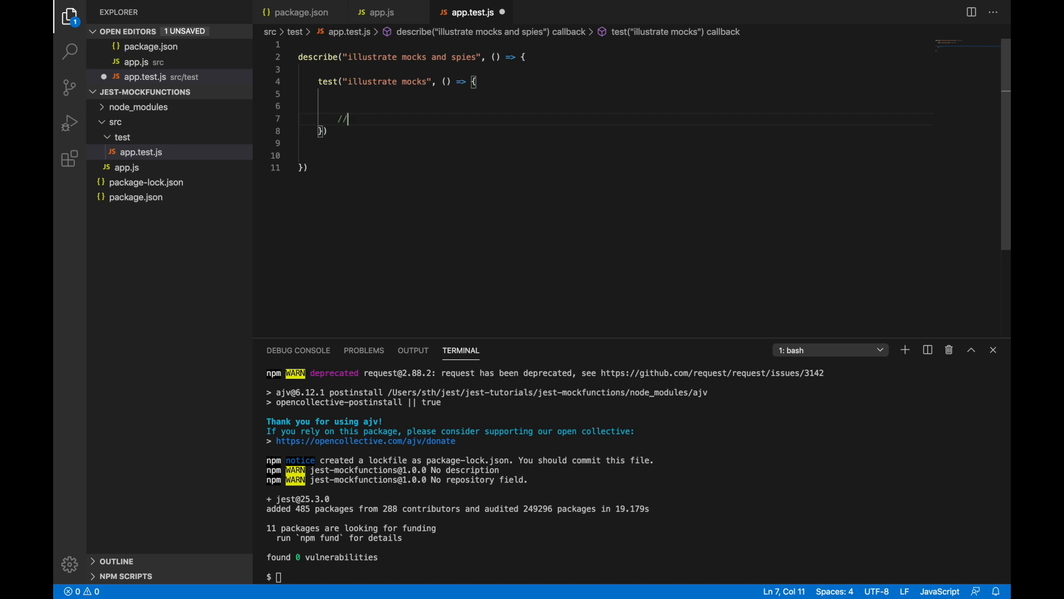
pyautogui.press('Backspace')
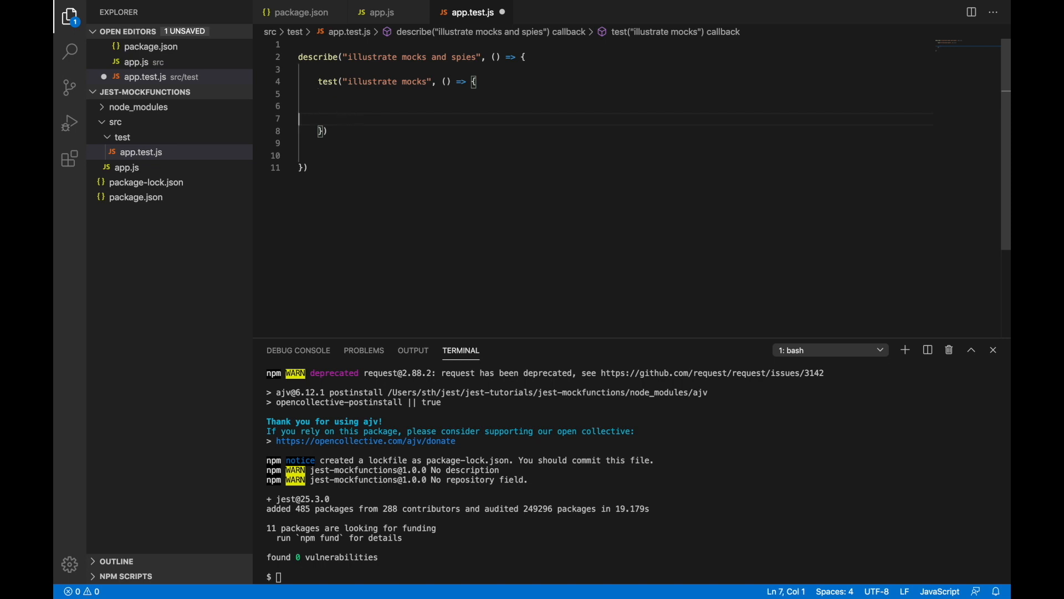
pyautogui.write('//')
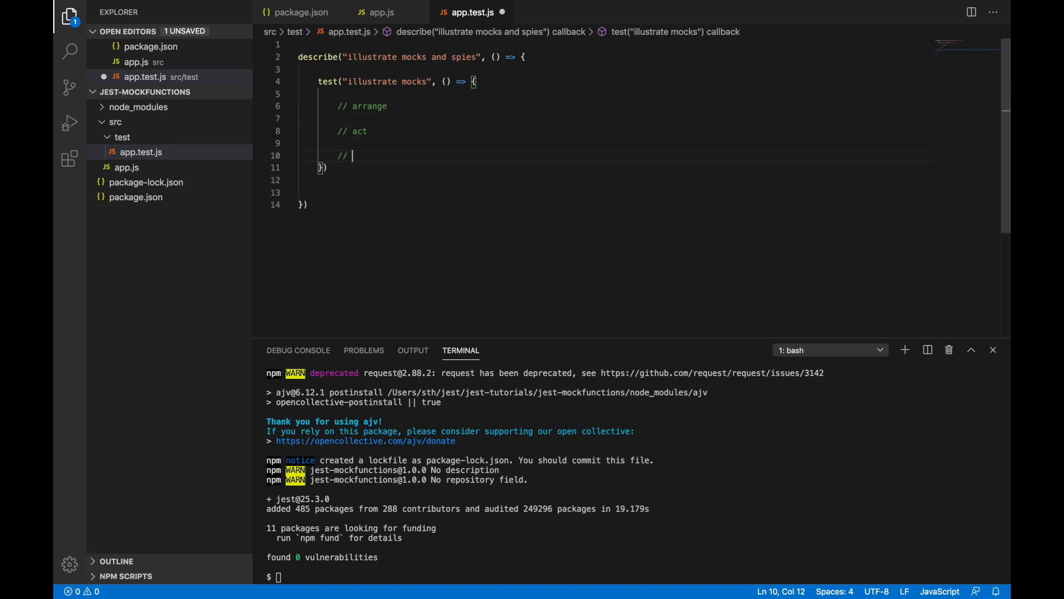
pyautogui.write('assert')
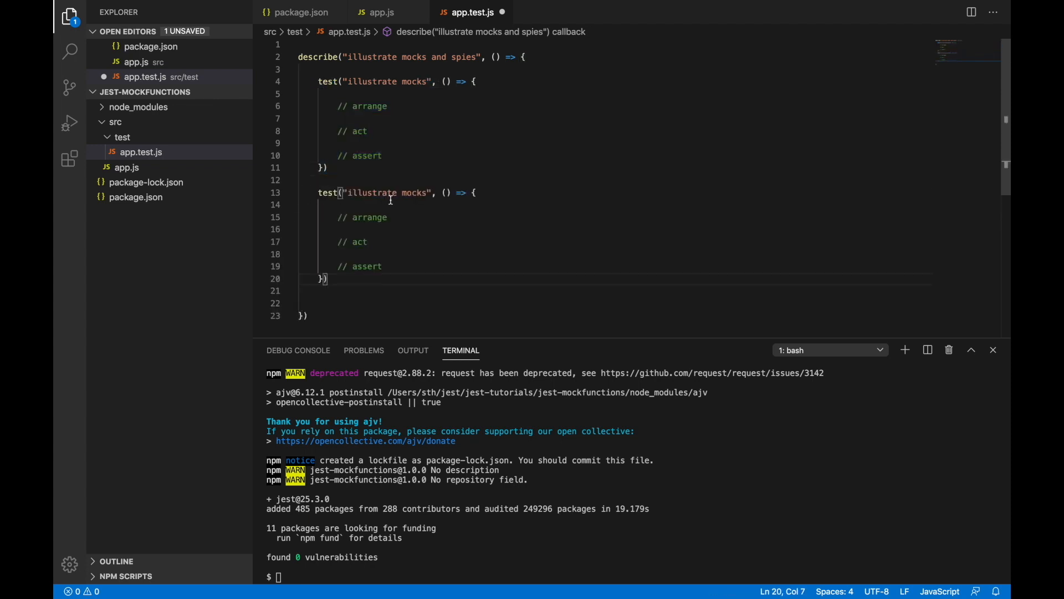
pyautogui.write('spies')
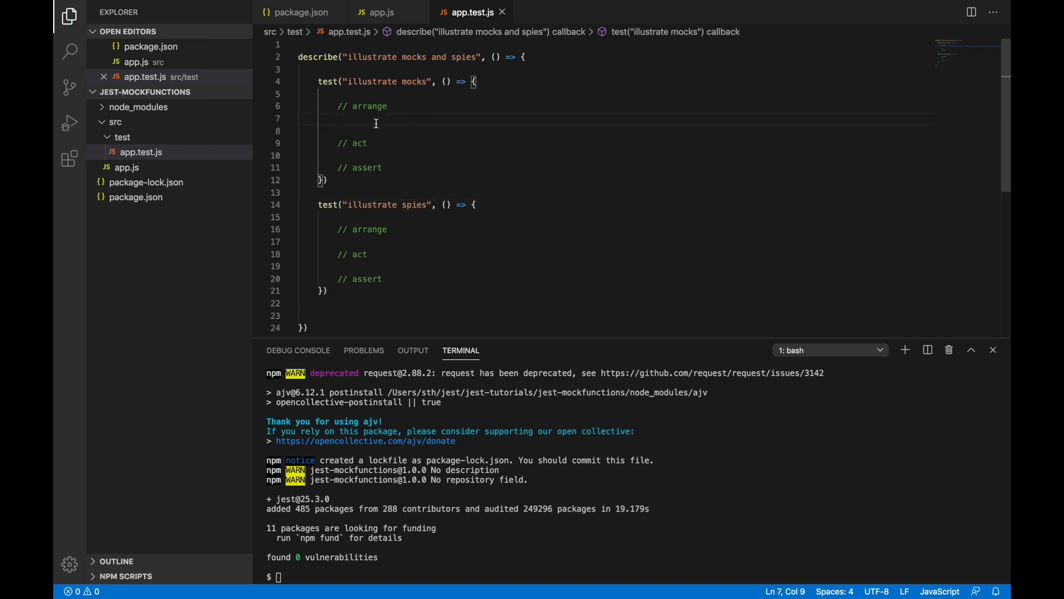
# - Require ../app.js as greeter, call greet("aman", "kumar") and log the result
pyautogui.write('const greeter = require(')
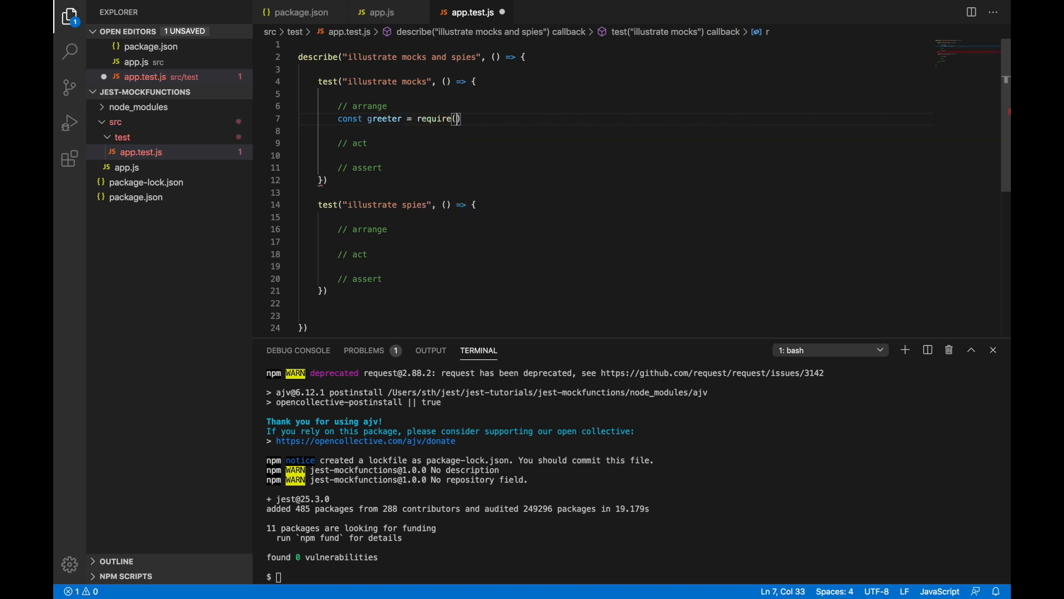
pyautogui.write("'../")
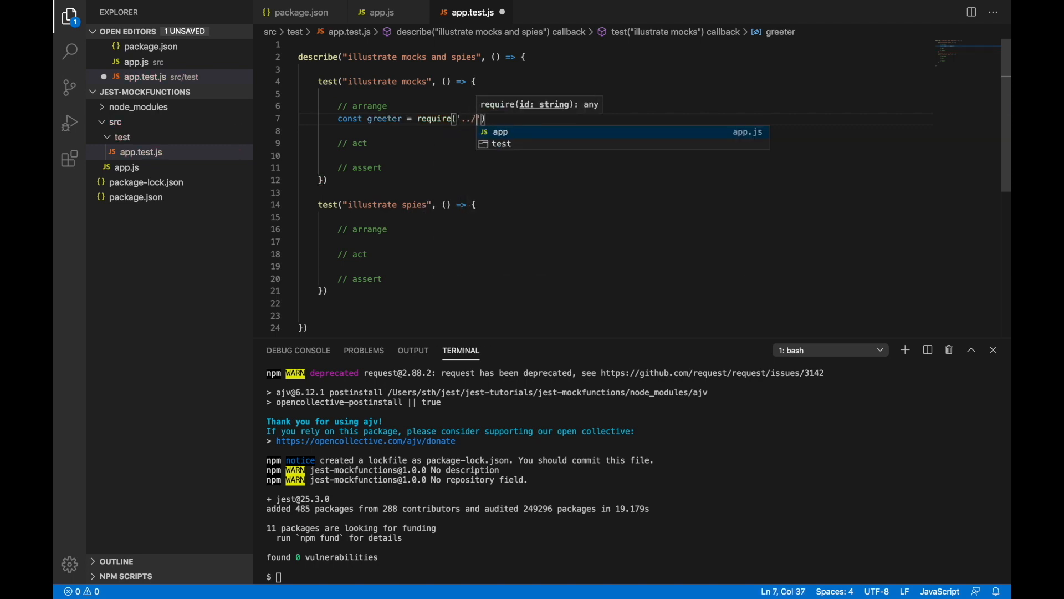
pyautogui.click(500, 132)
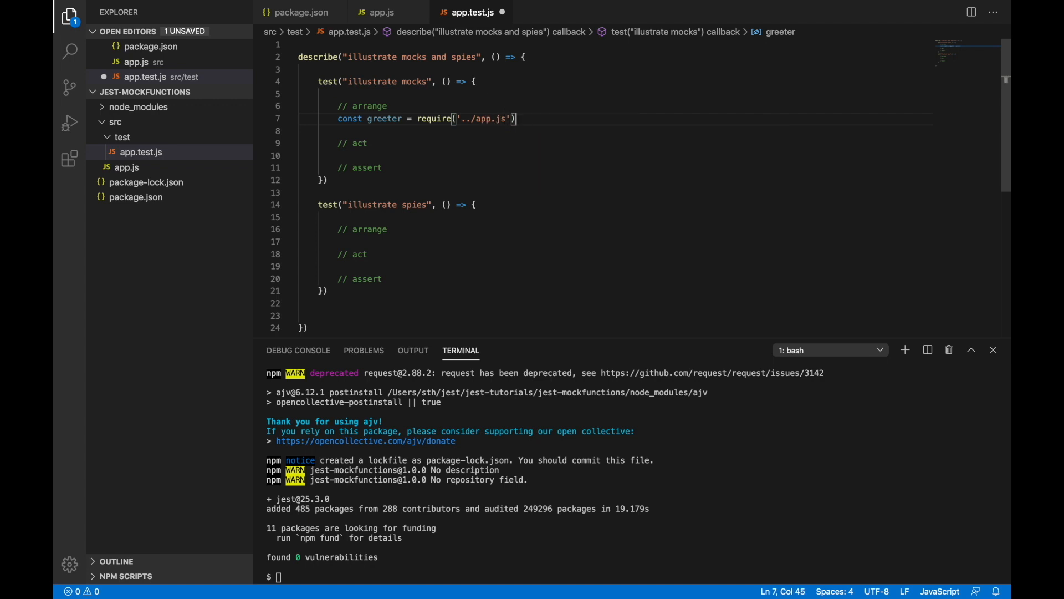
pyautogui.moveTo(372, 143)
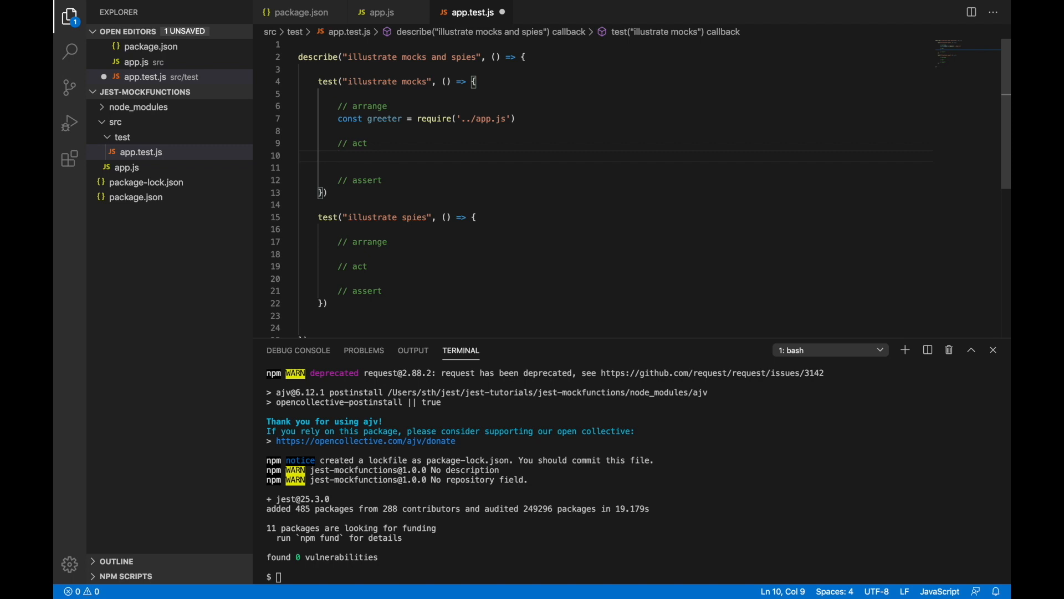
pyautogui.write('const resutl = greeter.greet(')
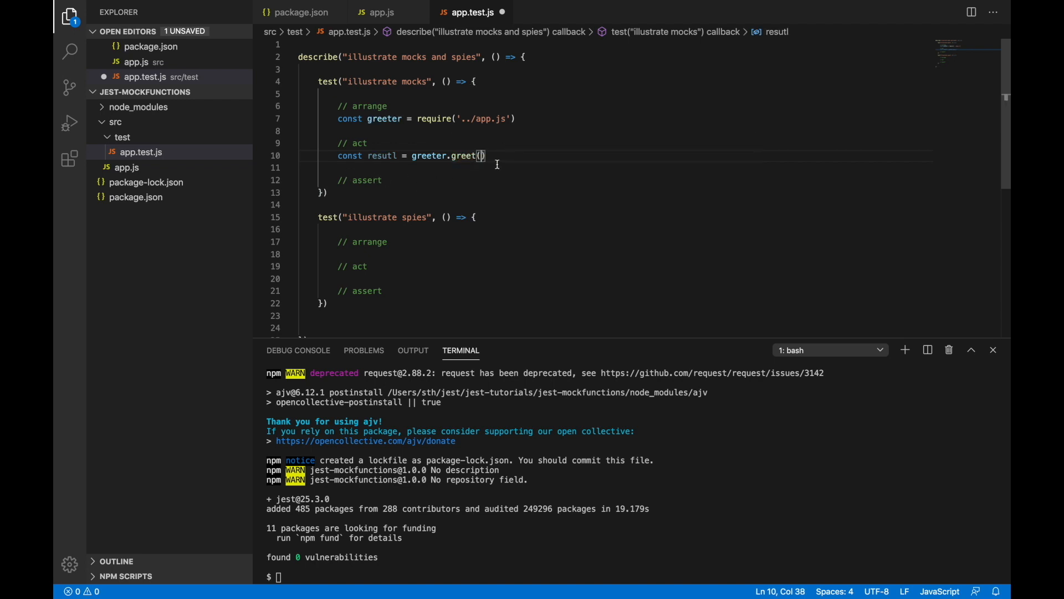
pyautogui.write('"aman"')
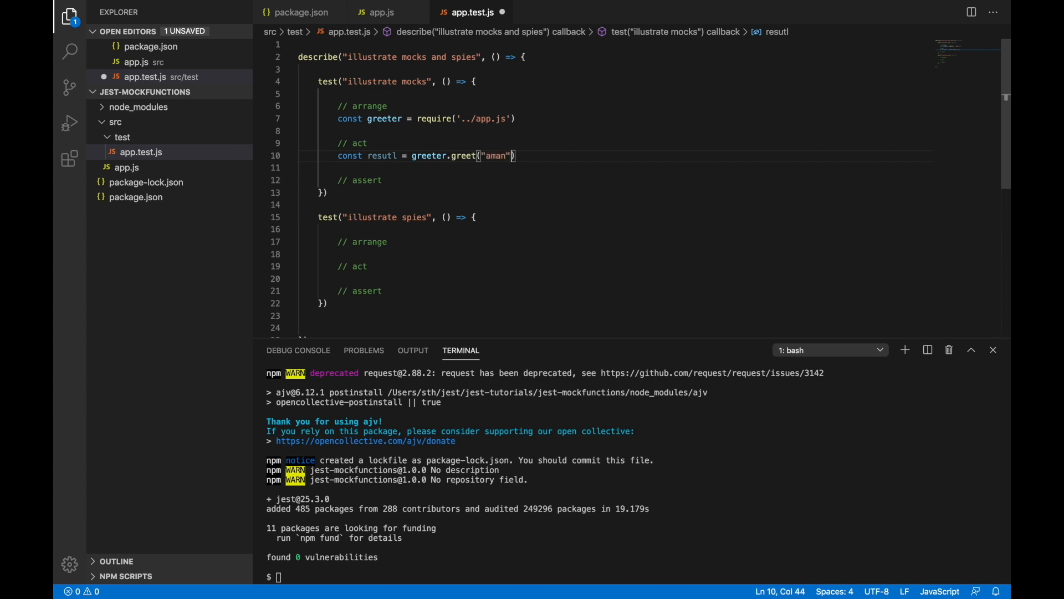
pyautogui.write(', "kumar')
pyautogui.write('console.log("result')
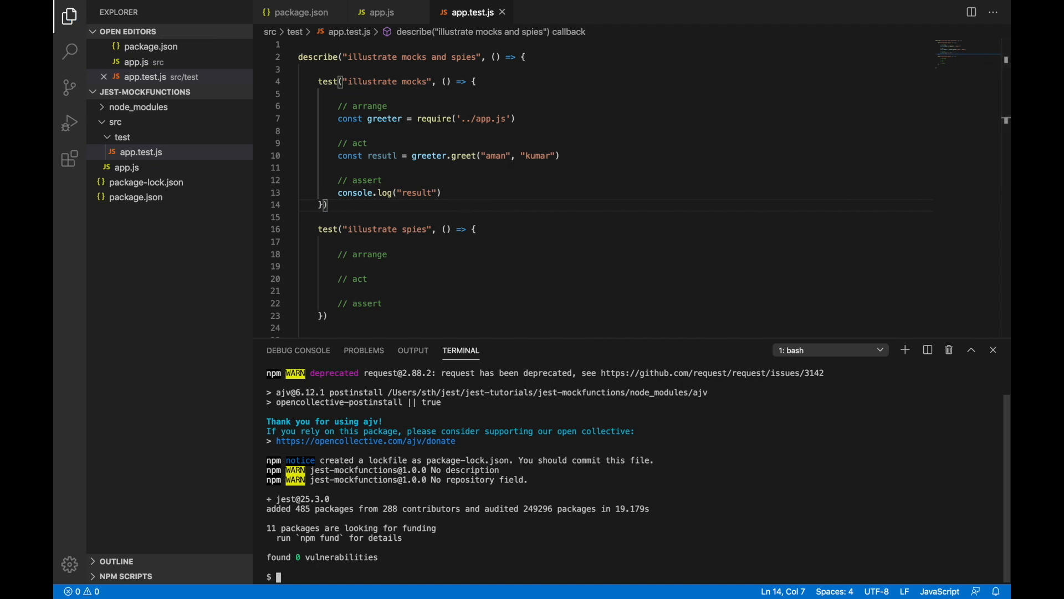
pyautogui.write('npm tes')
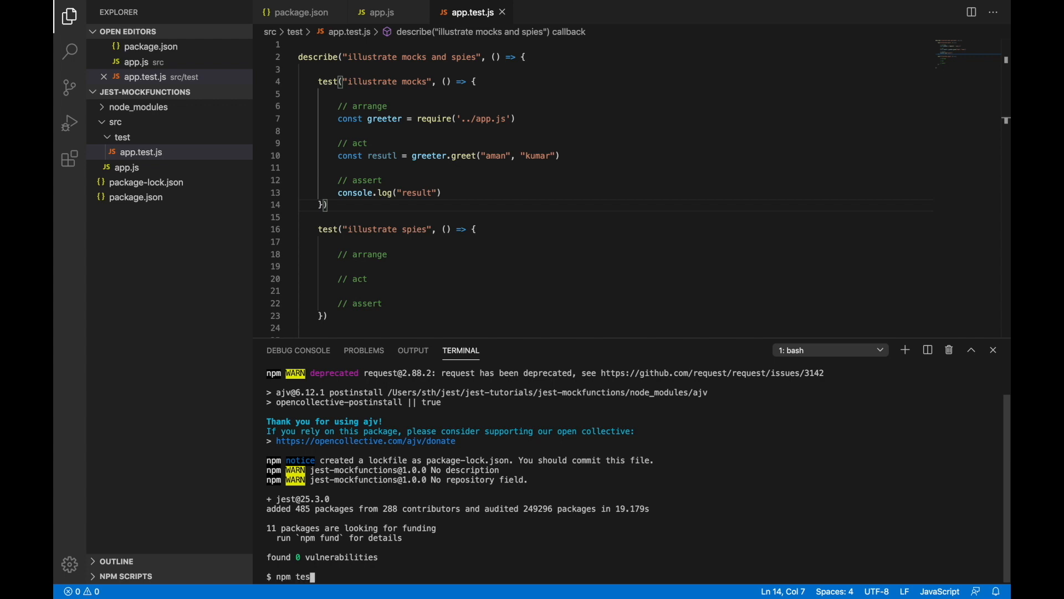
pyautogui.press('Return')
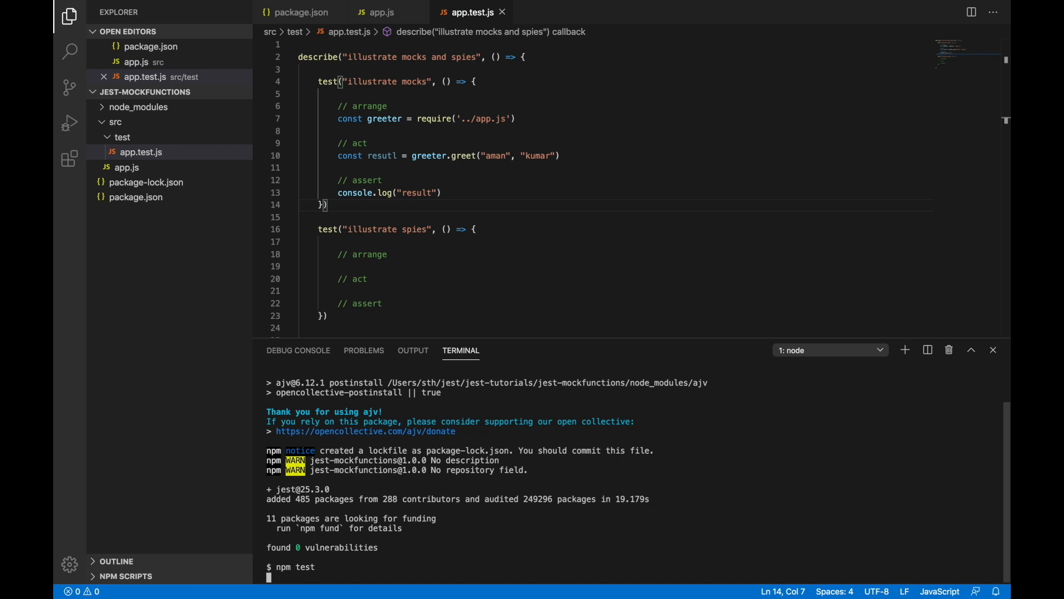
pyautogui.press('Return')
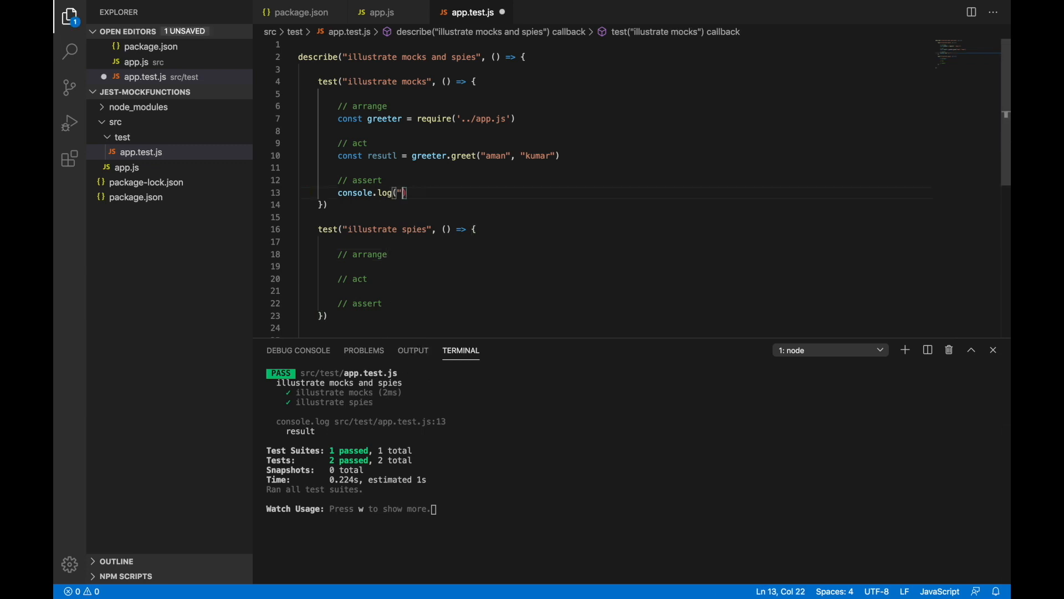
pyautogui.write('resutl)')
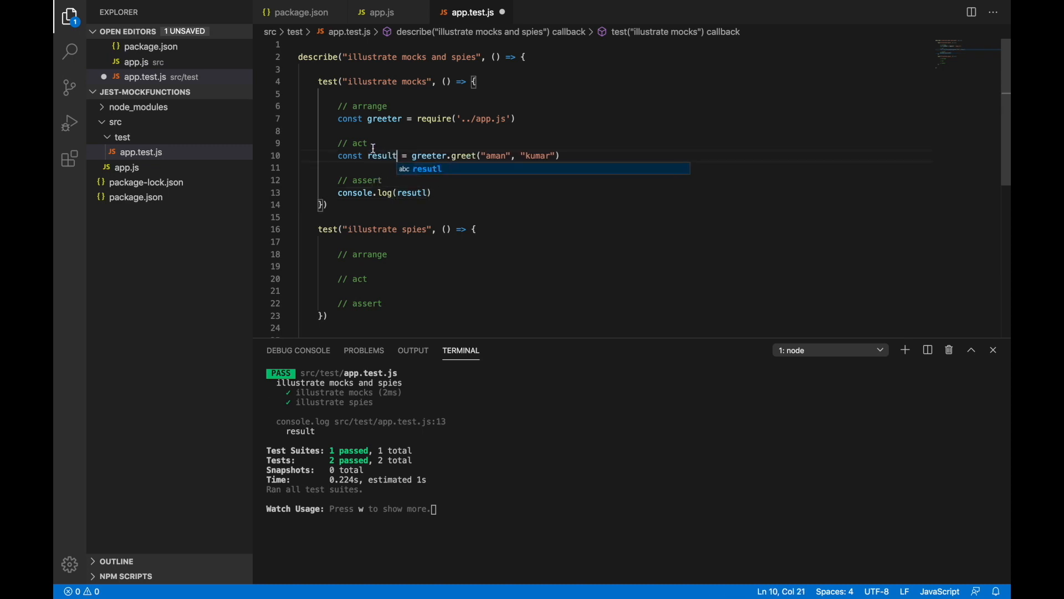
pyautogui.doubleClick(381, 156)
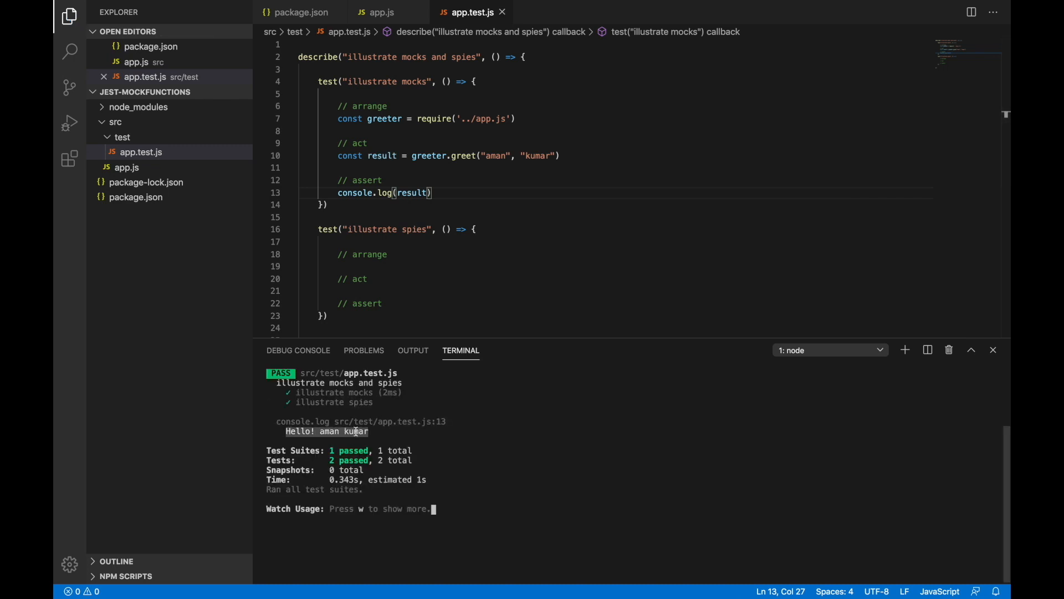
pyautogui.moveTo(393, 12)
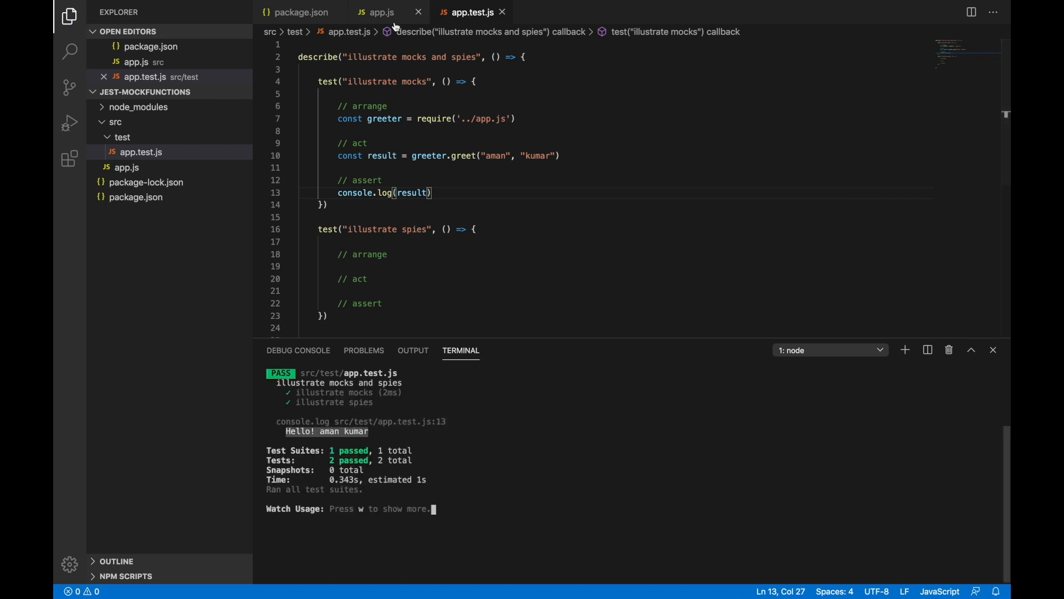
pyautogui.click(381, 12)
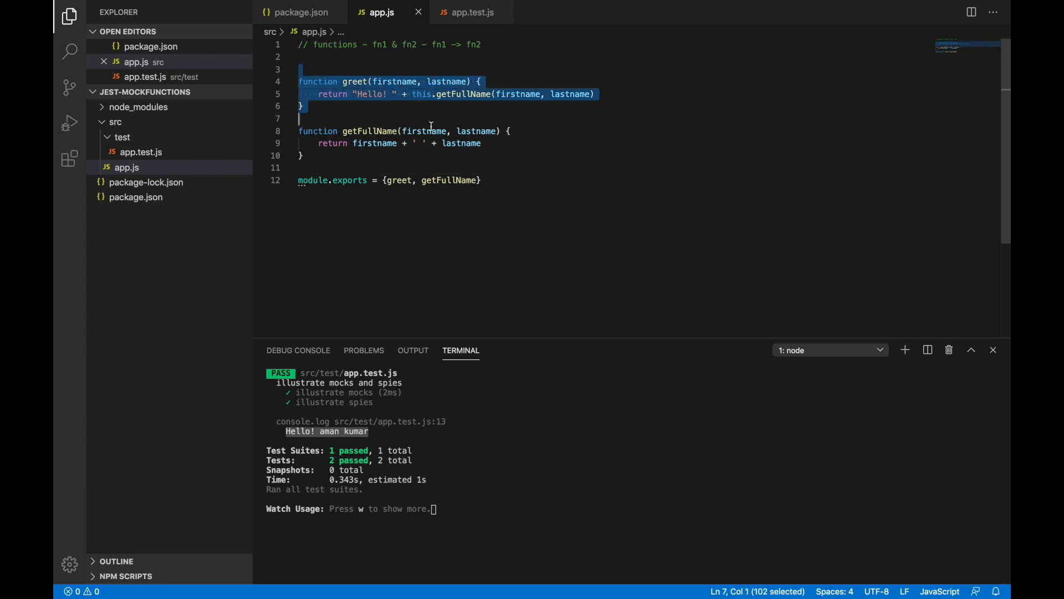
pyautogui.click(470, 12)
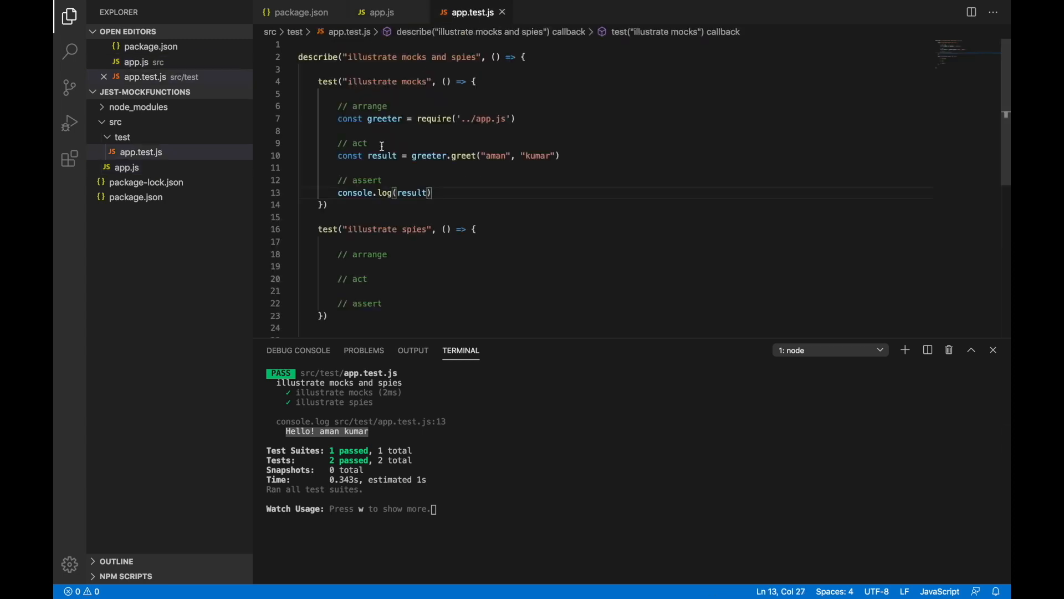
# - Under // arrange, add const mock = jest.fn().mockReturnValue('mocked name')
pyautogui.write('const mock = jes')
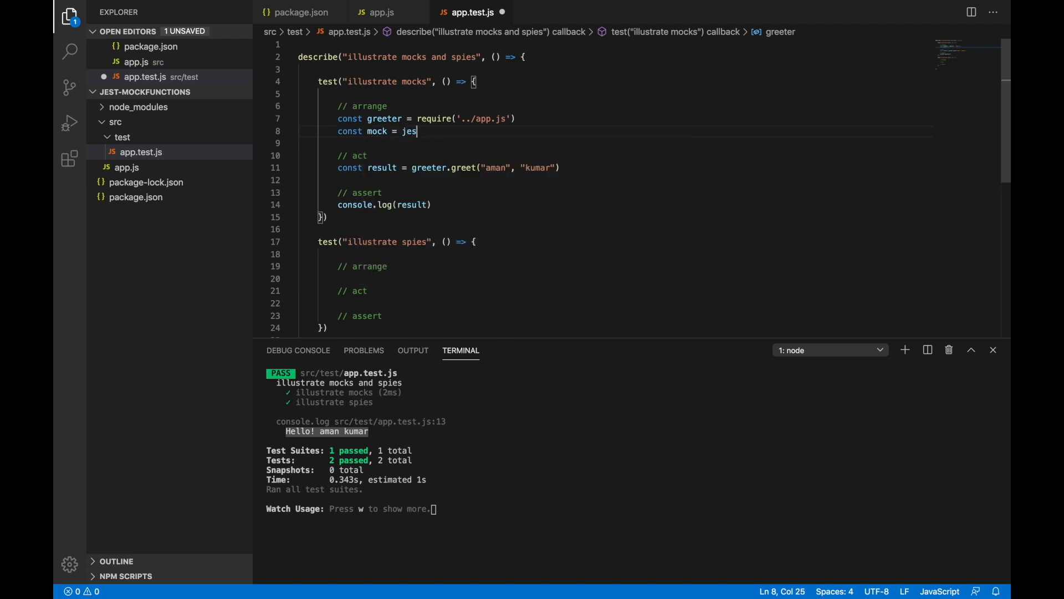
pyautogui.write('t.fn()')
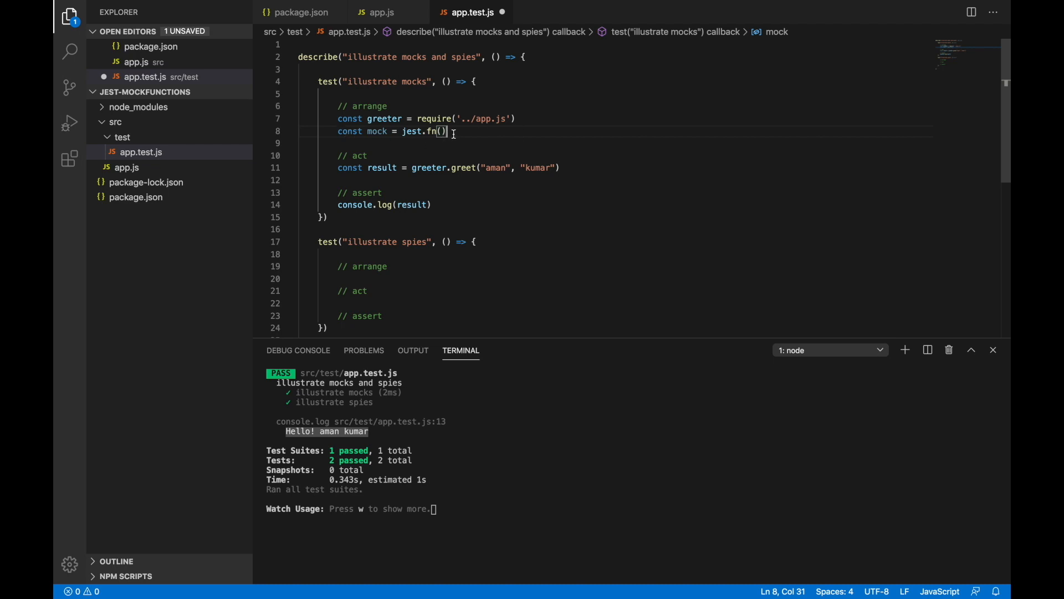
pyautogui.write('.mockReturnValue(')
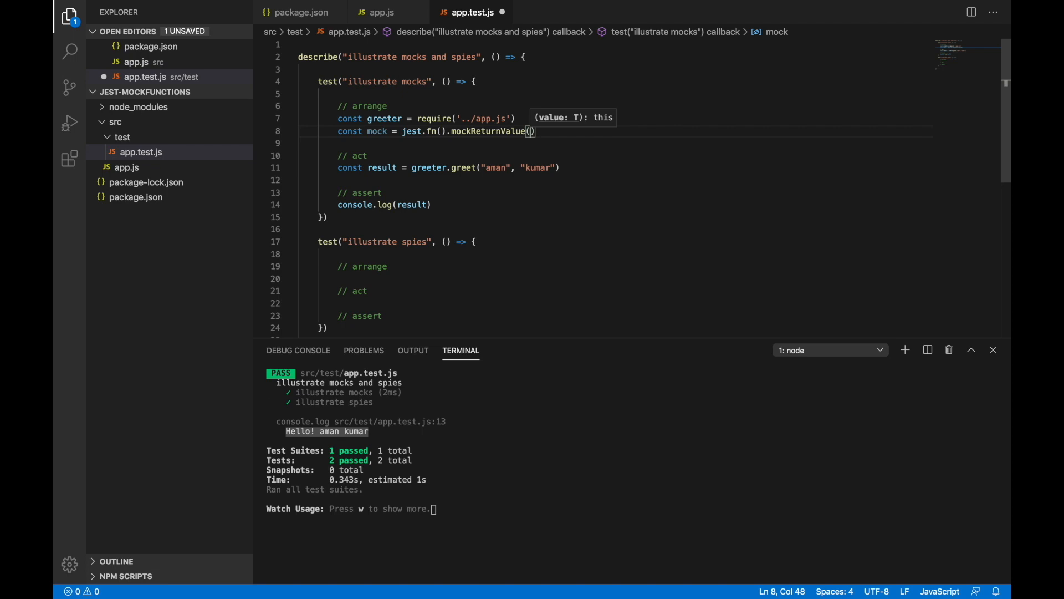
pyautogui.write("'")
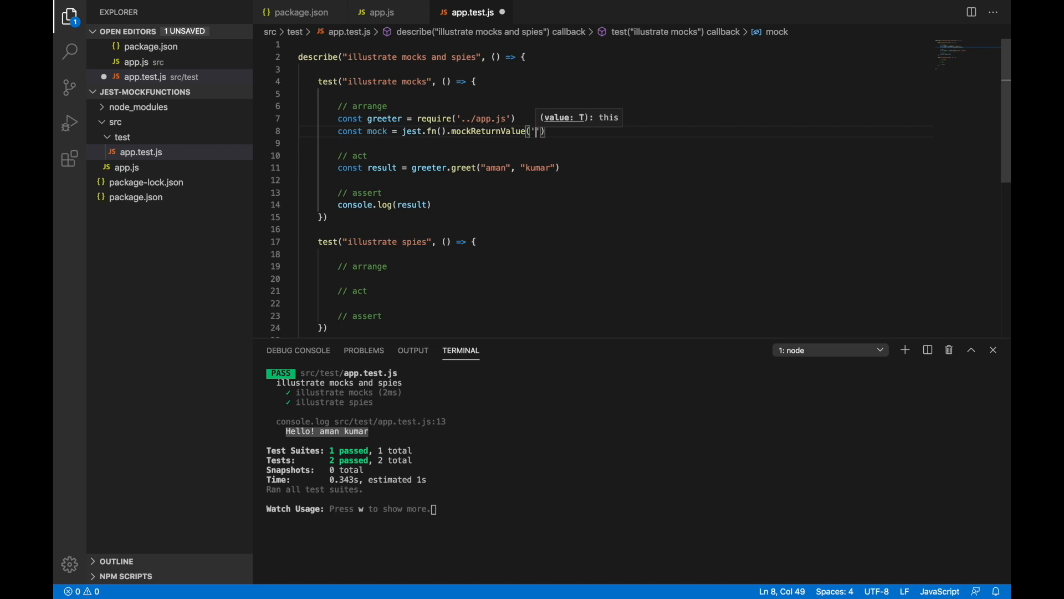
pyautogui.write('mocked')
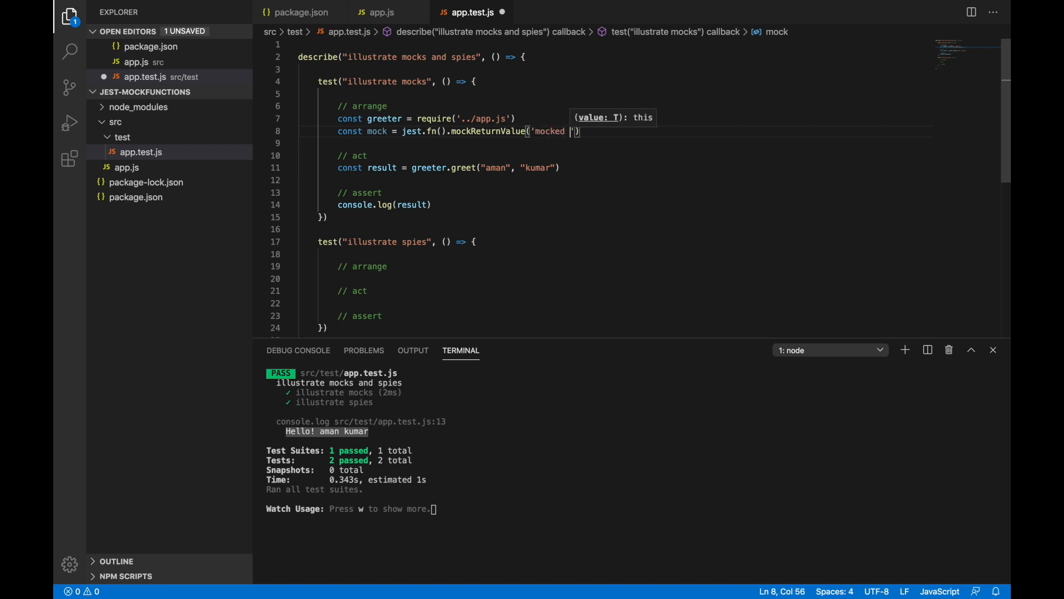
pyautogui.write('name')
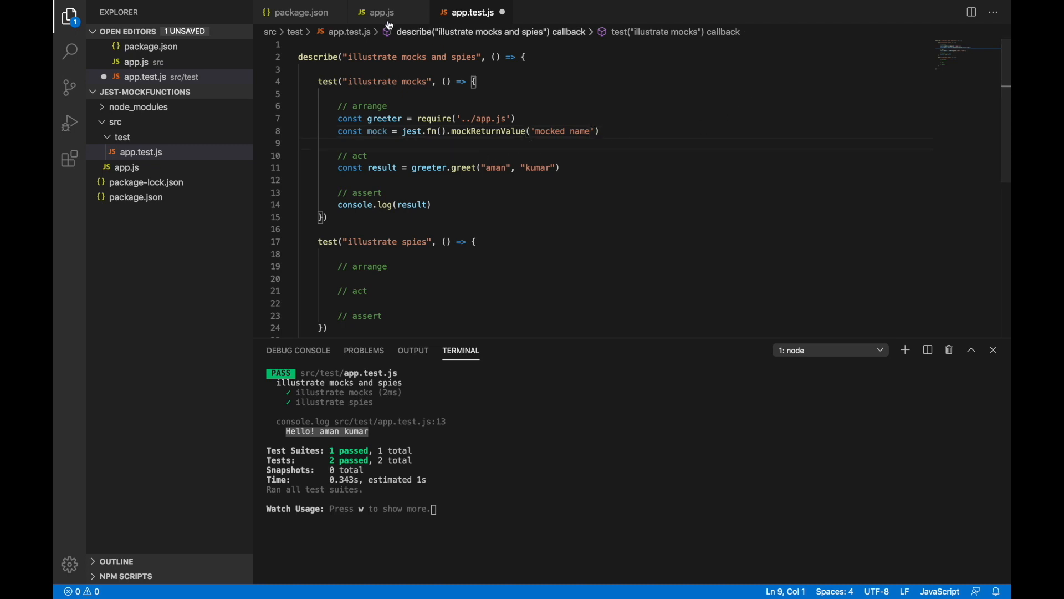
# - Inspect the arguments greet passes to getFullName in app.js, then return to app.test.js
pyautogui.click(378, 12)
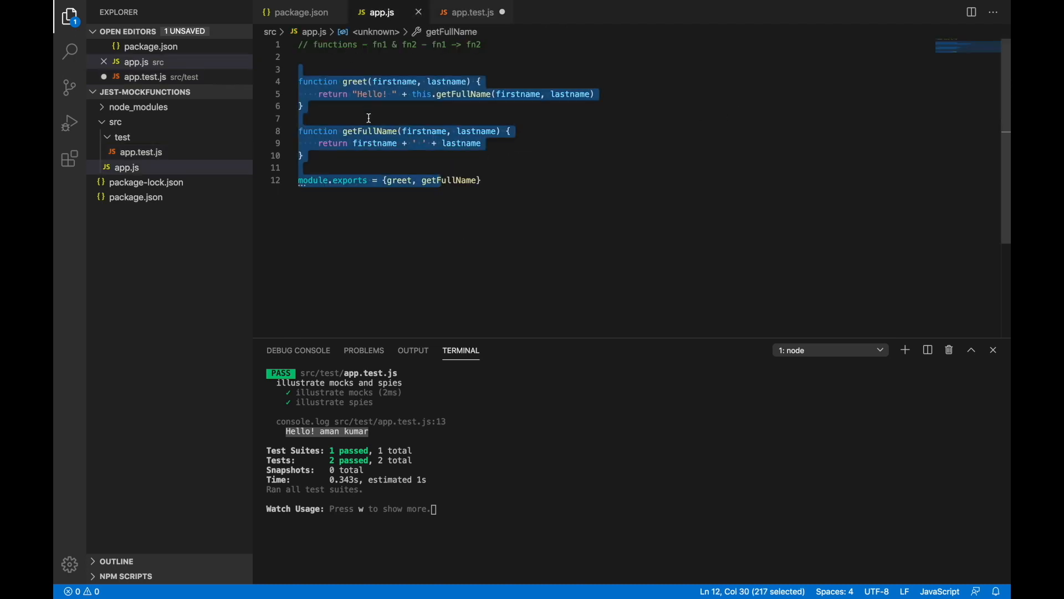
pyautogui.click(450, 94)
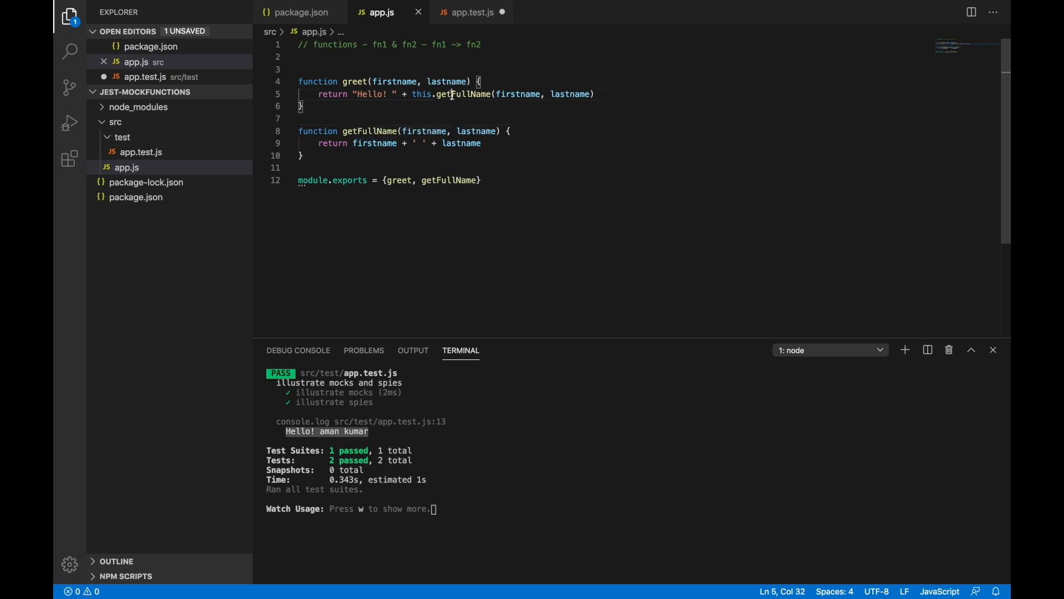
pyautogui.doubleClick(461, 94)
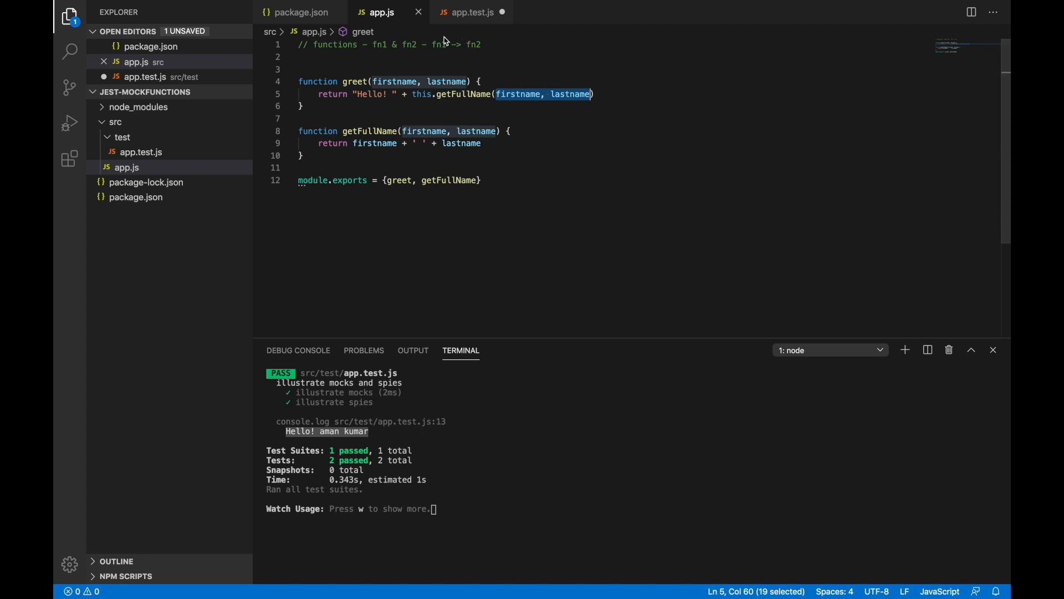
pyautogui.click(470, 12)
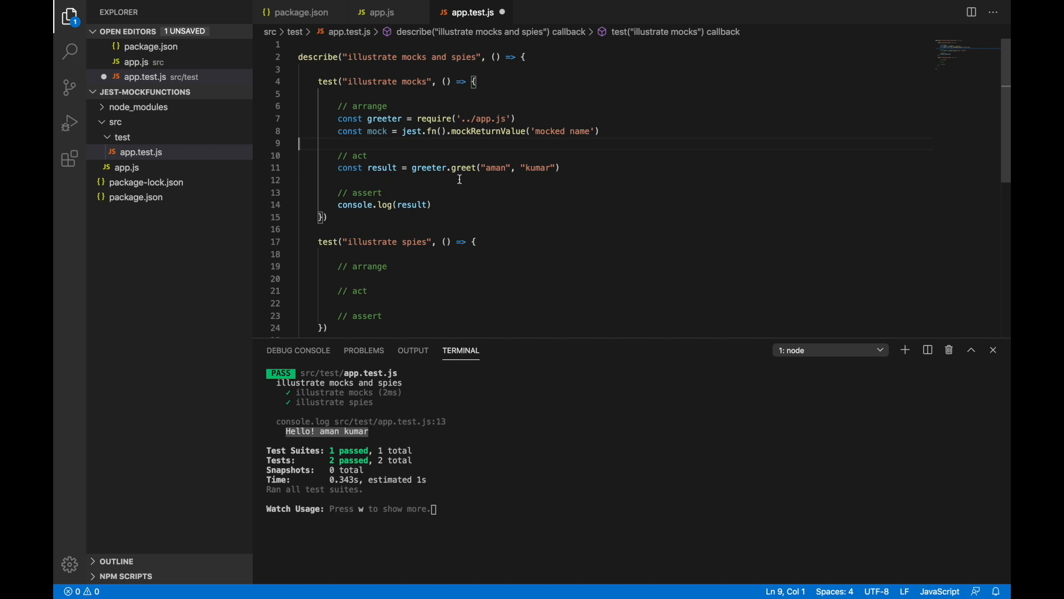
# - Save app.test.js so Jest reruns and passes, and review getFullName in app.js
pyautogui.click(461, 180)
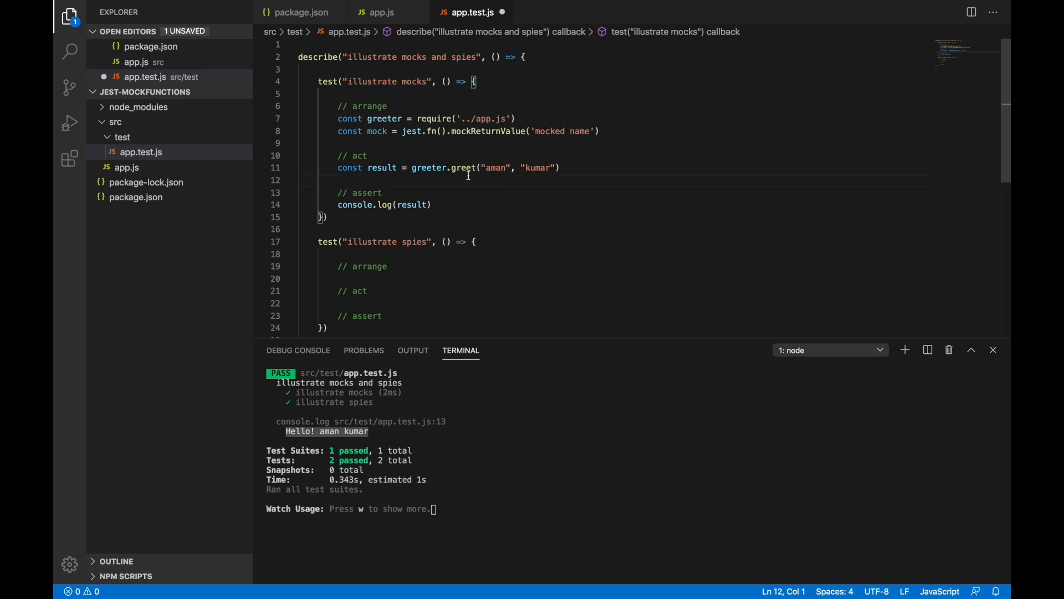
pyautogui.press('ctrl+s')
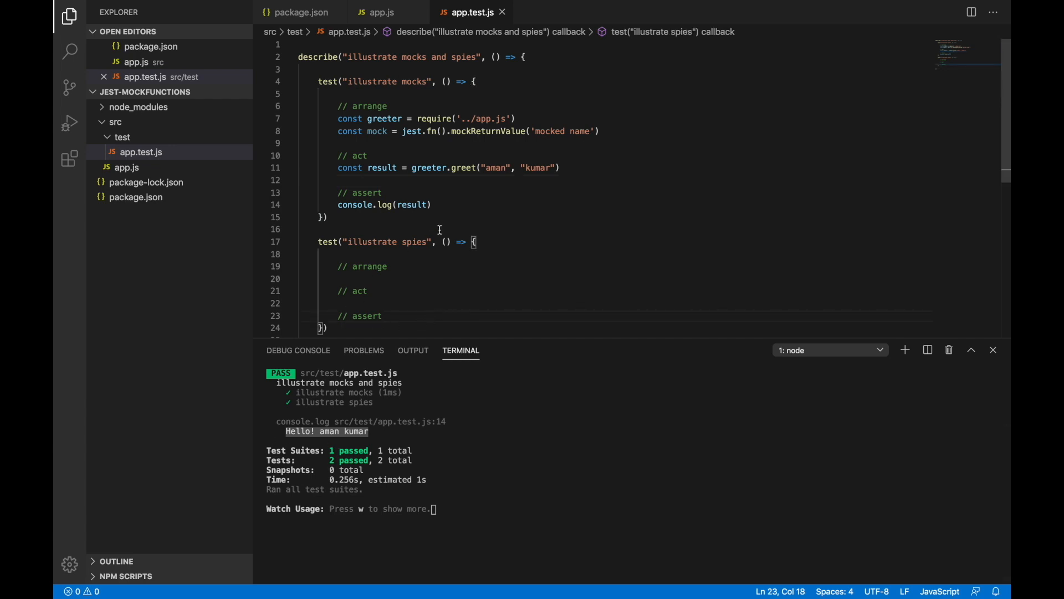
pyautogui.moveTo(292, 439)
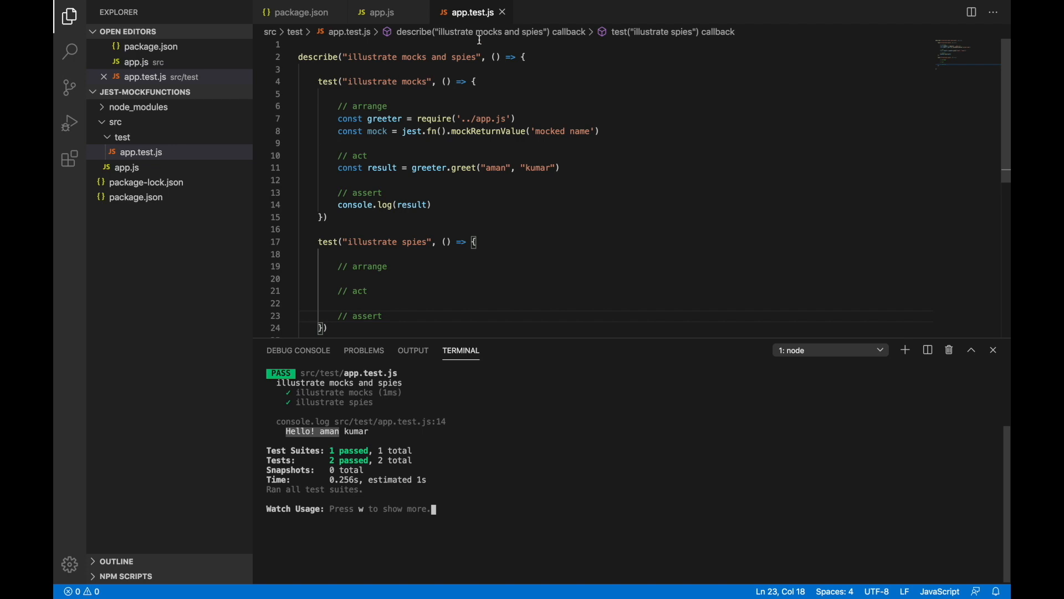
pyautogui.click(382, 316)
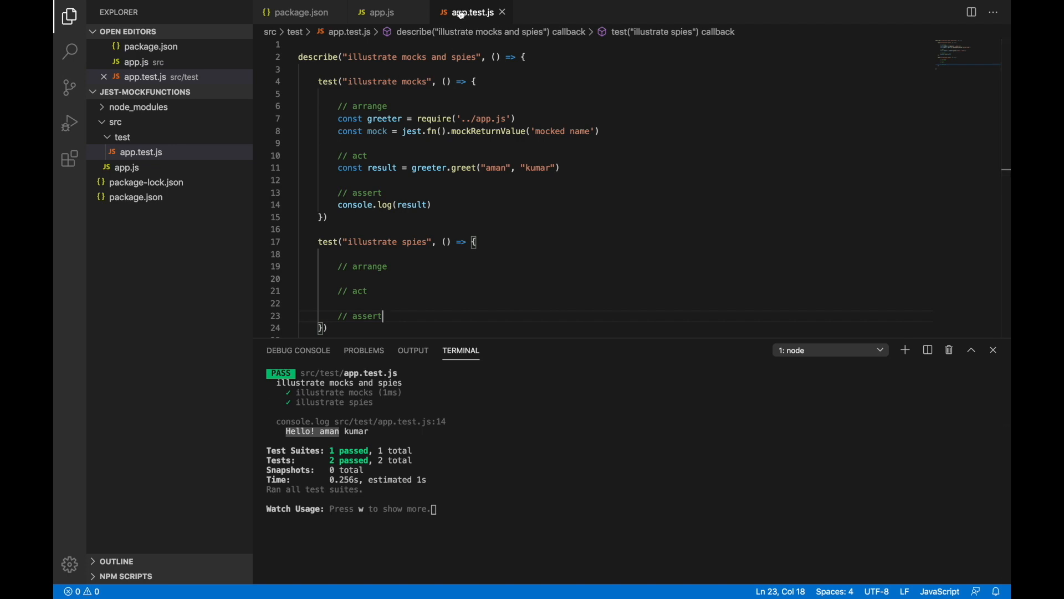
pyautogui.click(382, 13)
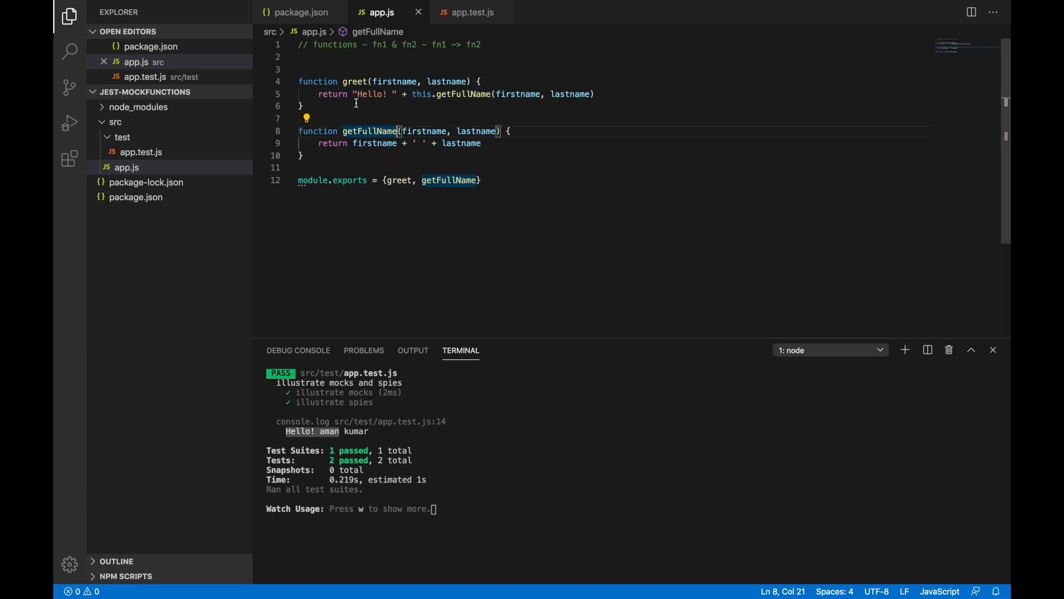
pyautogui.click(469, 12)
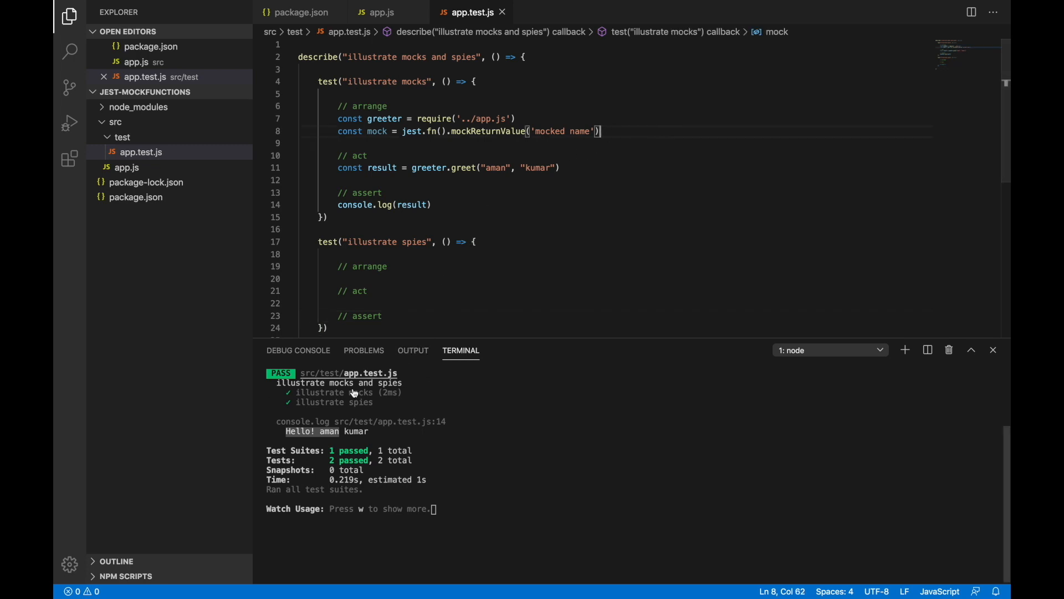
pyautogui.moveTo(336, 436)
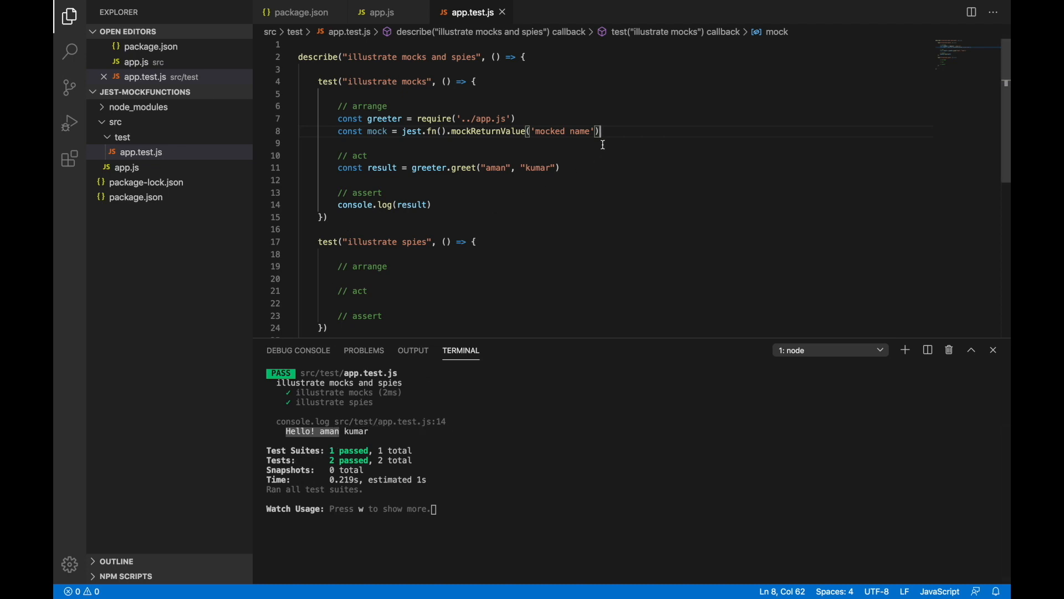
# - Assign the mock to greeter.getFullName and highlight the 'mocked name' return value
pyautogui.write('greeter.')
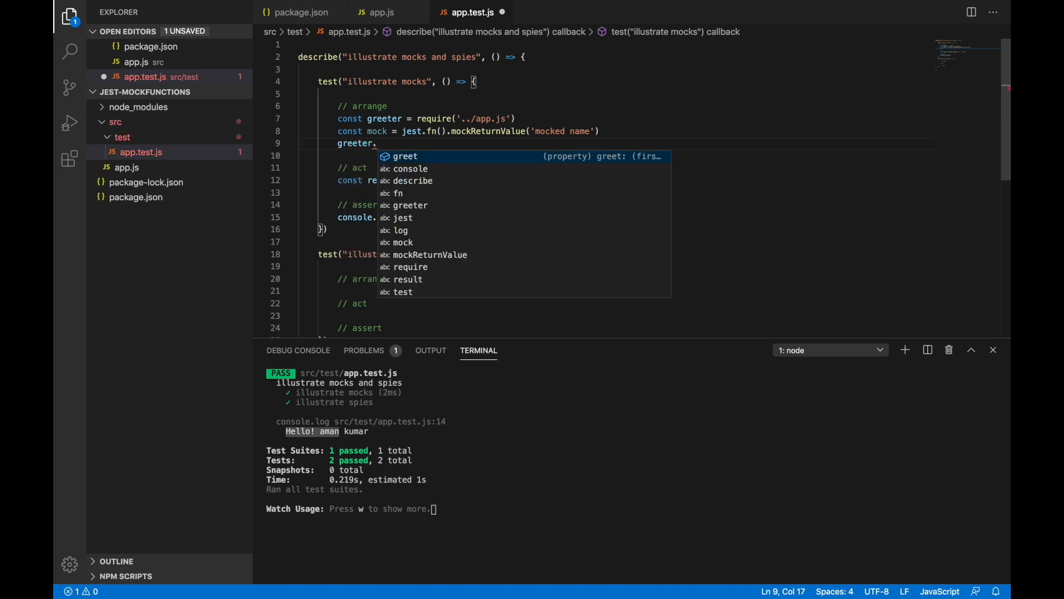
pyautogui.write('getFullName = mock')
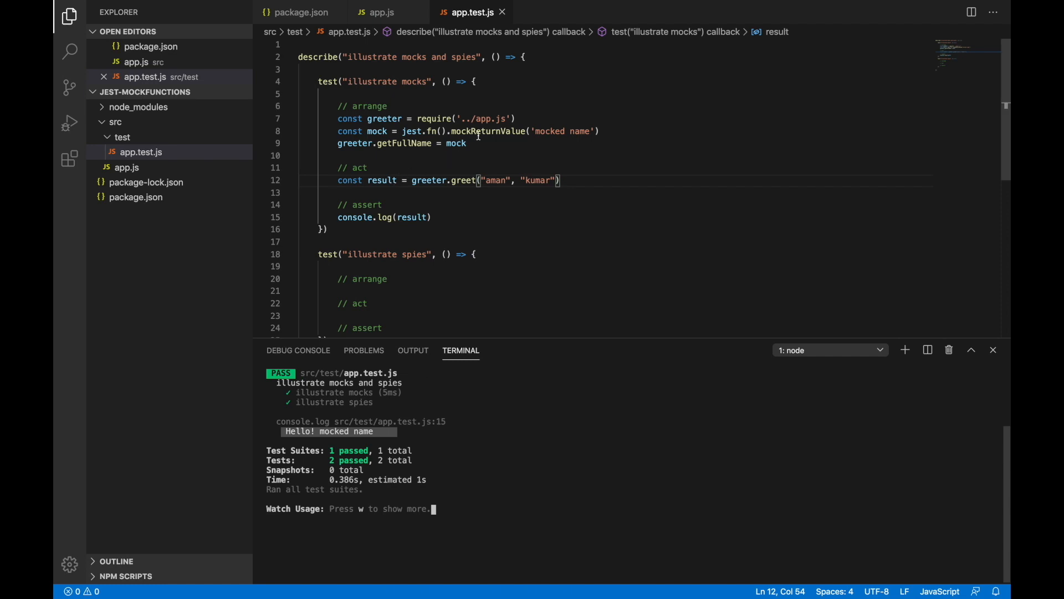
pyautogui.click(302, 155)
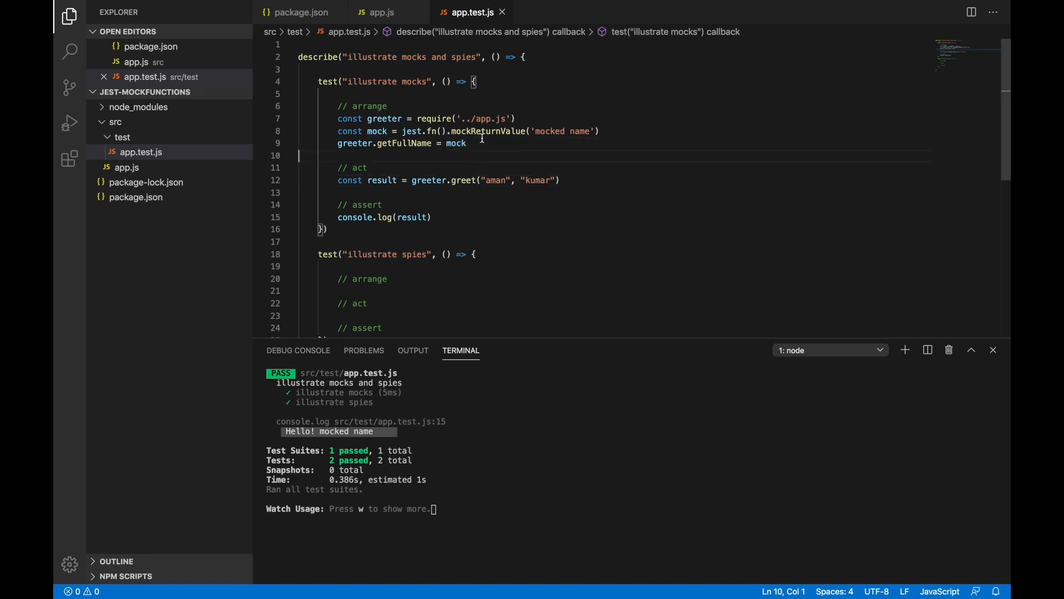
pyautogui.doubleClick(562, 131)
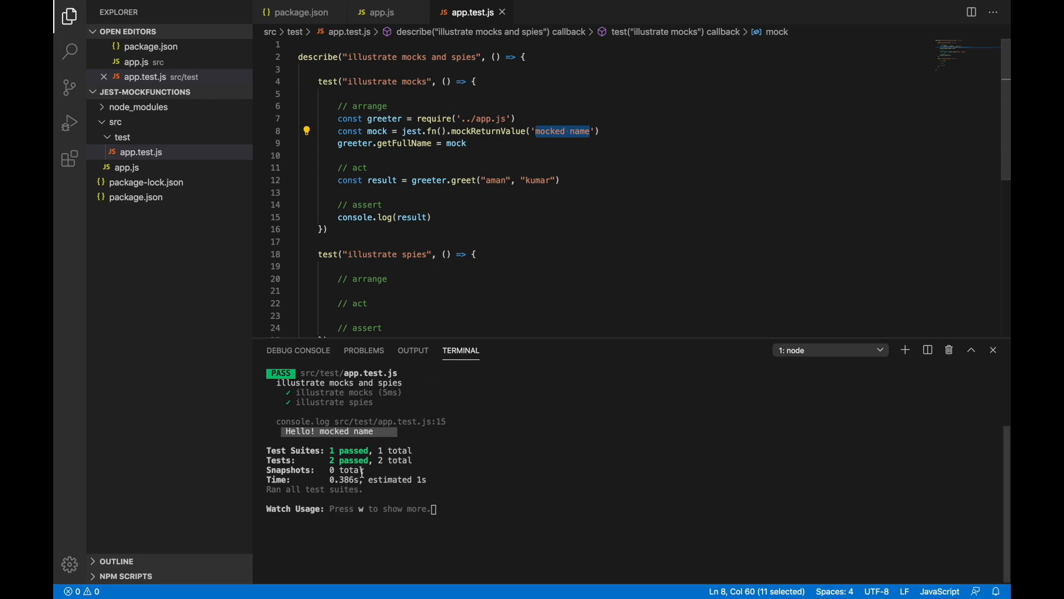
# - Below console.log(result), add expect(result).toBe("Hello! mocked name")
pyautogui.click(432, 217)
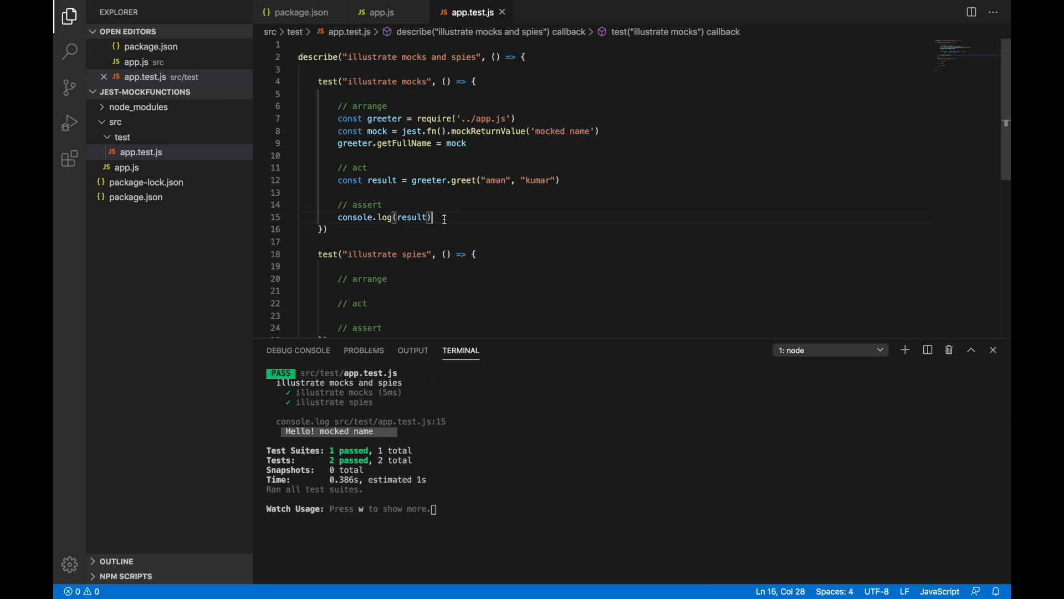
pyautogui.moveTo(448, 143)
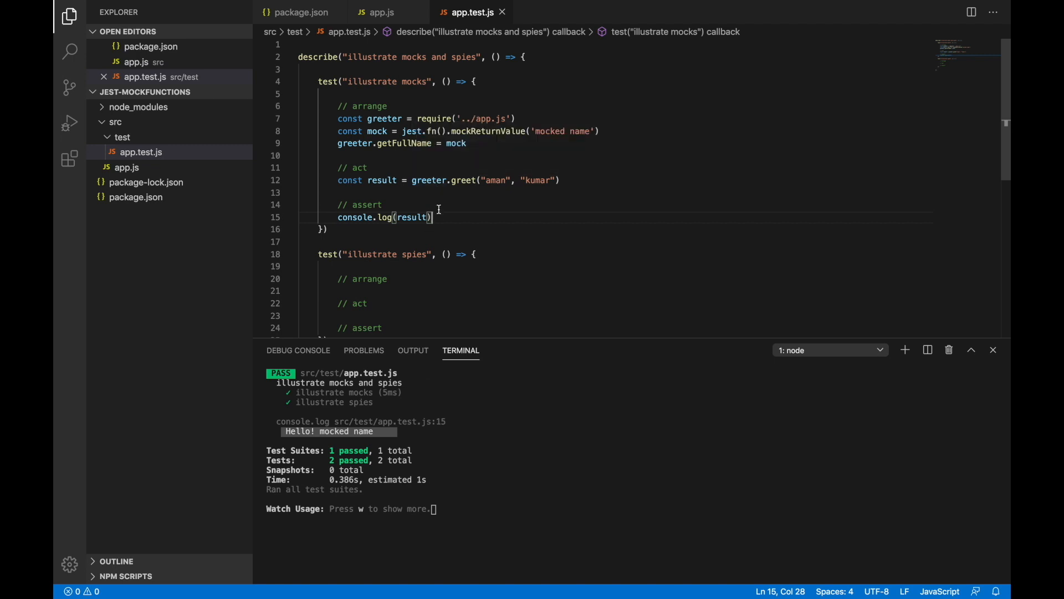
pyautogui.moveTo(427, 233)
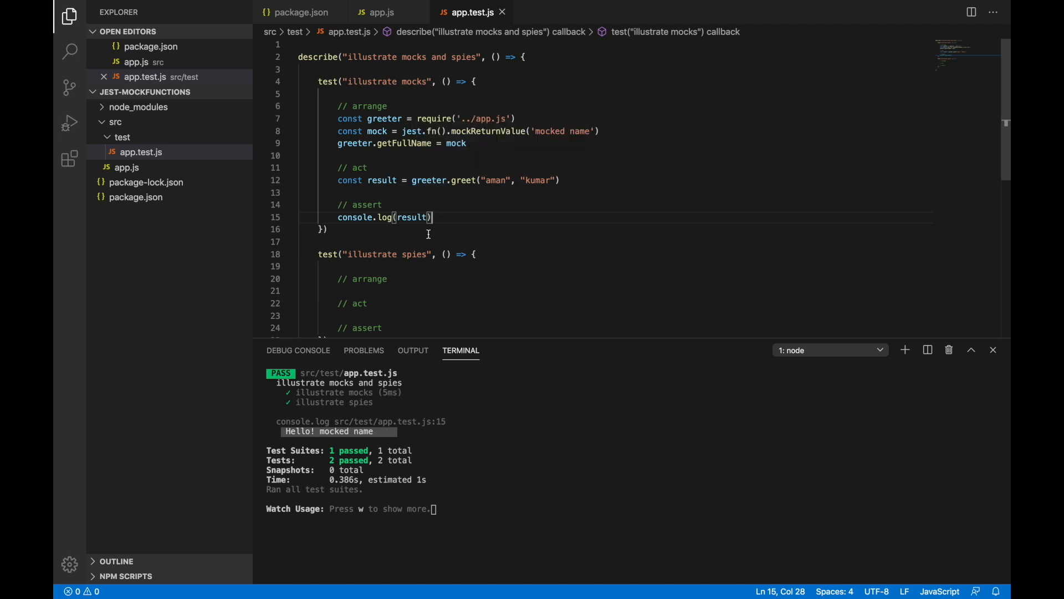
pyautogui.moveTo(439, 209)
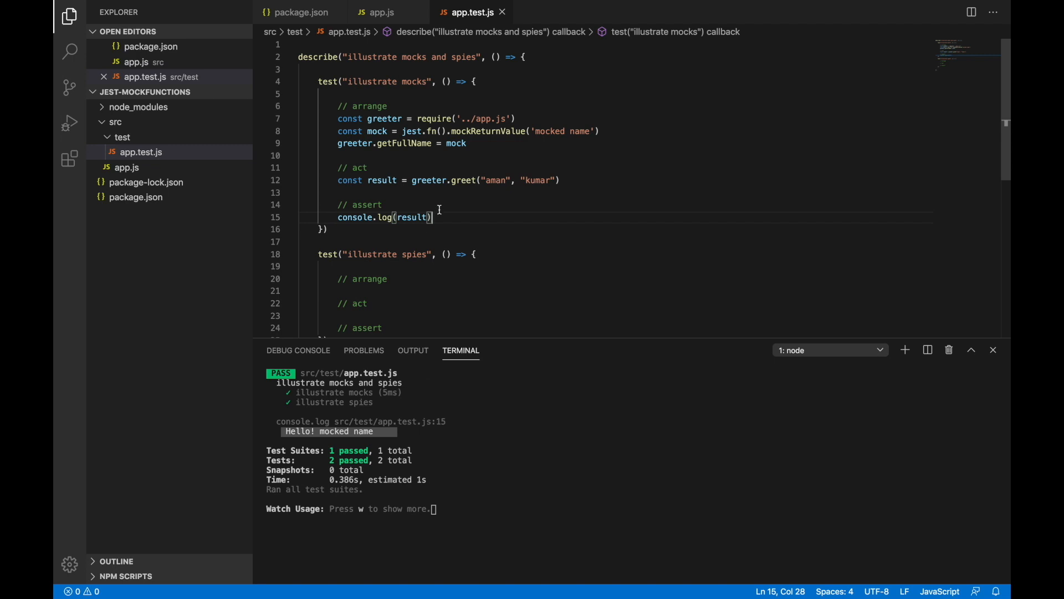
pyautogui.moveTo(538, 138)
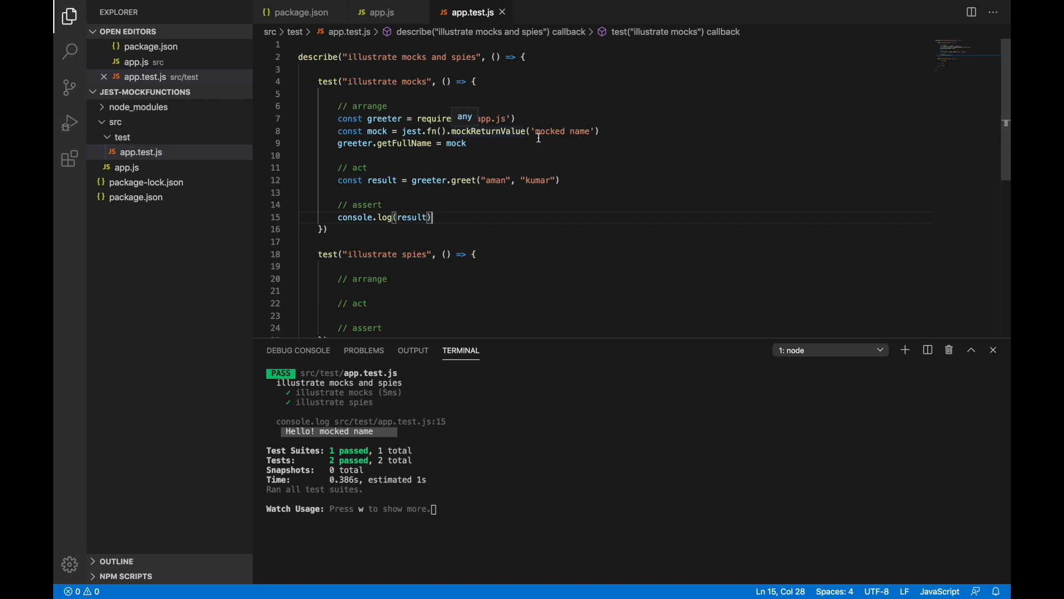
pyautogui.moveTo(484, 140)
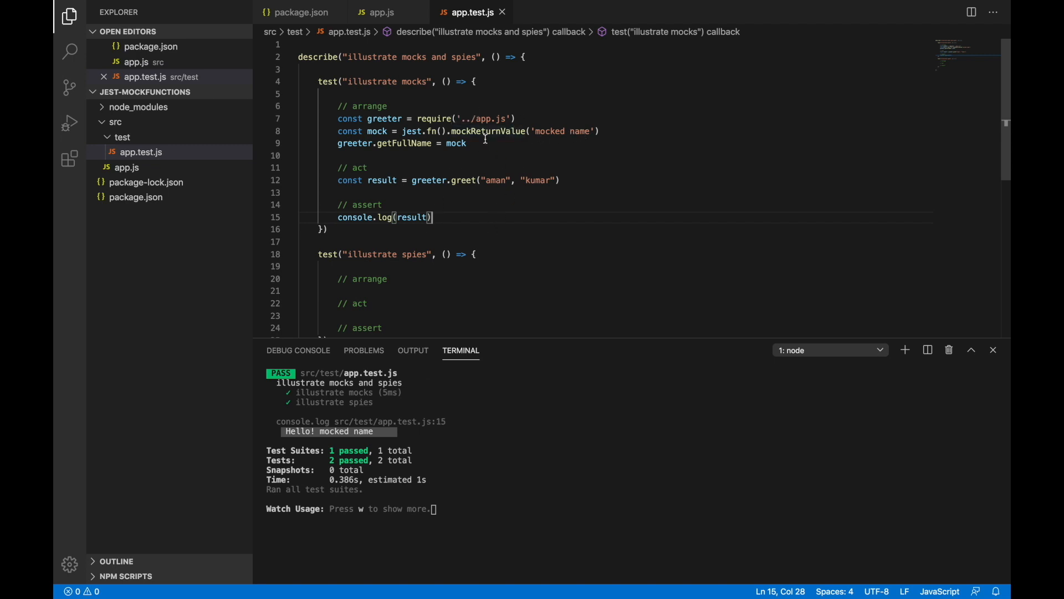
pyautogui.moveTo(400, 113)
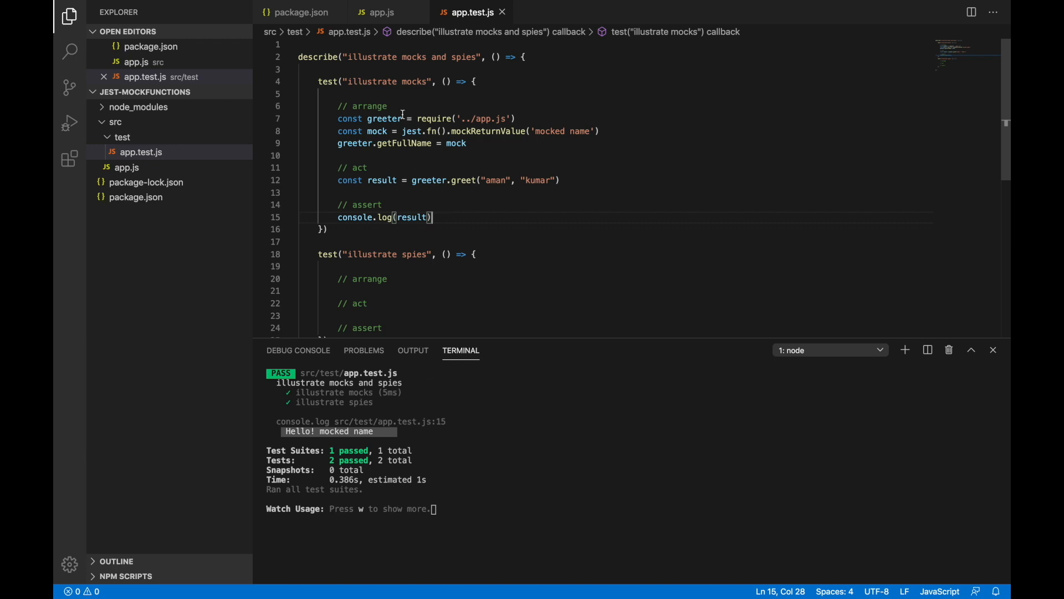
pyautogui.moveTo(448, 229)
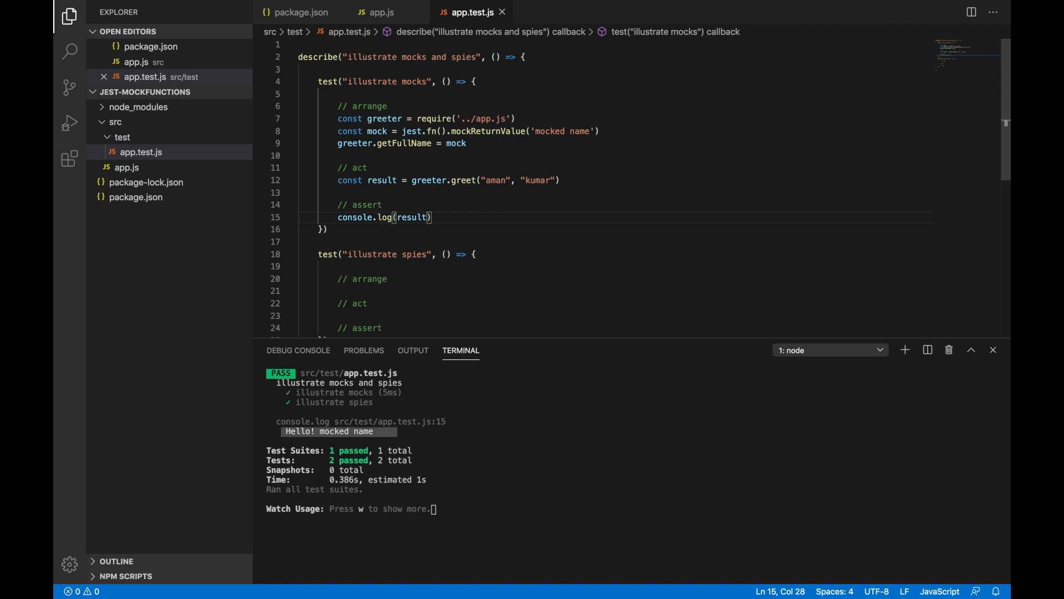
pyautogui.press('Enter')
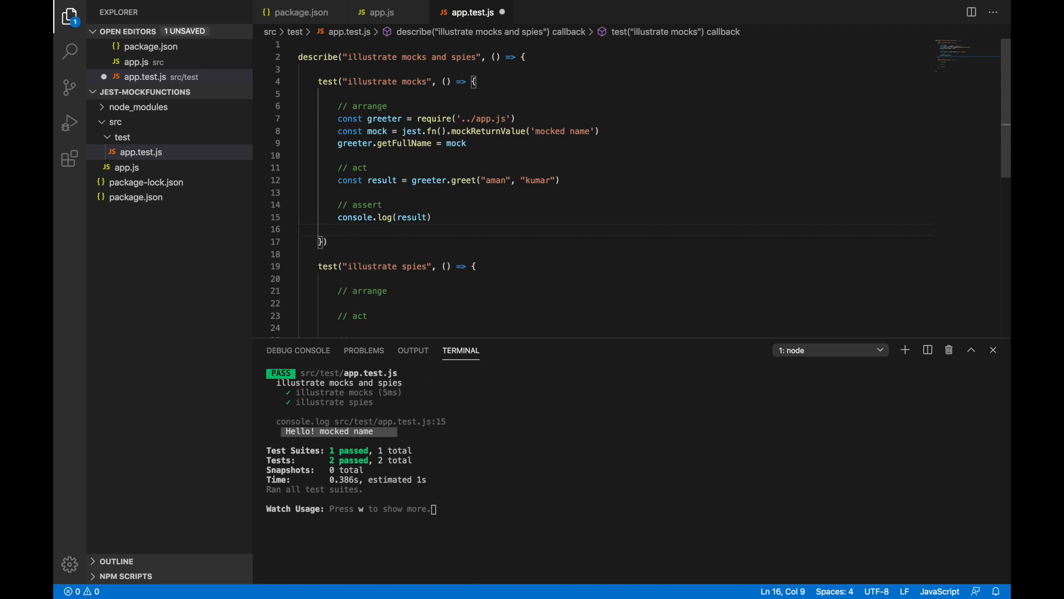
pyautogui.write('expect')
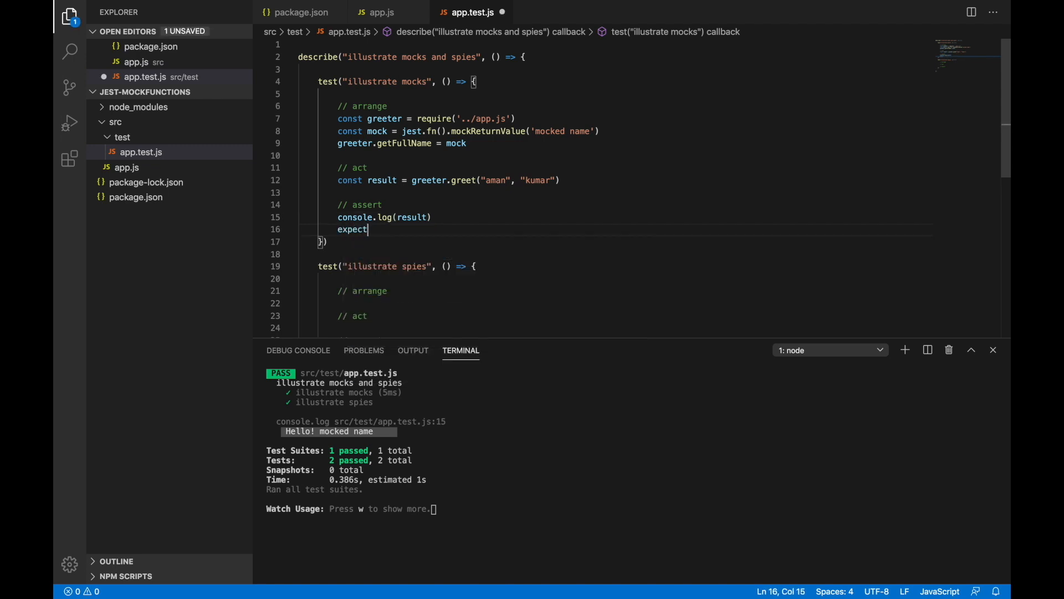
pyautogui.write('(result).')
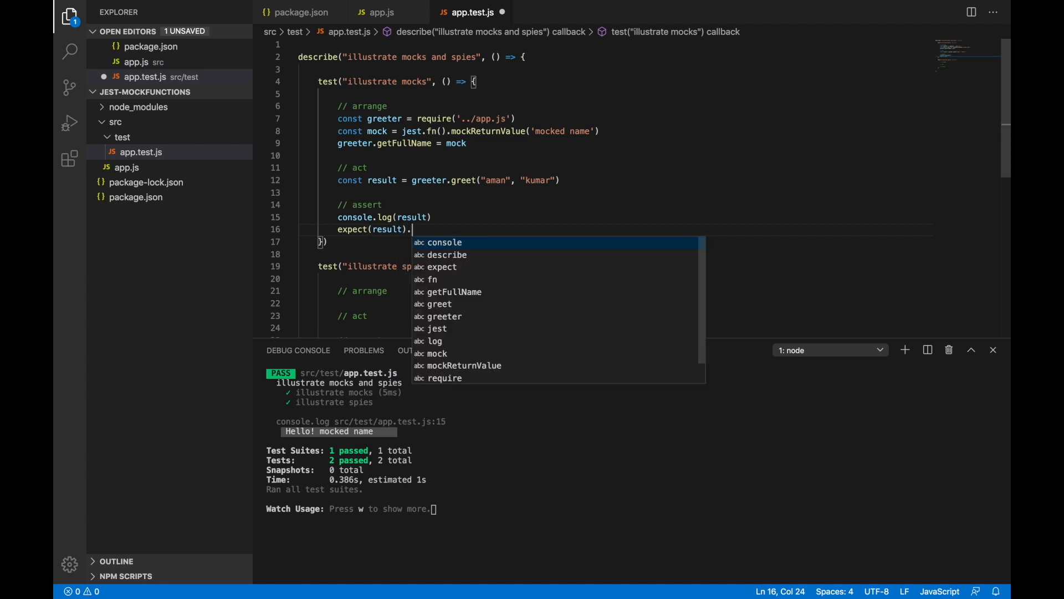
pyautogui.write('to')
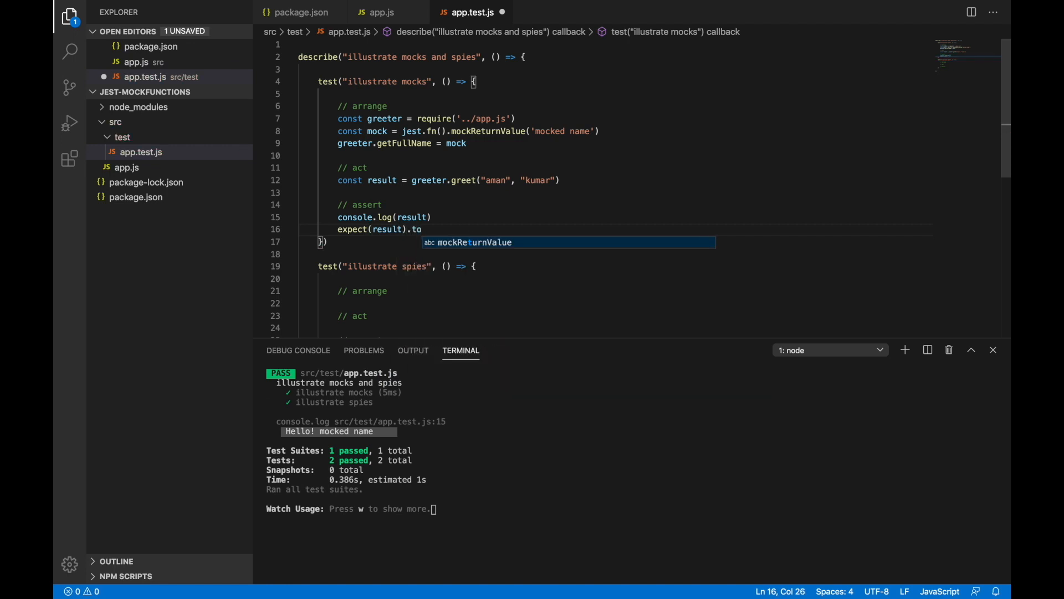
pyautogui.write('B')
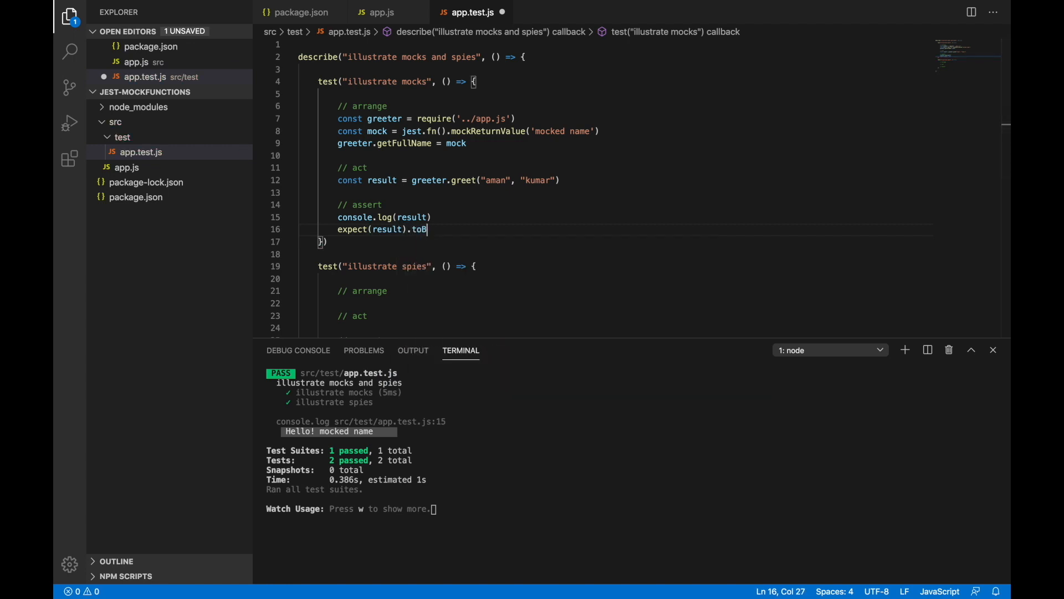
pyautogui.write('e("")')
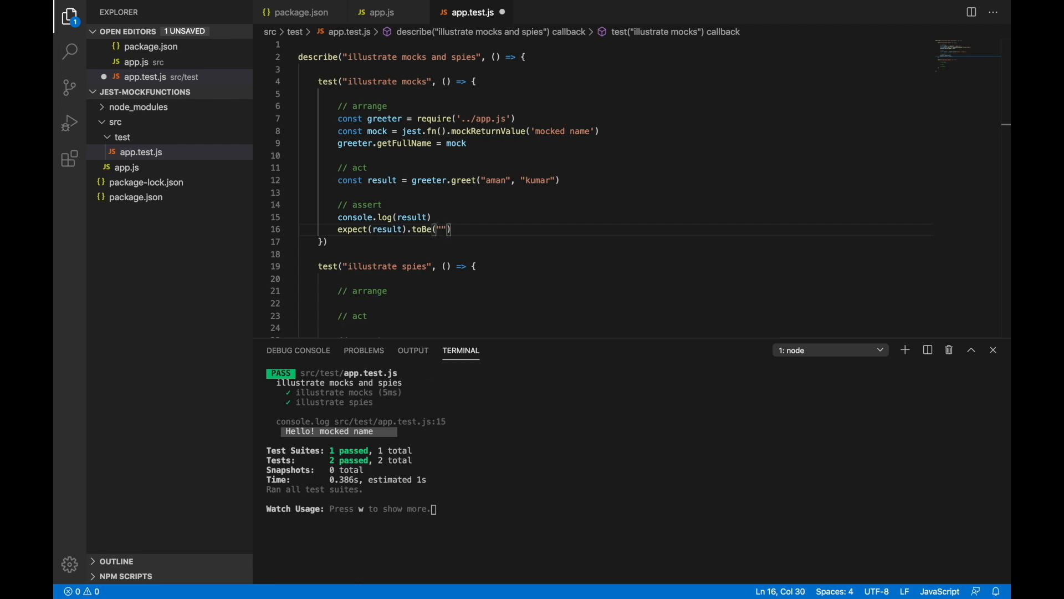
pyautogui.write('Hello!')
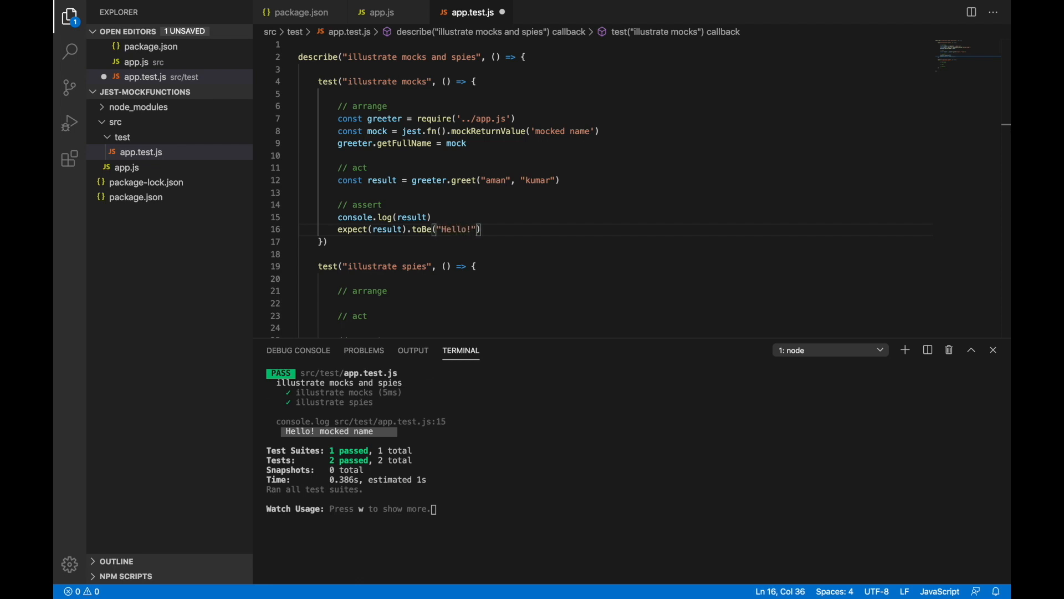
pyautogui.write('m')
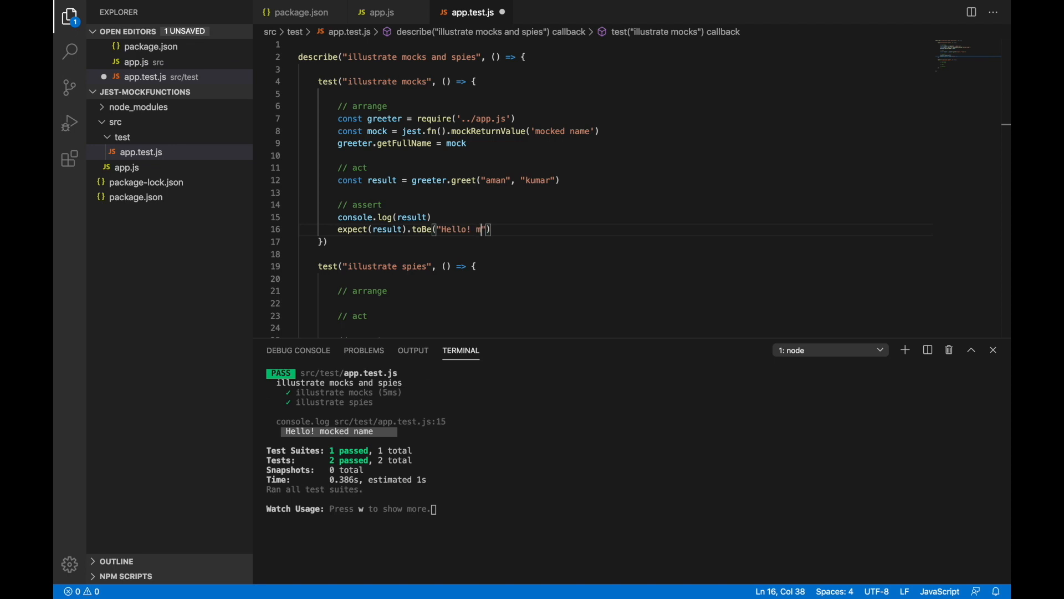
pyautogui.write('ocked name')
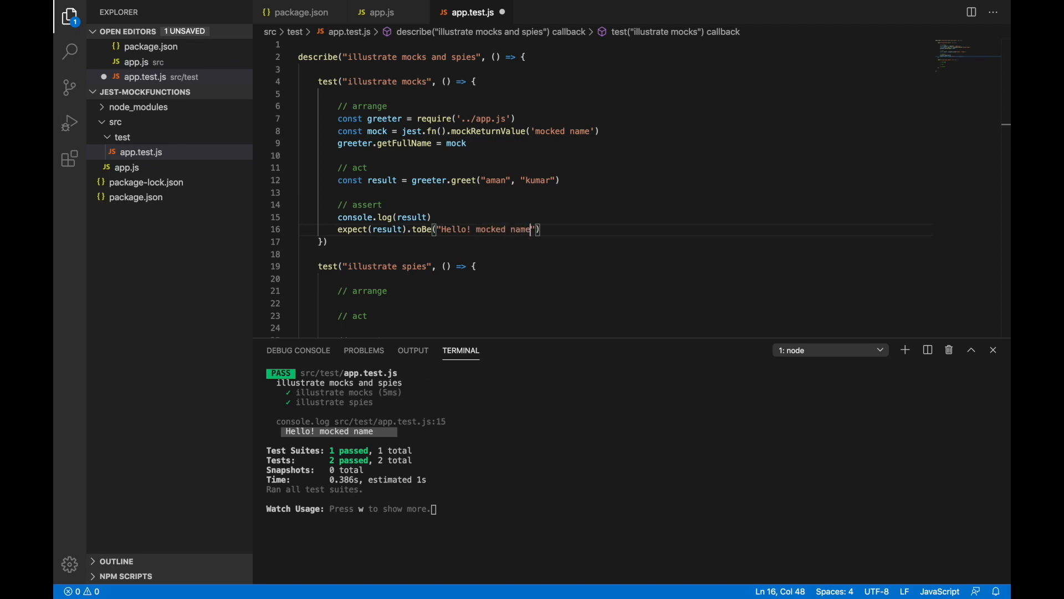
# - Assert expect(mock).toHaveBeenCalled() and begin a call-count assertion on the mock
pyautogui.write('expect')
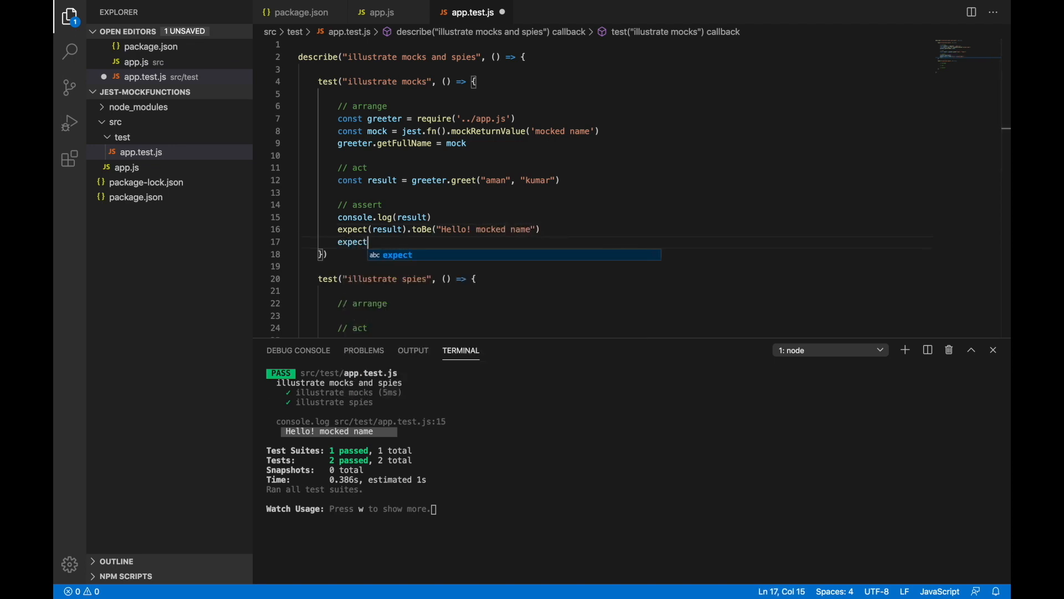
pyautogui.write('()')
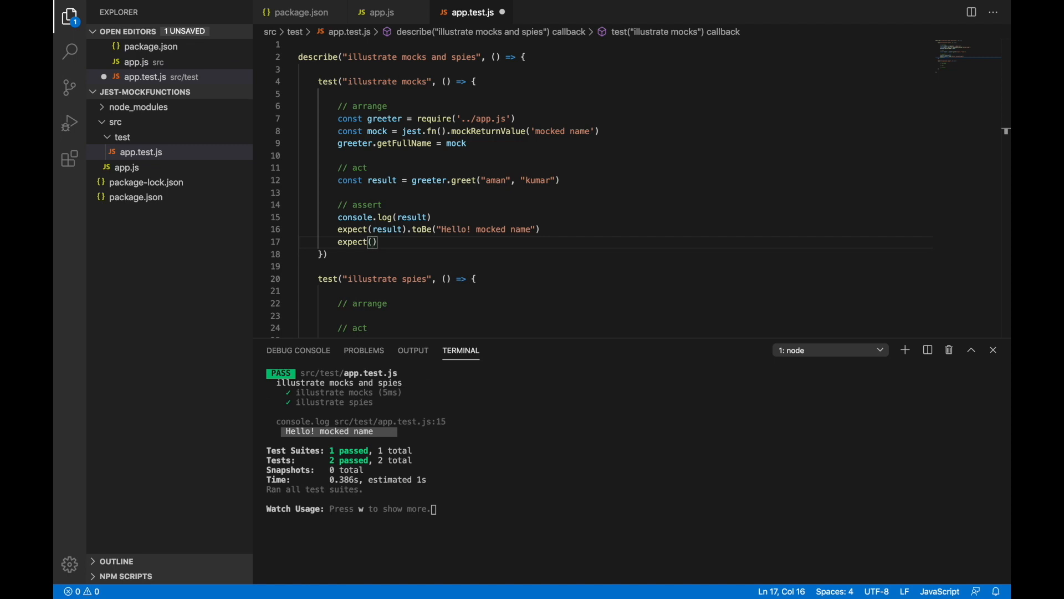
pyautogui.write('mock).')
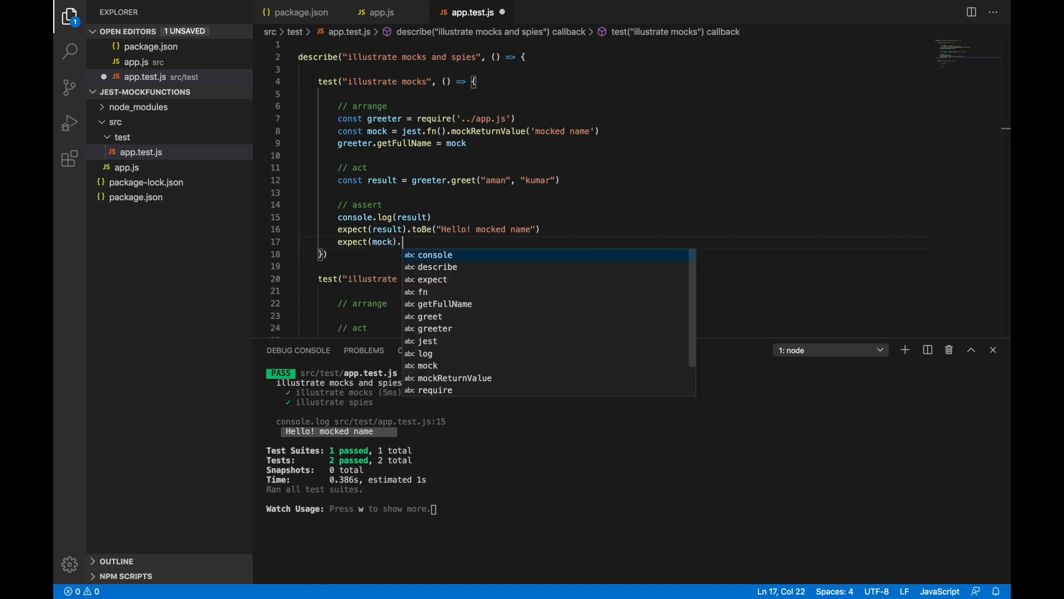
pyautogui.write('toHaveBeen')
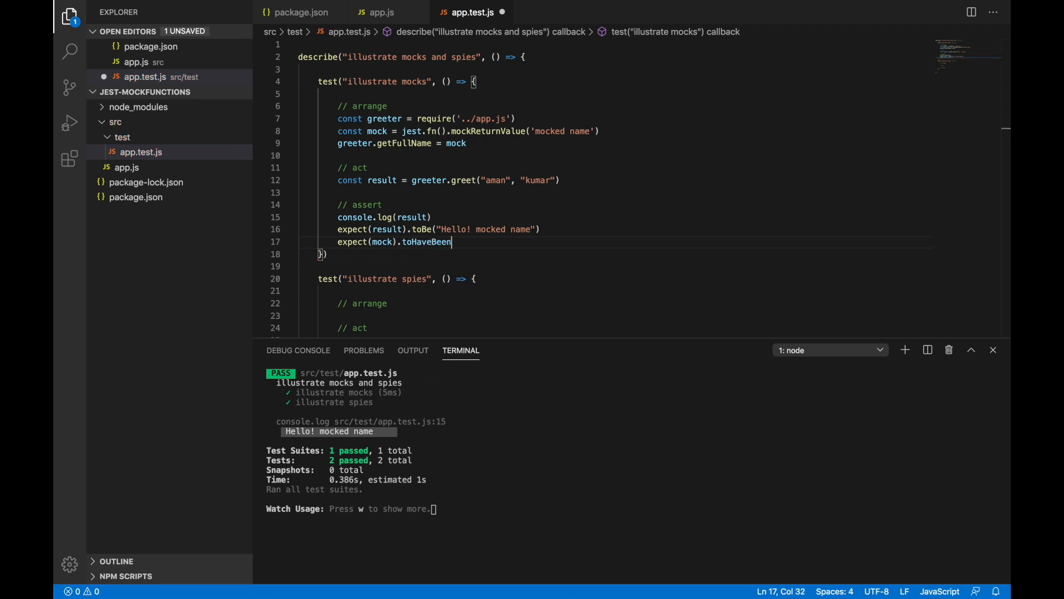
pyautogui.write('Called()')
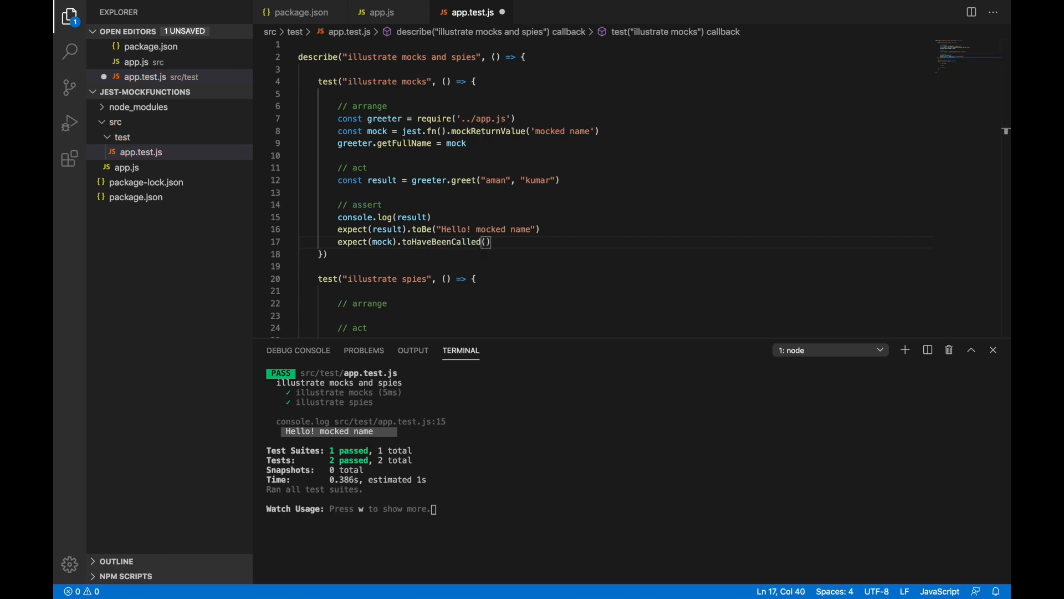
pyautogui.write('expect()')
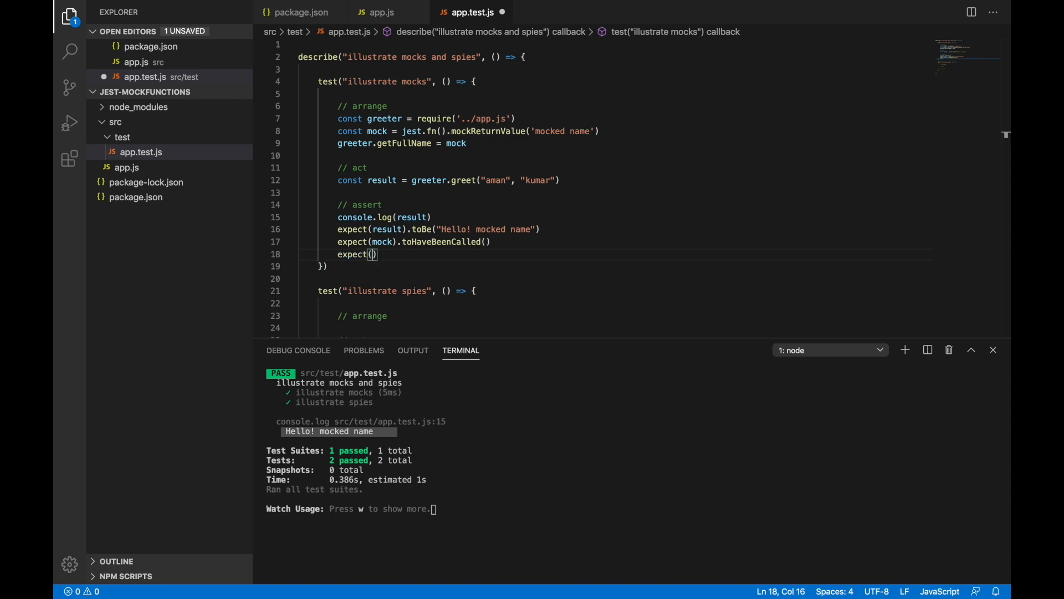
pyautogui.write('mock).')
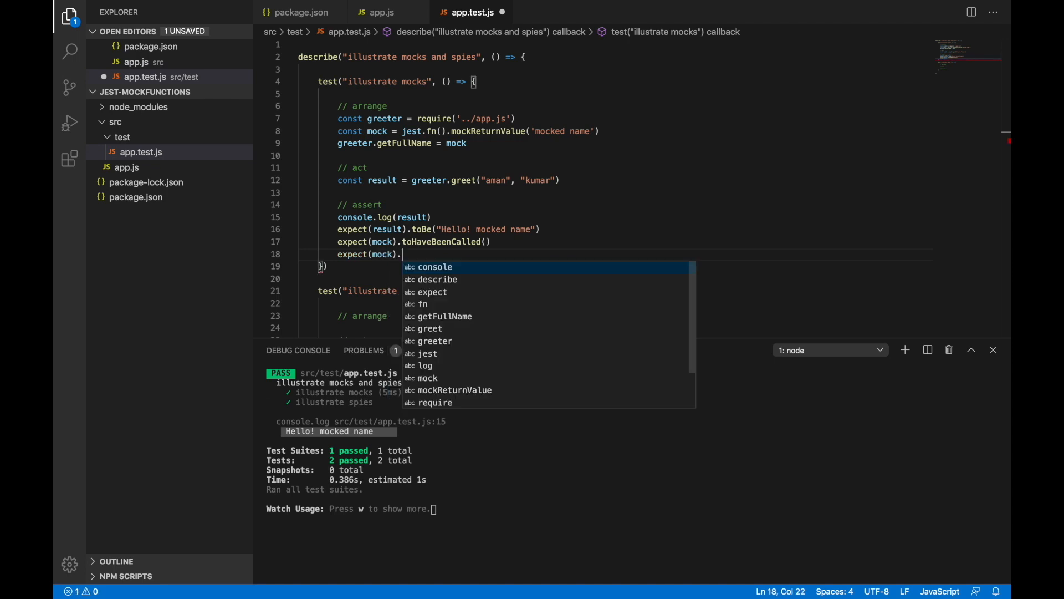
pyautogui.write('toHaveBeenCalld')
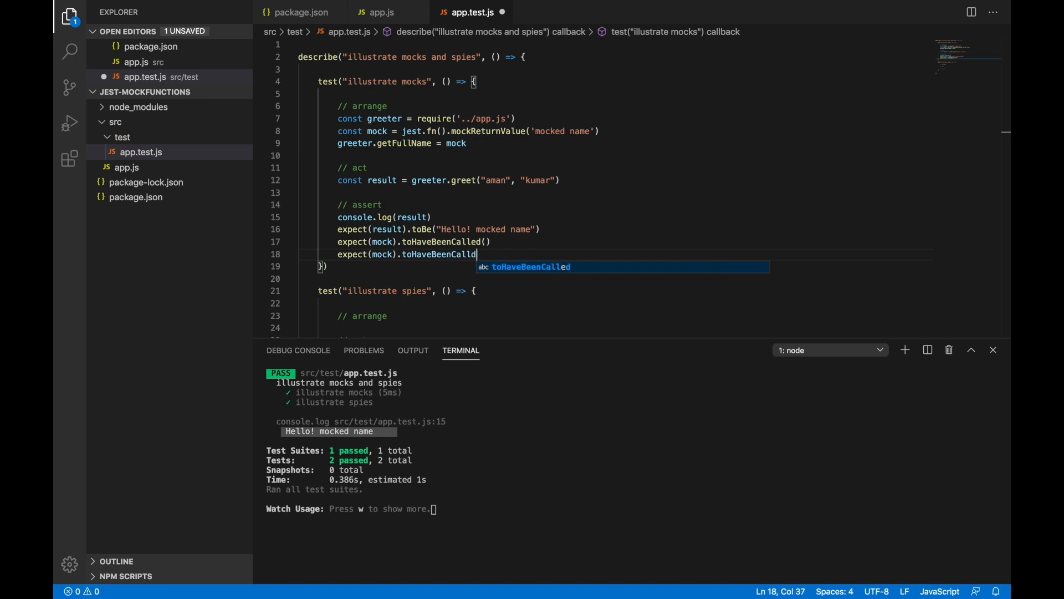
# - Finish the toHaveBeenCalldTimes(1) assertion and move to the misspelled matcher name
pyautogui.write('Times')
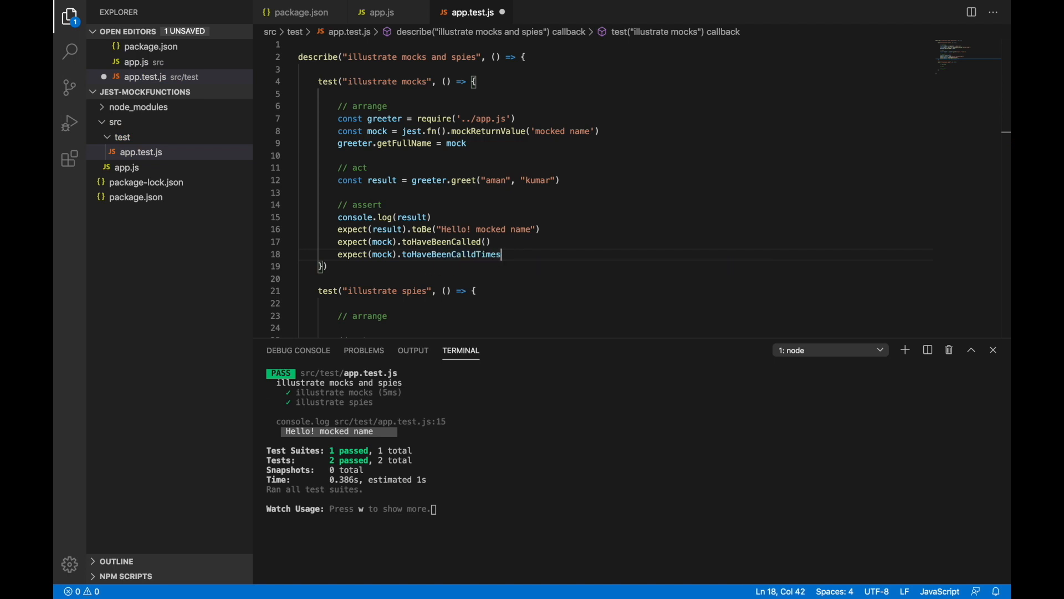
pyautogui.write('(1)')
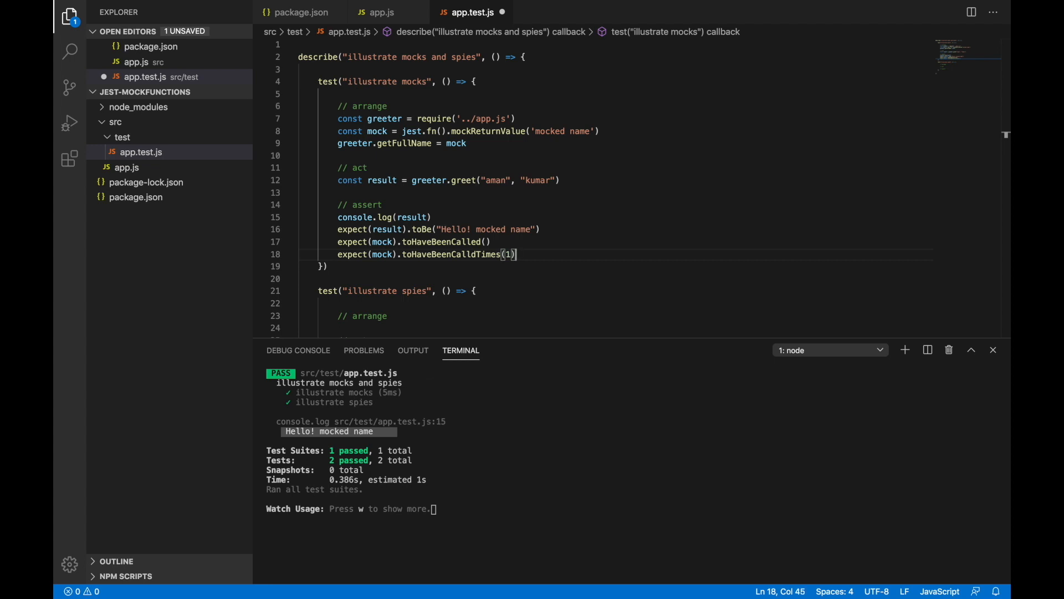
pyautogui.click(490, 180)
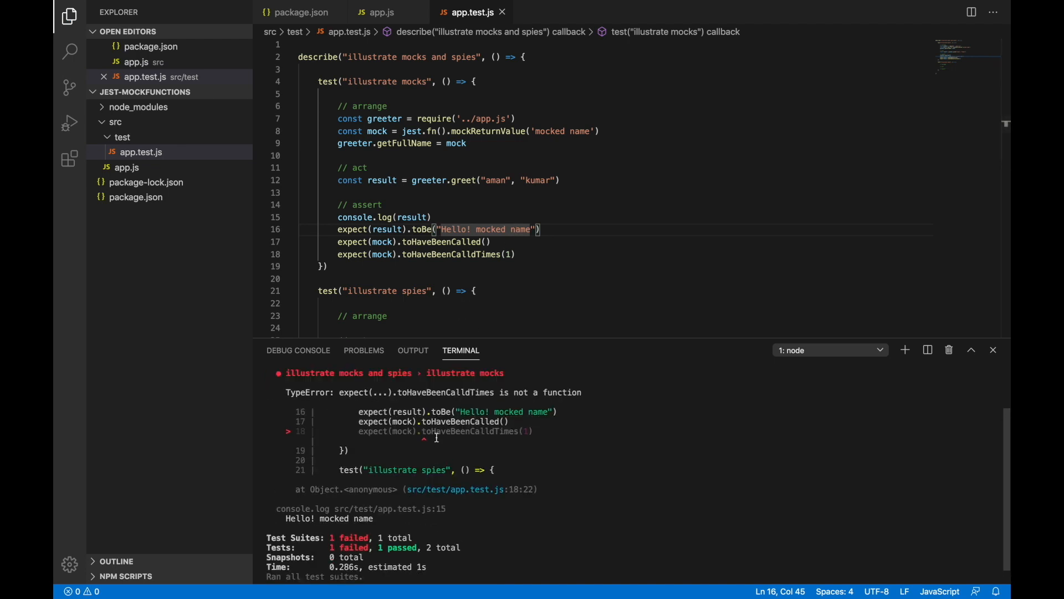
pyautogui.moveTo(362, 405)
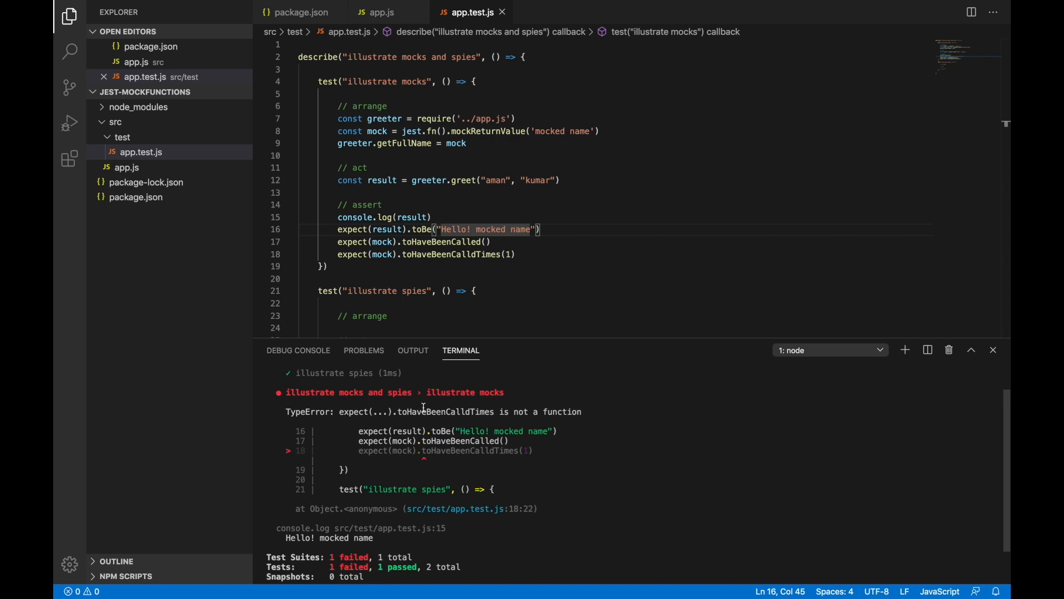
pyautogui.click(471, 254)
pyautogui.write('e')
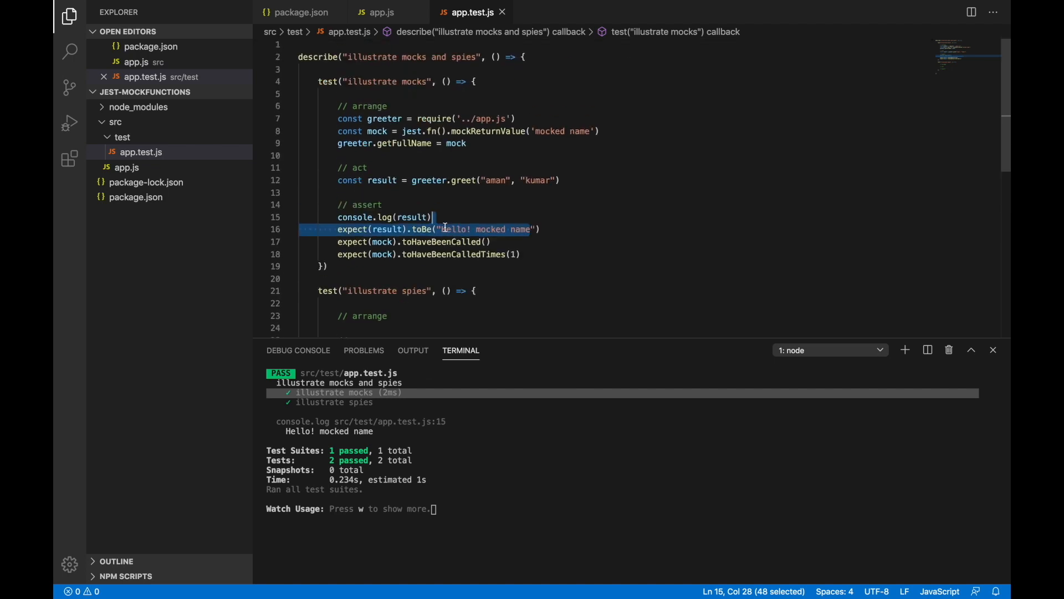
pyautogui.scroll(3)
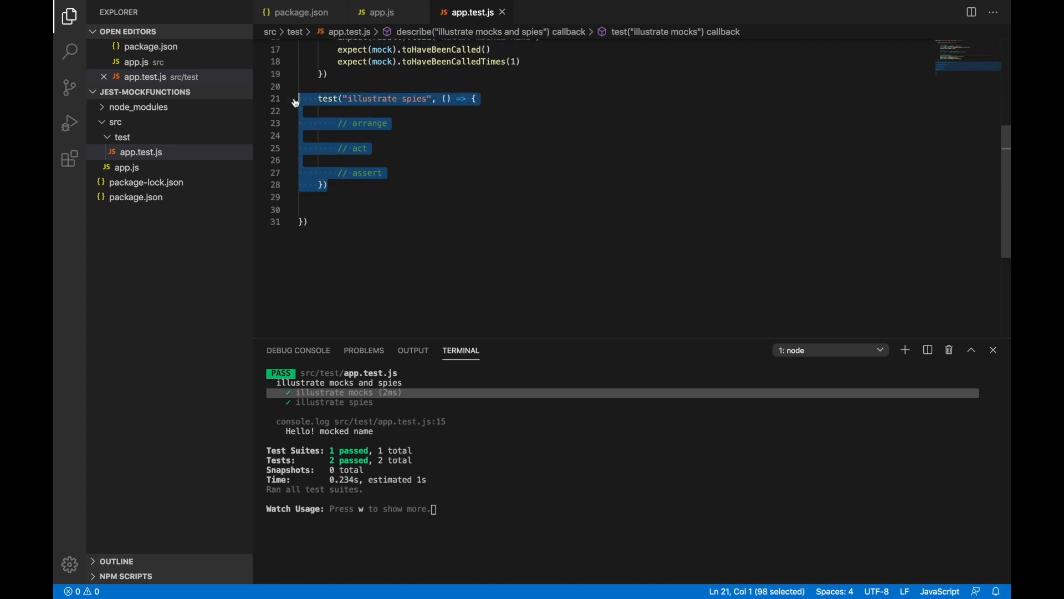
pyautogui.press('Delete')
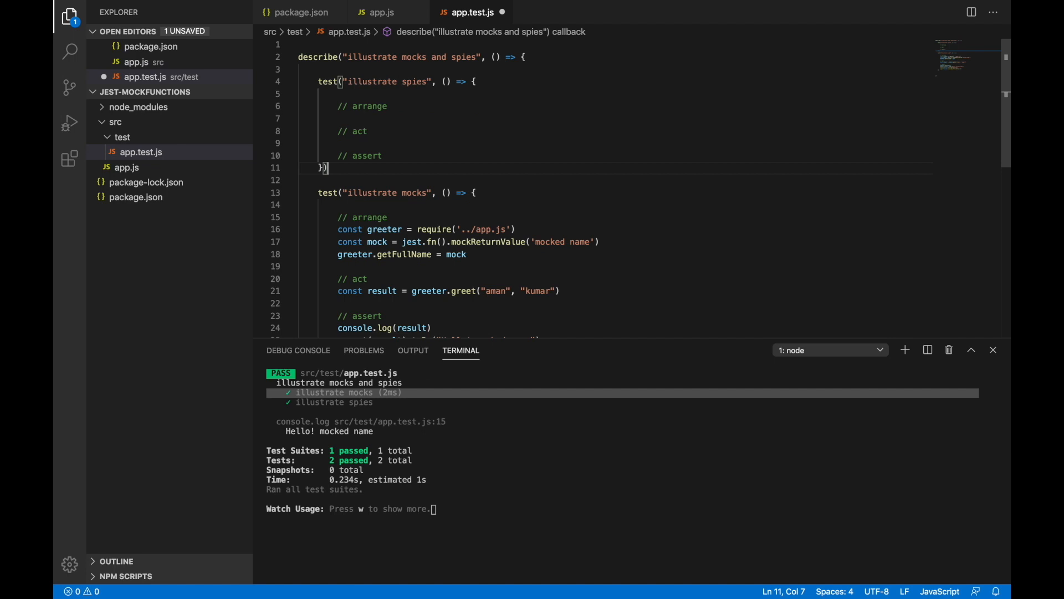
pyautogui.press('enter')
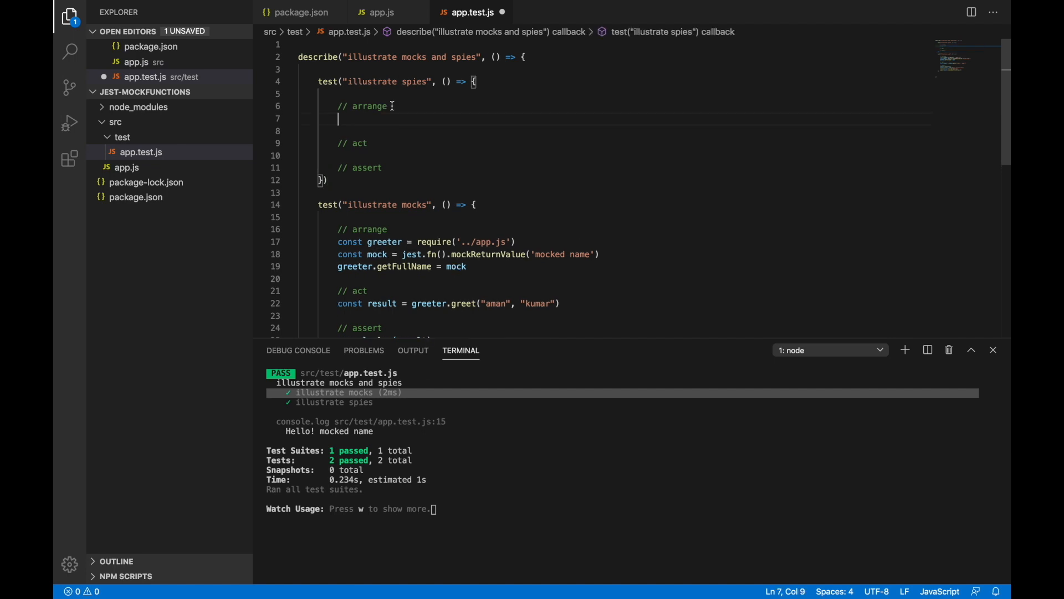
pyautogui.moveTo(384, 241)
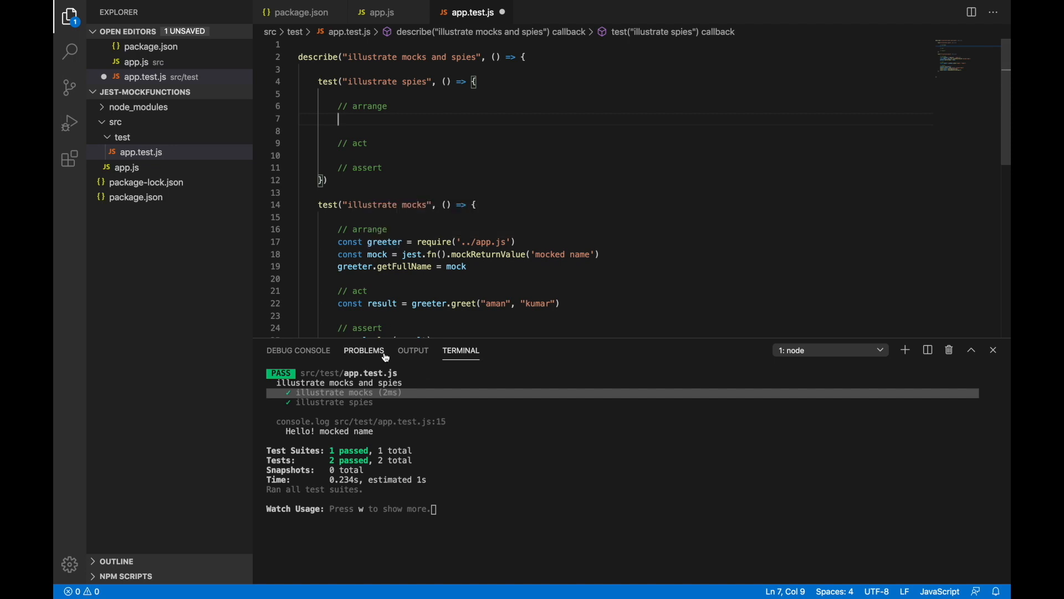
pyautogui.moveTo(363, 349)
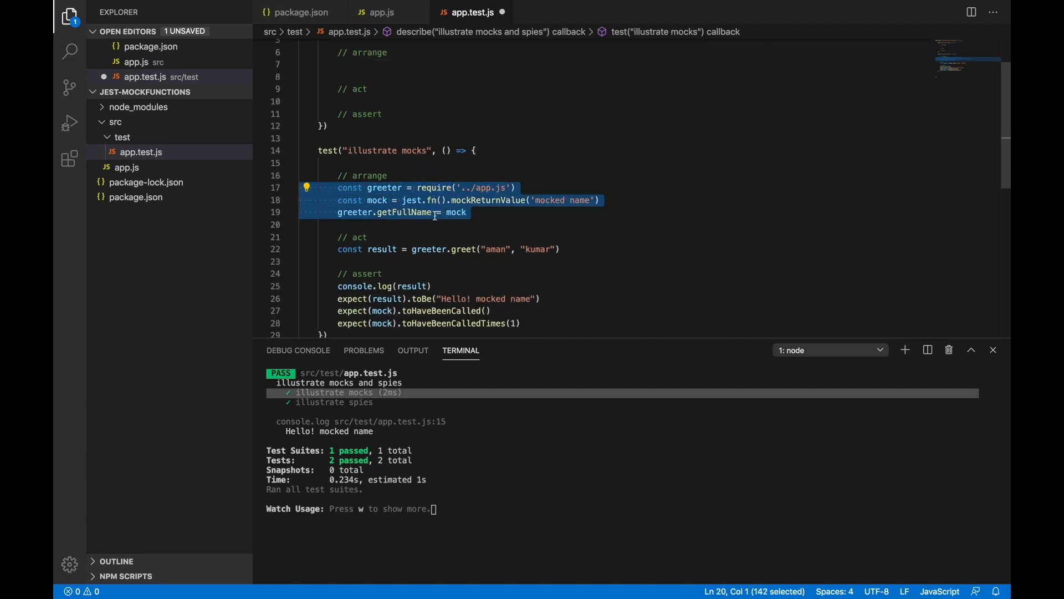
# - Require '../app.js' and create greeterSpy = jest.spyOn(greeter, 'getFullName')
pyautogui.doubleClick(434, 188)
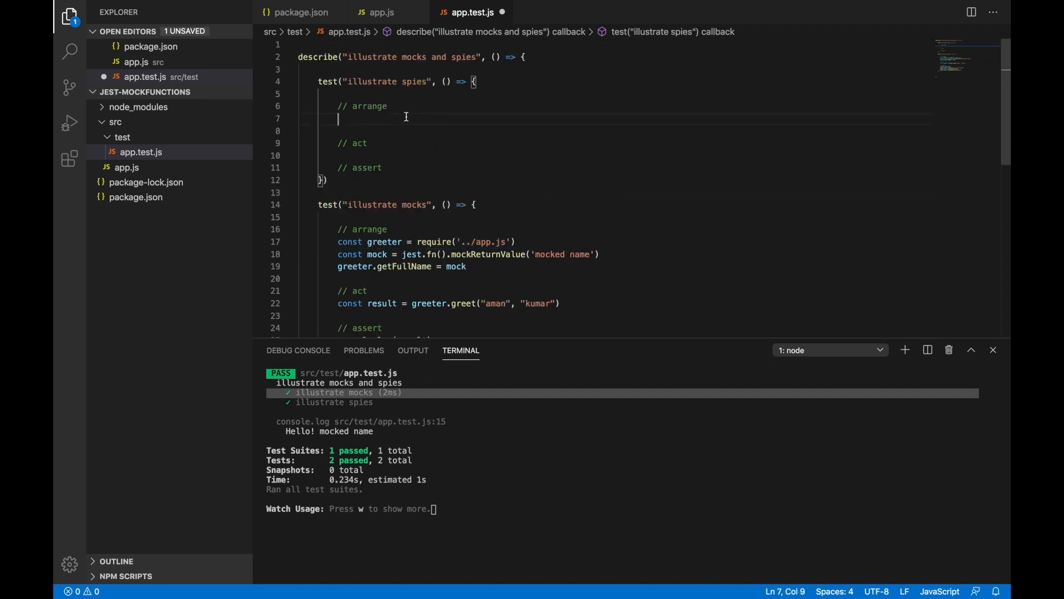
pyautogui.write("const greeter = require('../app.js')")
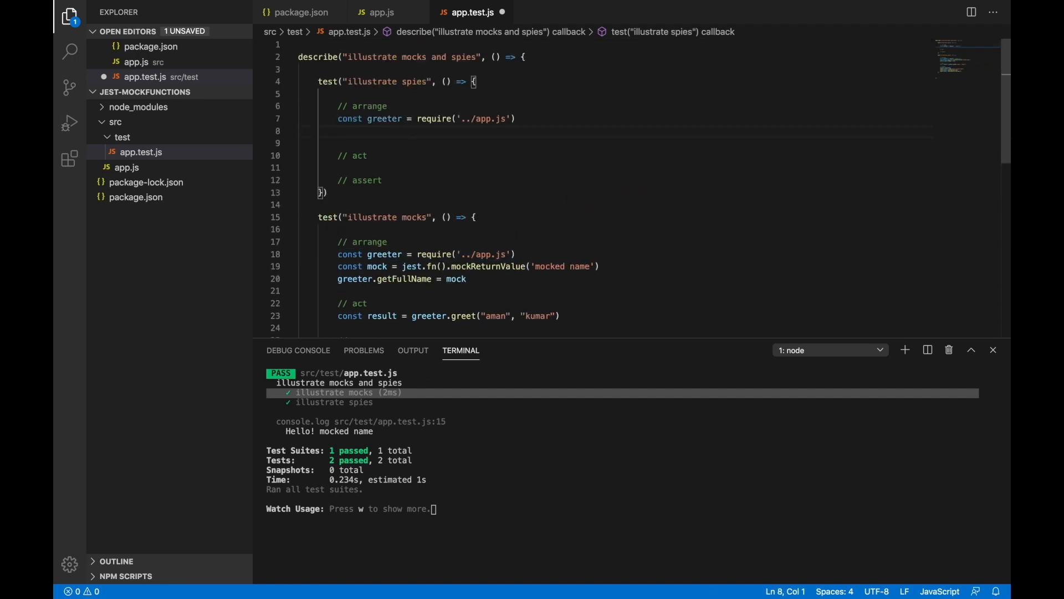
pyautogui.write('consrt')
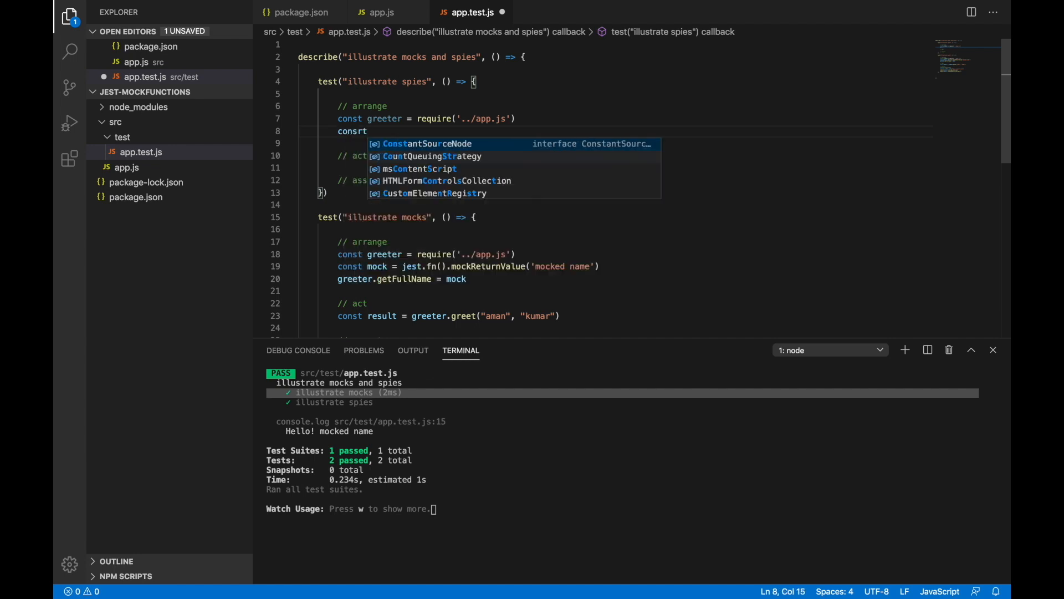
pyautogui.write('spy')
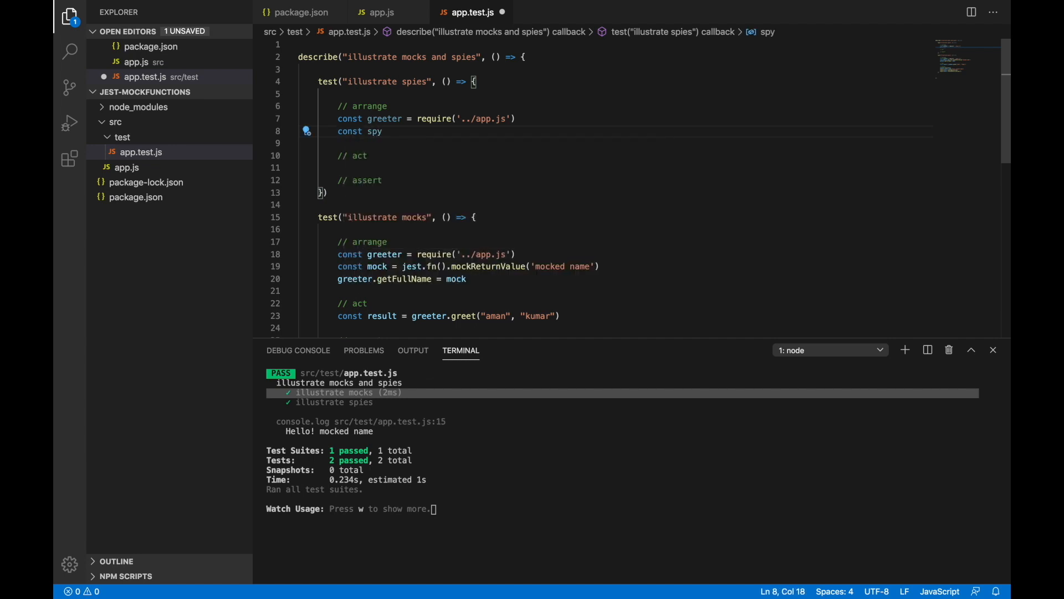
pyautogui.write('greet')
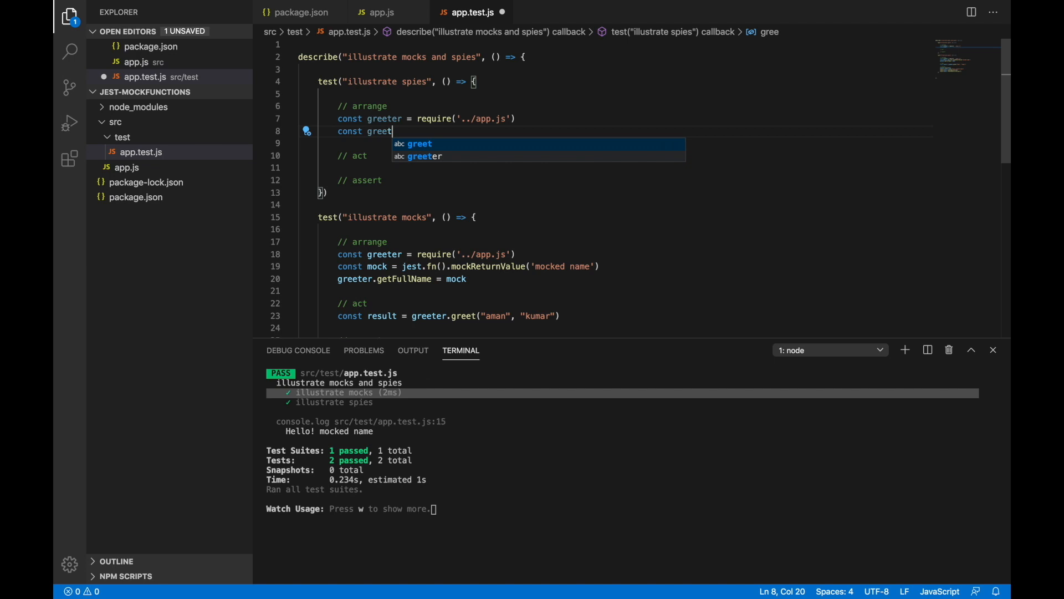
pyautogui.write('erSpy')
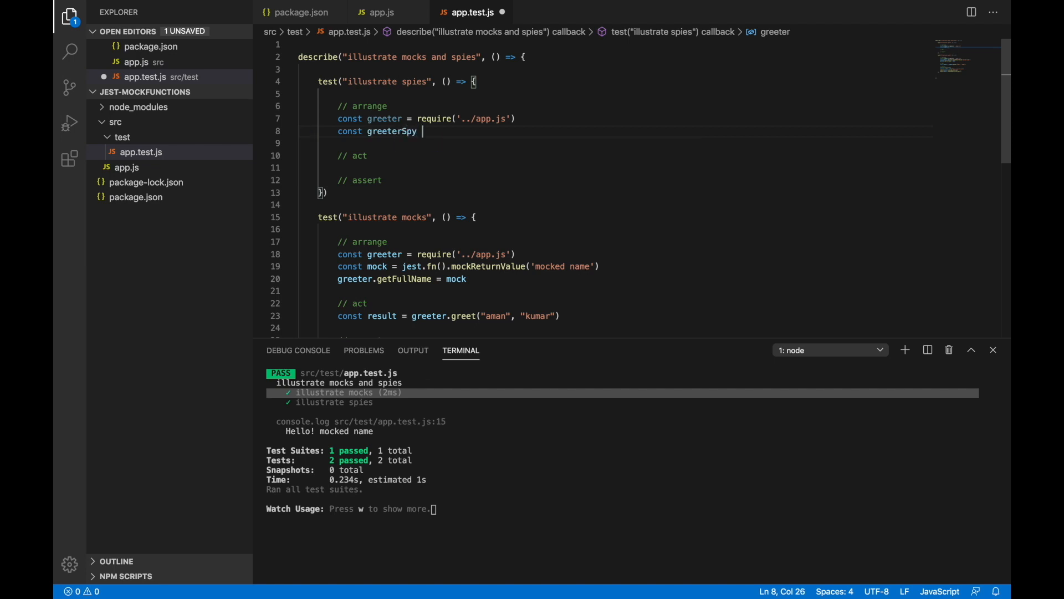
pyautogui.write('=')
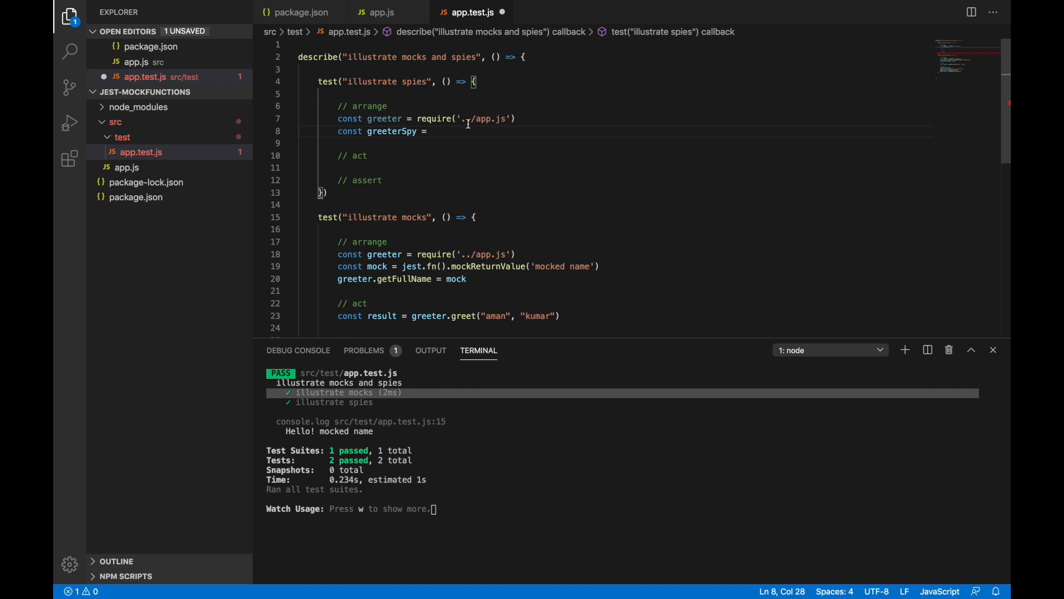
pyautogui.write('jest.spyOn')
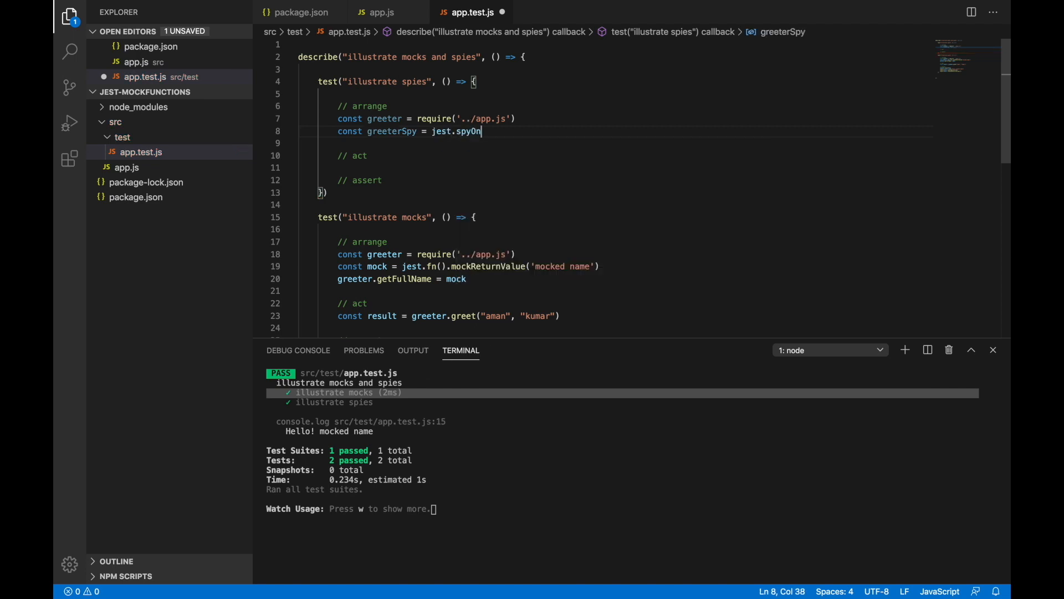
pyautogui.write('(')
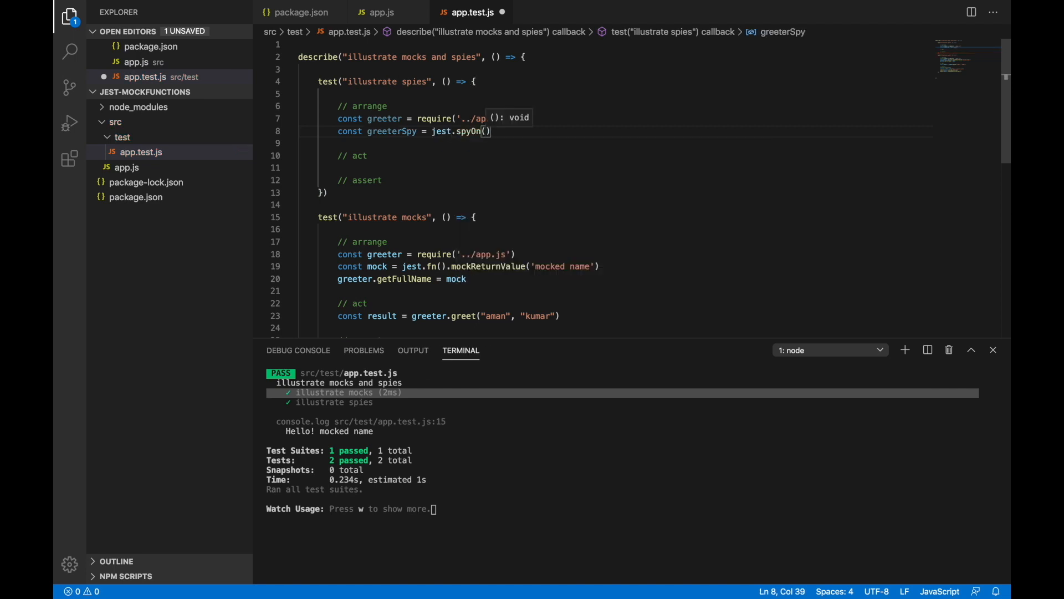
pyautogui.write('greeter,')
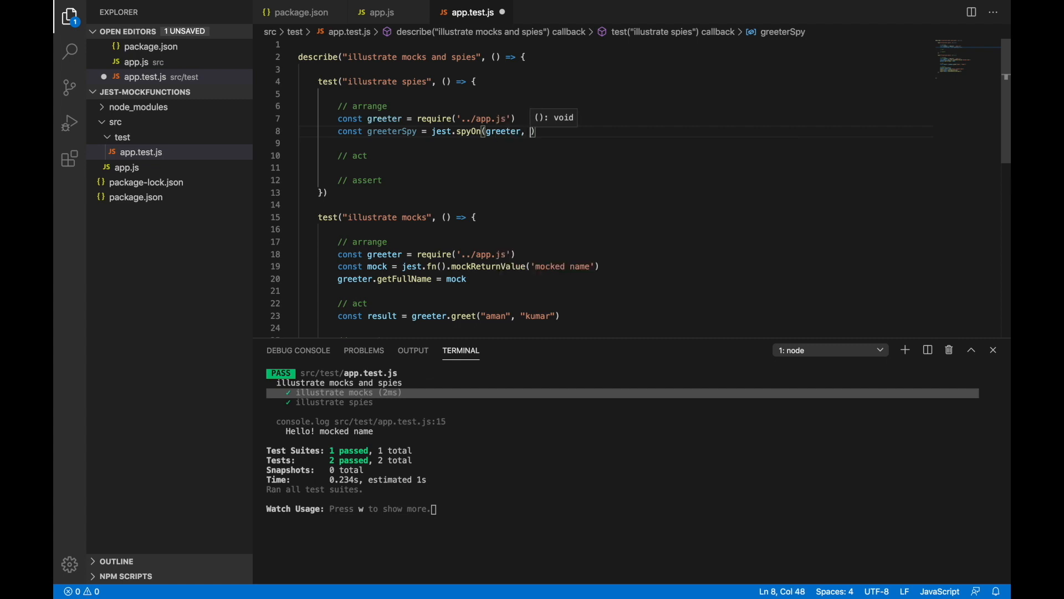
pyautogui.write("'get'")
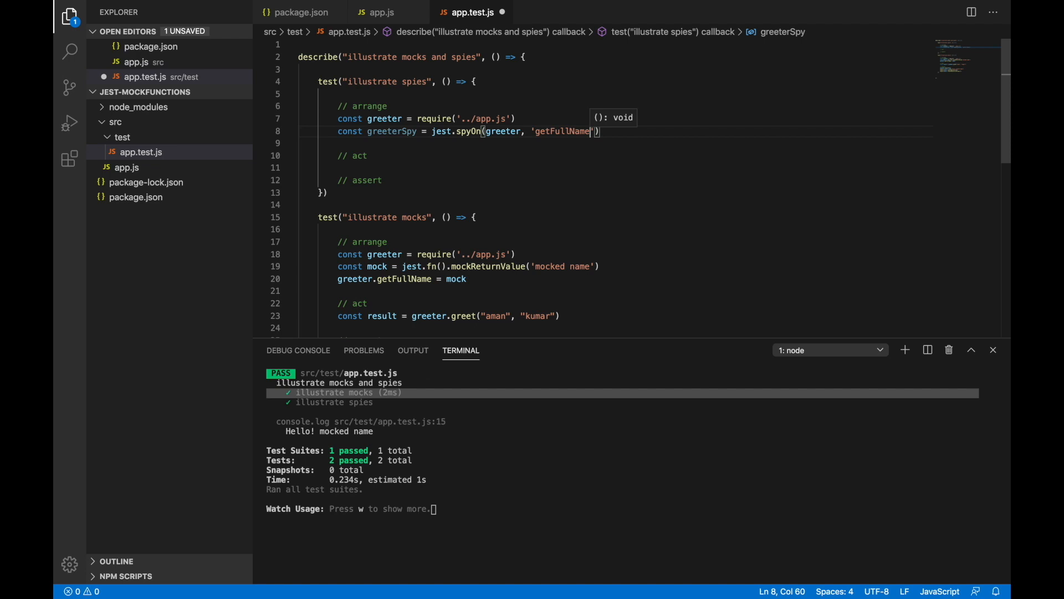
# - Highlight the greeter object and the getFullName method being spied on
pyautogui.click(505, 131)
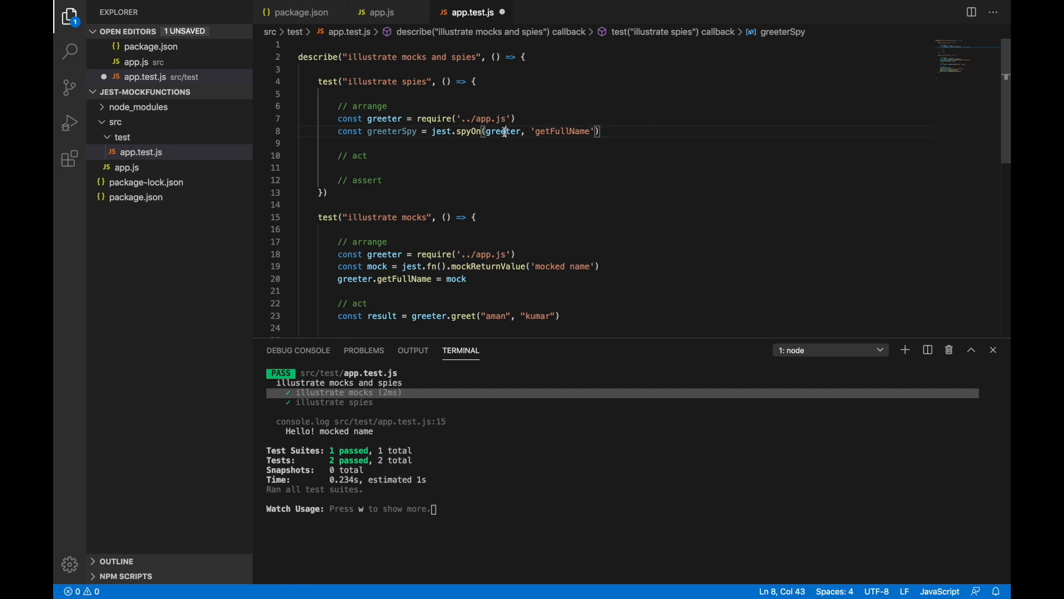
pyautogui.doubleClick(502, 130)
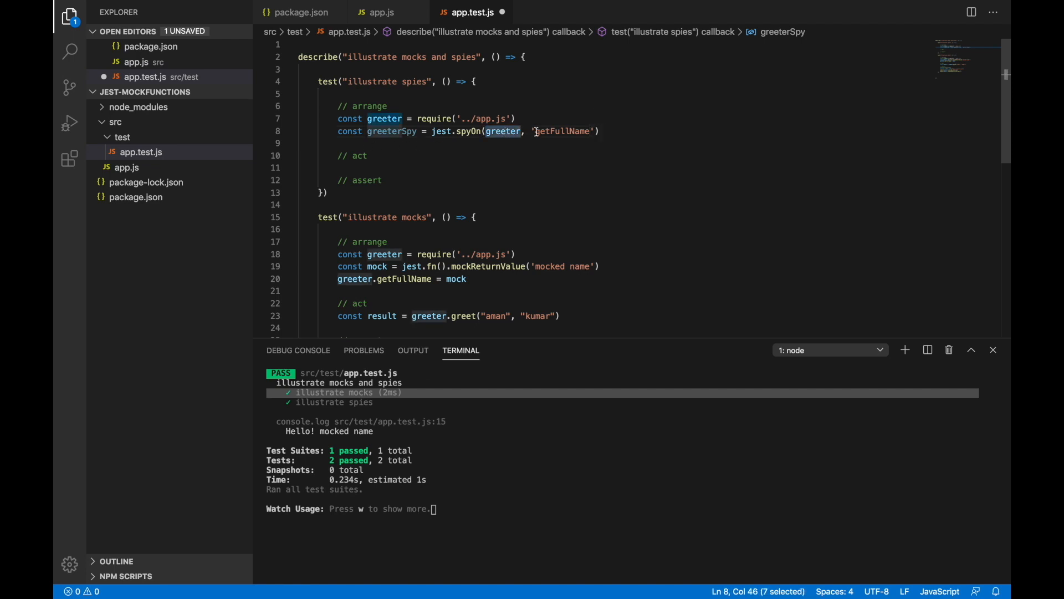
pyautogui.click(602, 131)
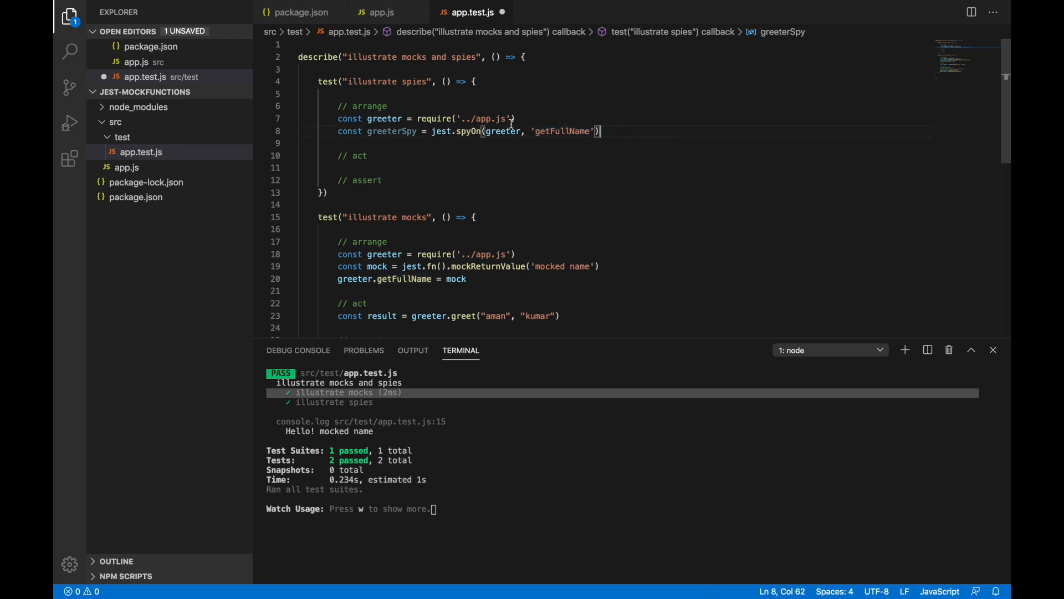
pyautogui.doubleClick(562, 131)
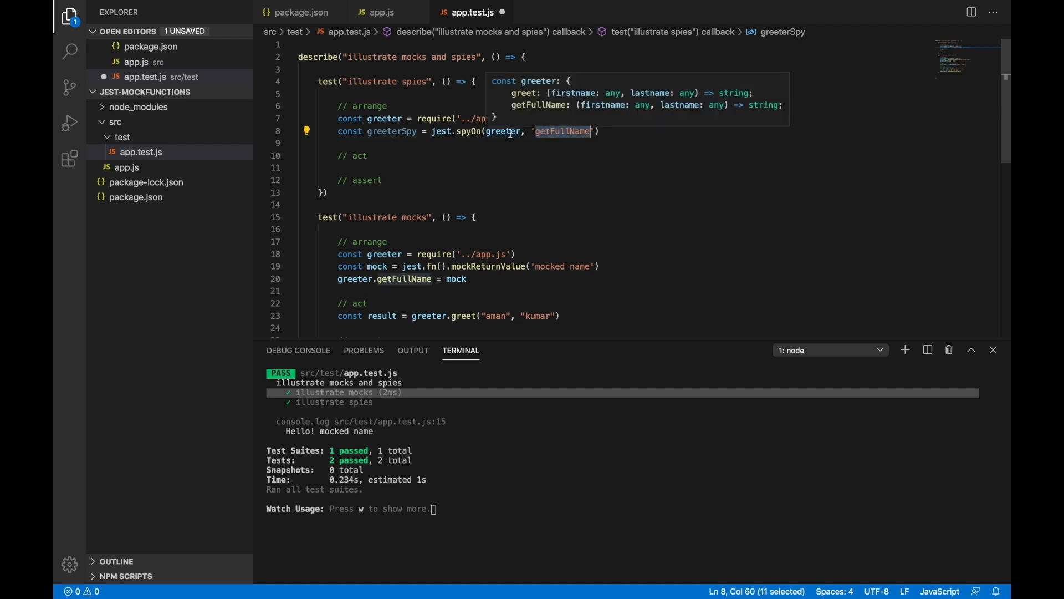
# - Under // act, call const result = greeter.greet("aman", "kumar")
pyautogui.click(382, 156)
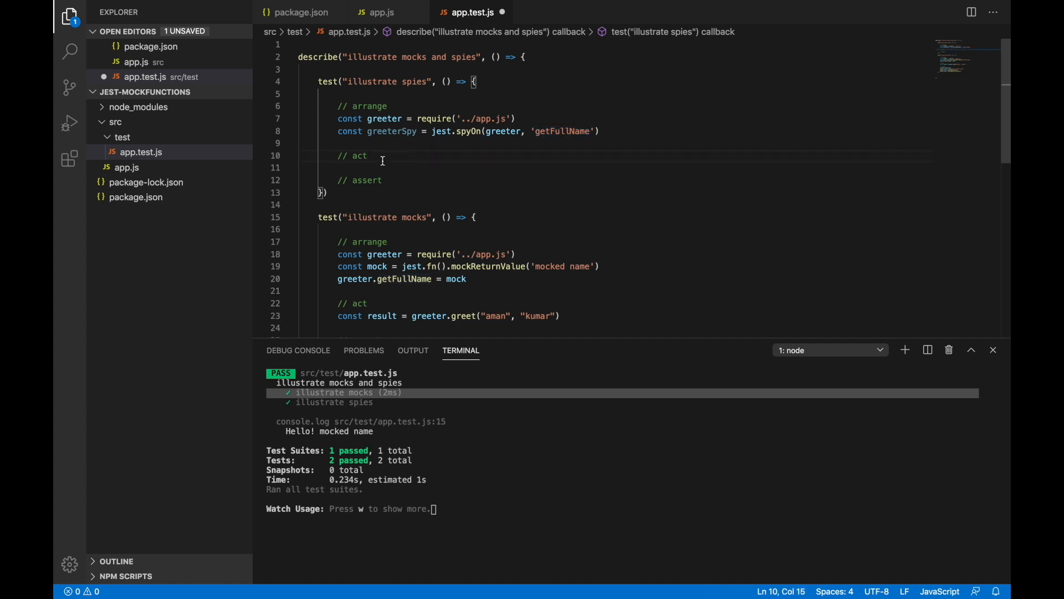
pyautogui.press('Enter')
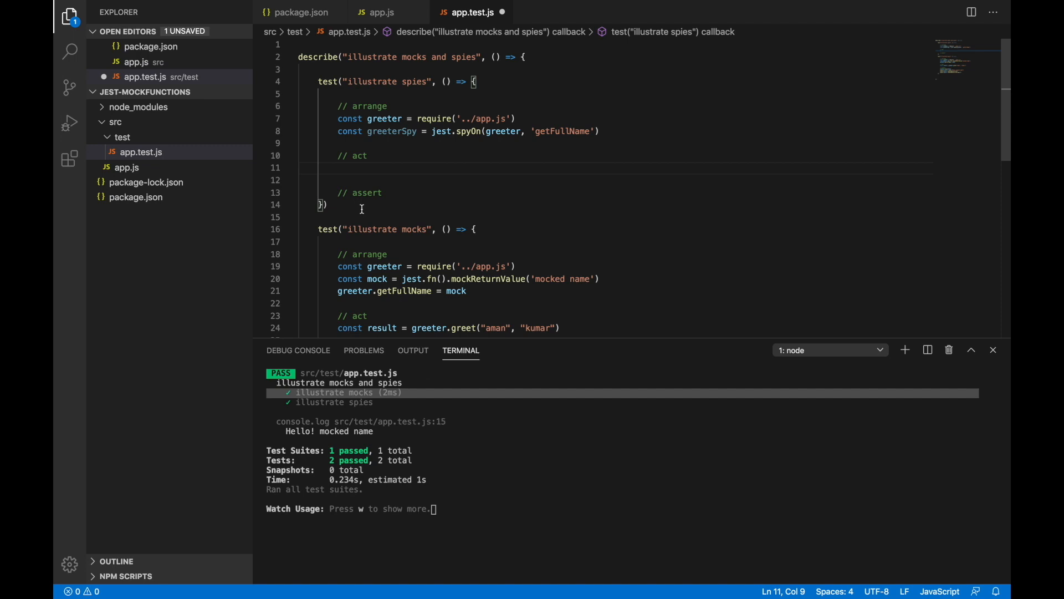
pyautogui.moveTo(654, 246)
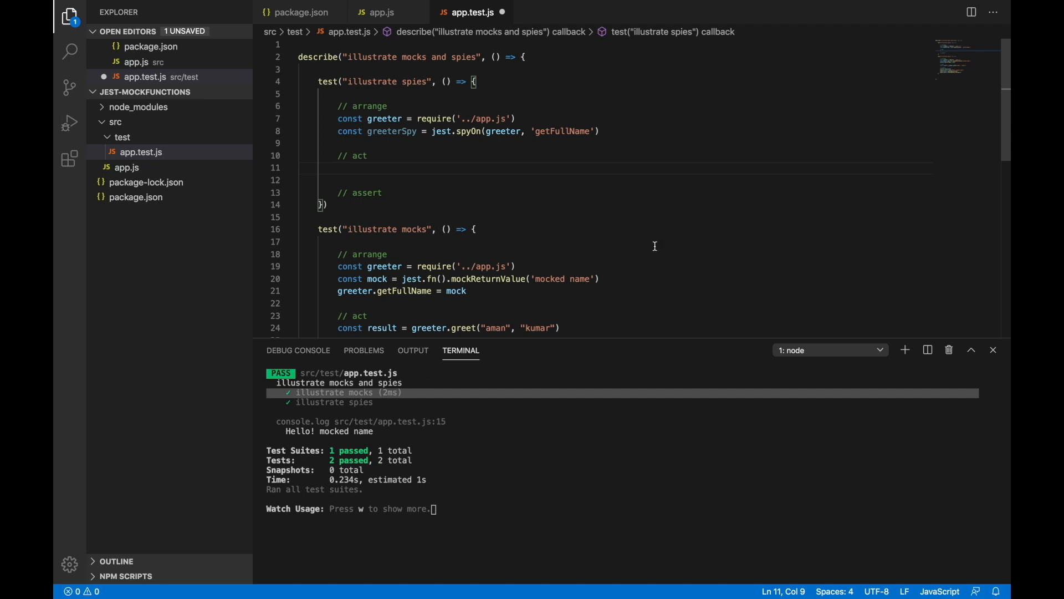
pyautogui.moveTo(768, 391)
pyautogui.write('const result = greeter.greet("aman", "kumar"')
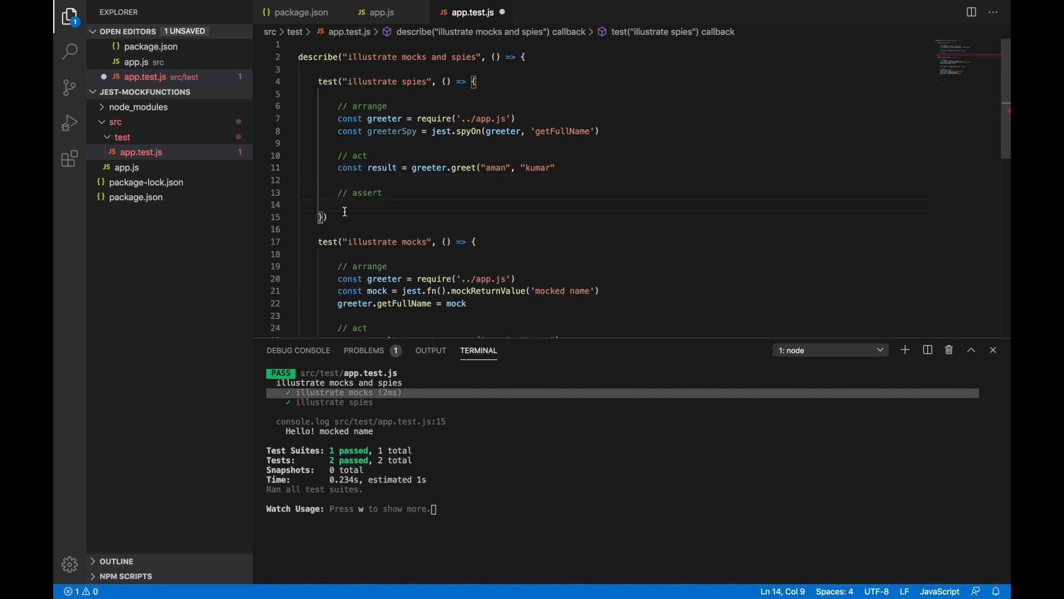
pyautogui.click(574, 168)
pyautogui.write(')')
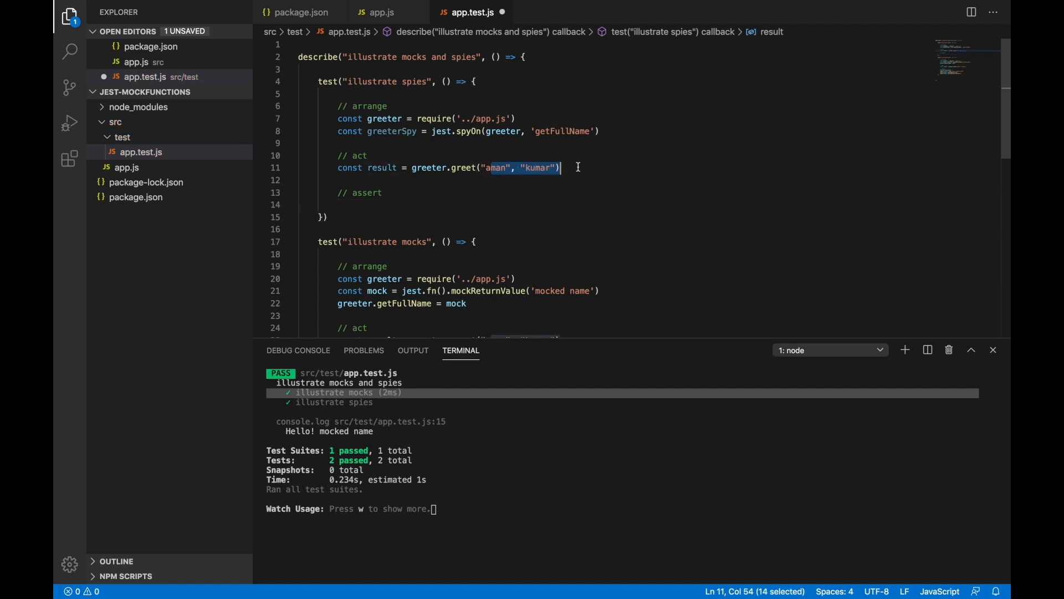
pyautogui.scroll(-3)
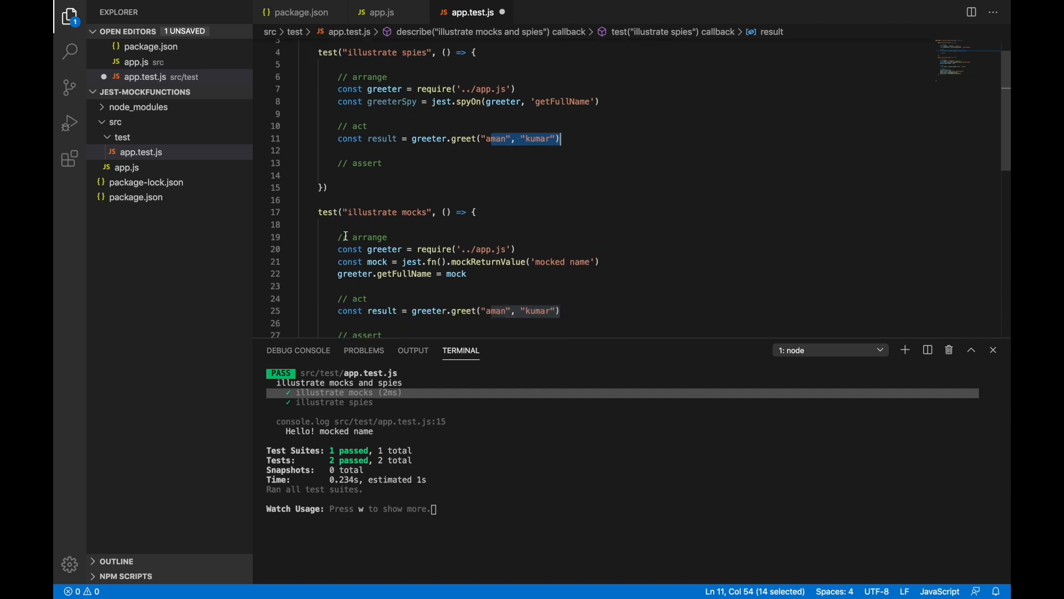
pyautogui.scroll(3)
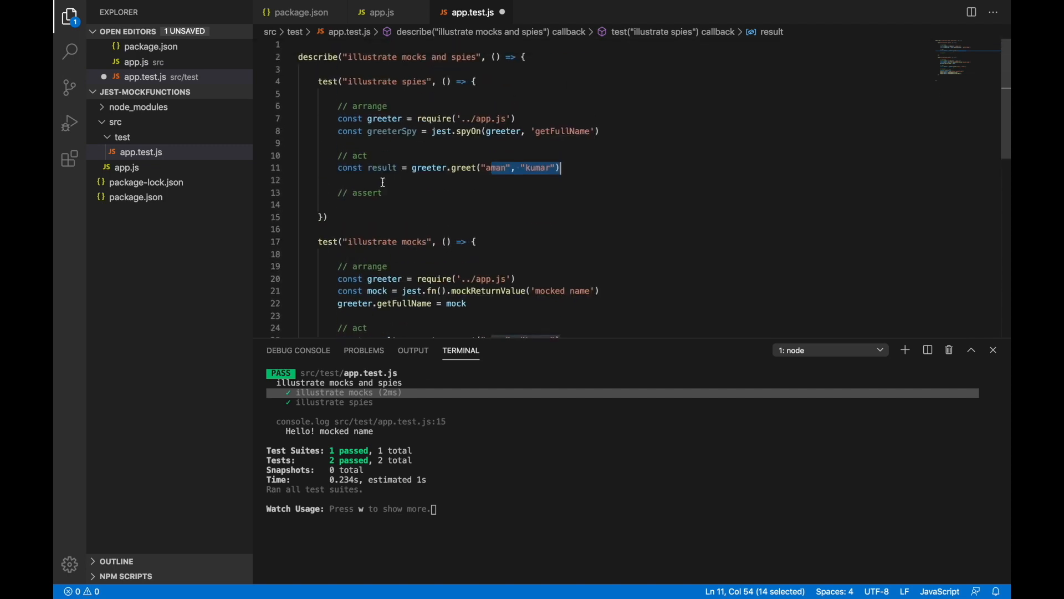
# - Assert expect(greeterSpy).toHaveBeenCalled()
pyautogui.write('ed')
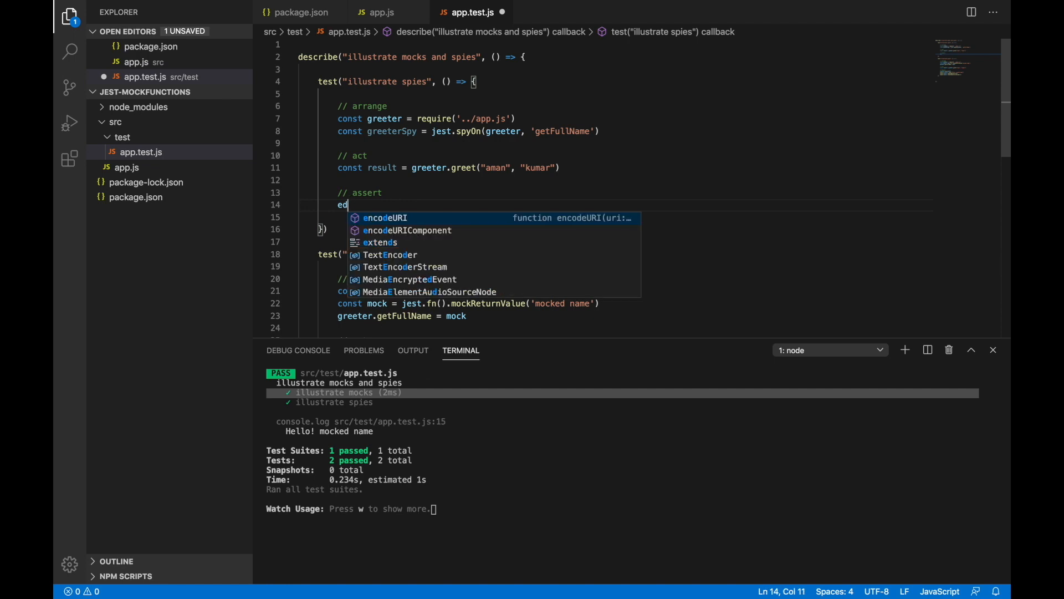
pyautogui.write('xpec')
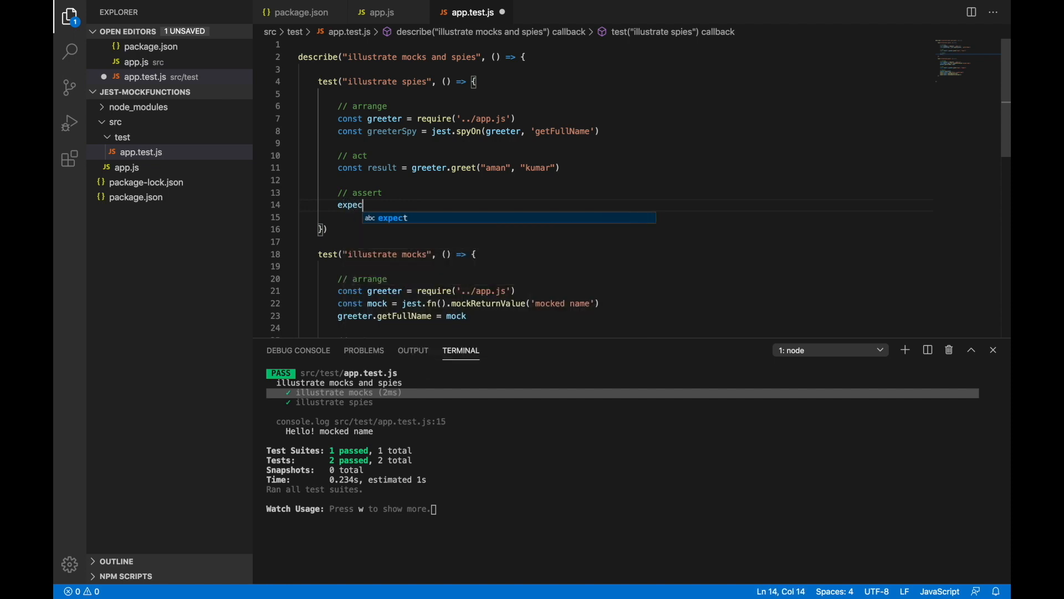
pyautogui.write('(greeterSpy')
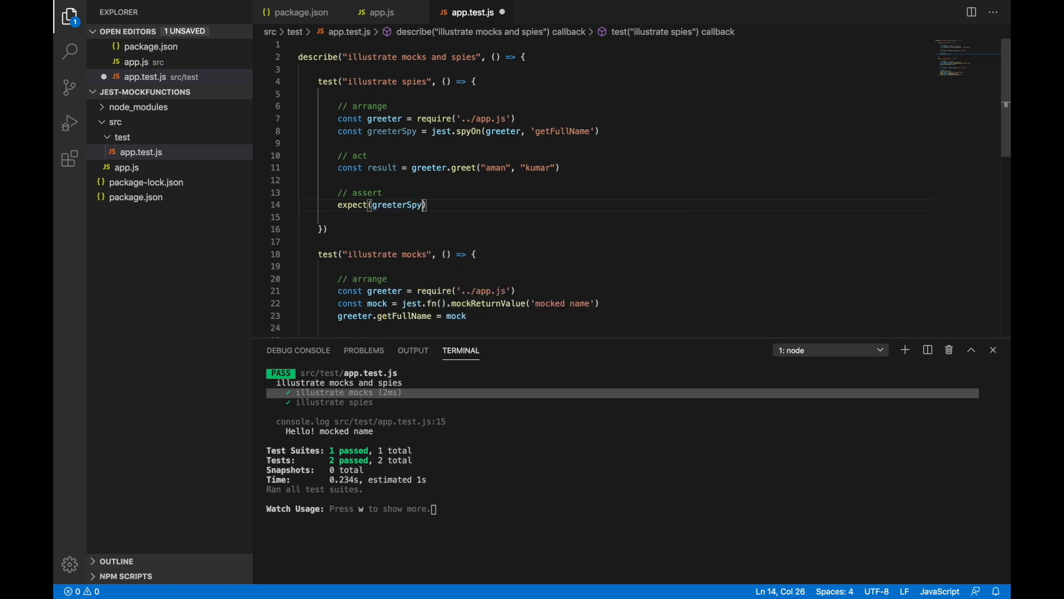
pyautogui.write('.')
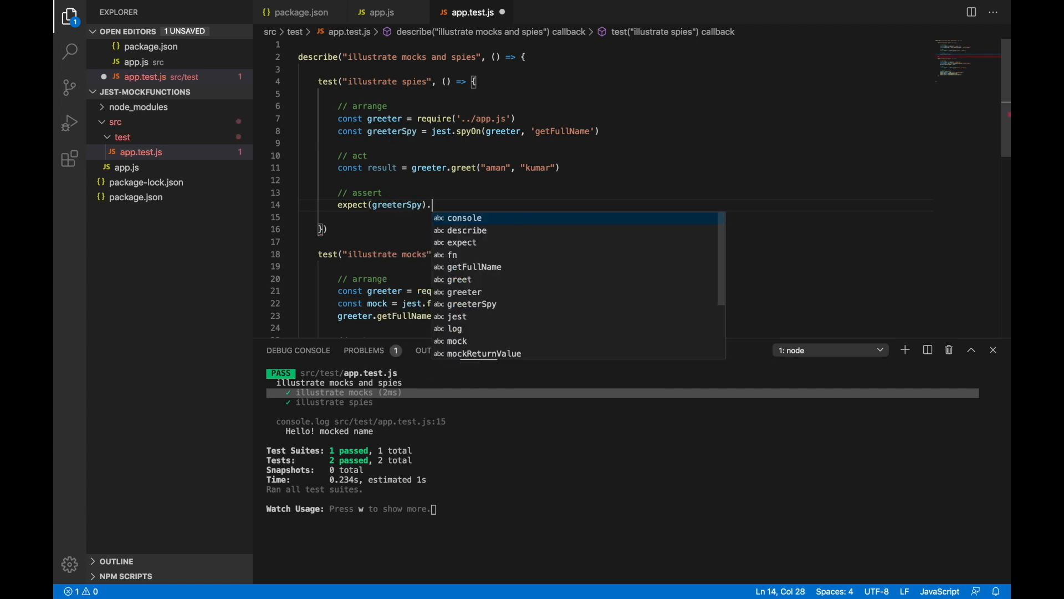
pyautogui.write('toHaveBeenCalled(')
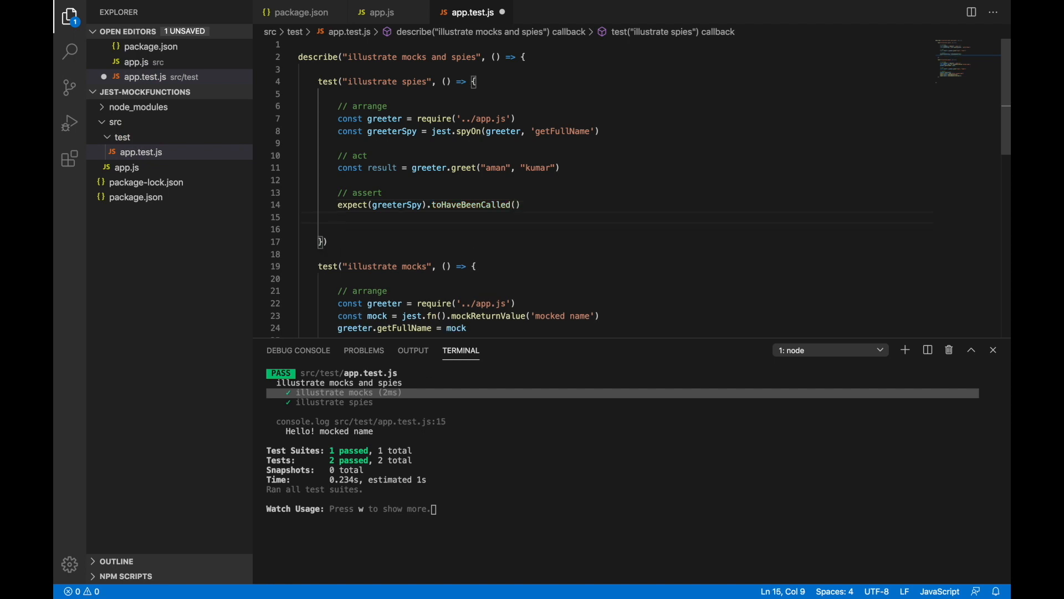
# - Add console.log(result) and begin expect(greeterSpy).toHaveBeenCalledWith()
pyautogui.write('cpn')
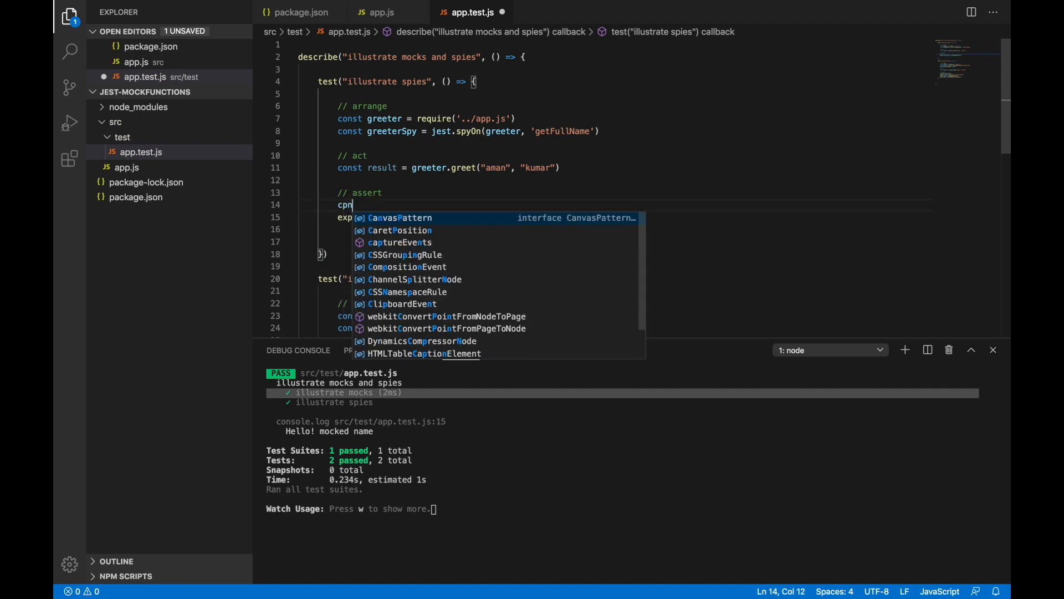
pyautogui.write('console')
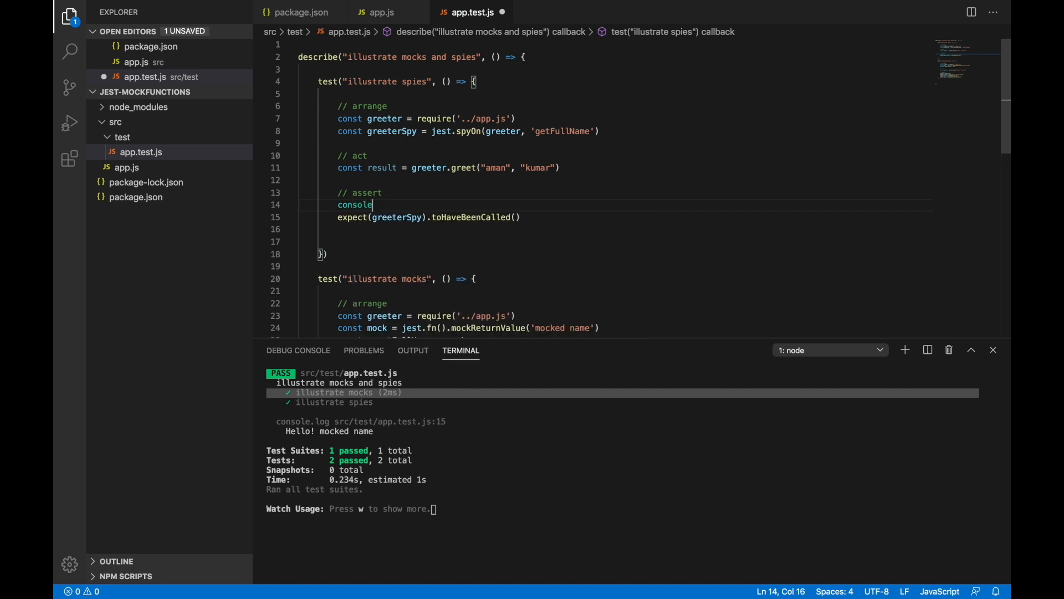
pyautogui.write('.log(result')
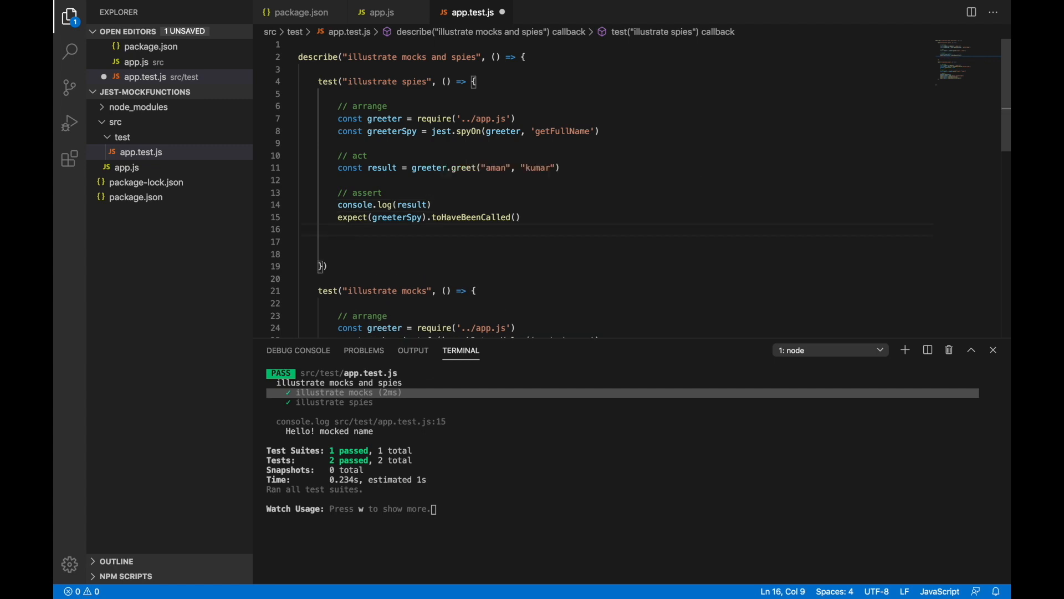
pyautogui.write('expo')
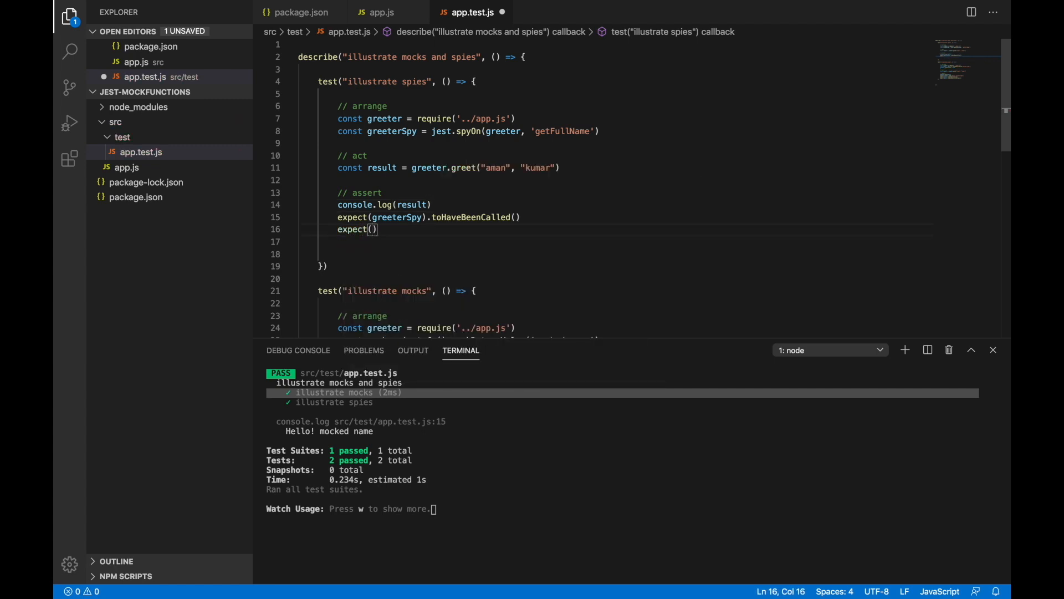
pyautogui.write('greeterSpy).')
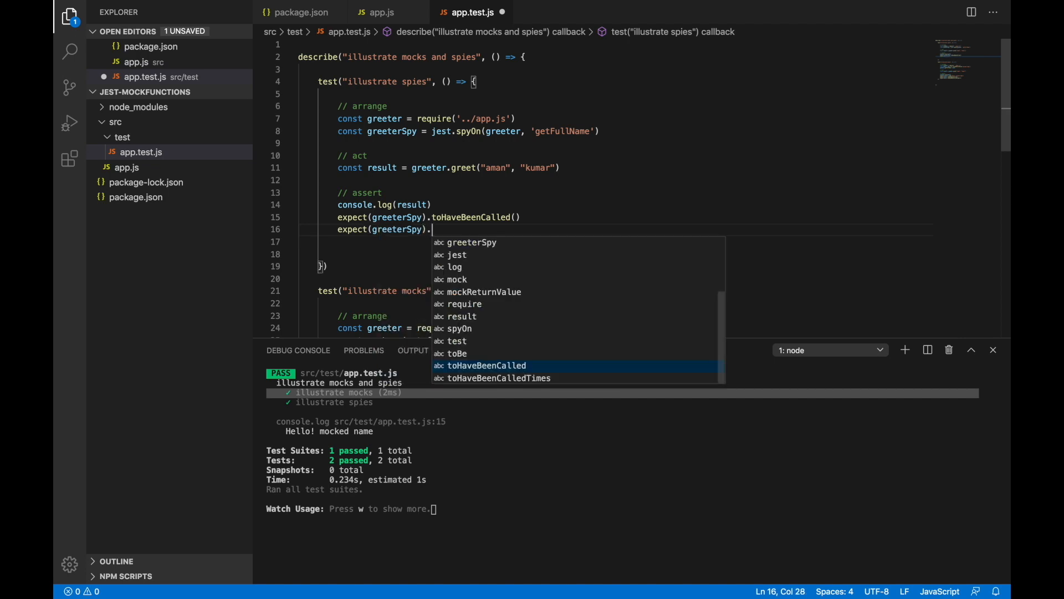
pyautogui.write('toHaveBeenCalledWith(')
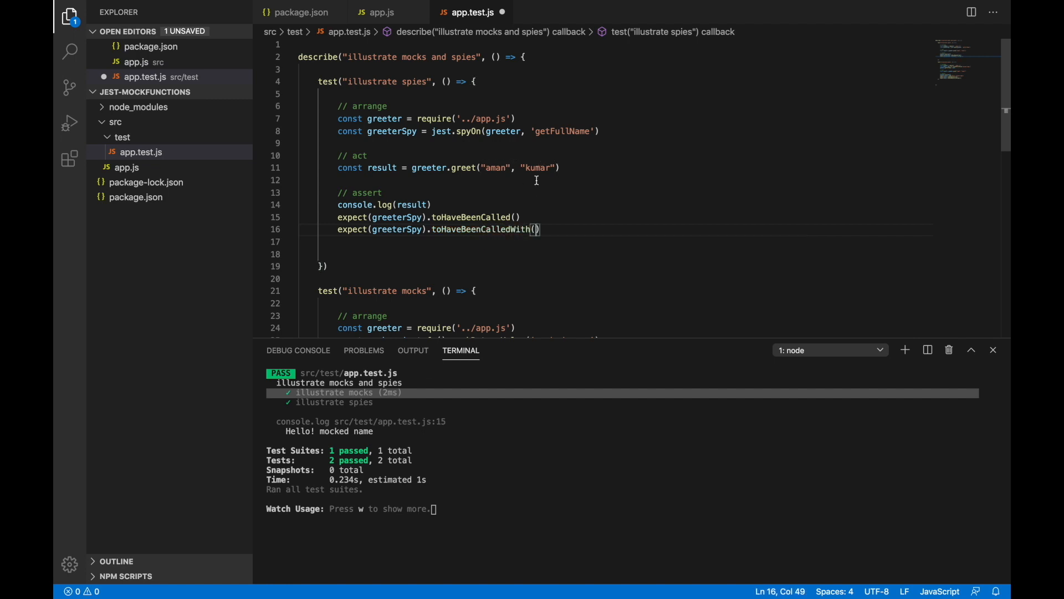
pyautogui.moveTo(397, 148)
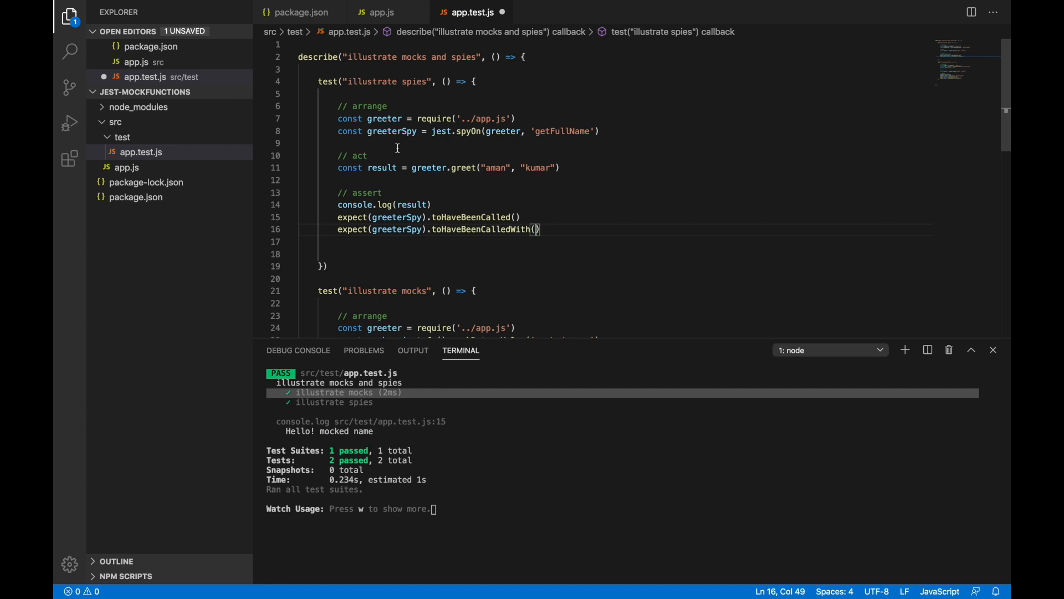
# - Check in app.js that greet passes firstname and lastname to getFullName
pyautogui.click(378, 12)
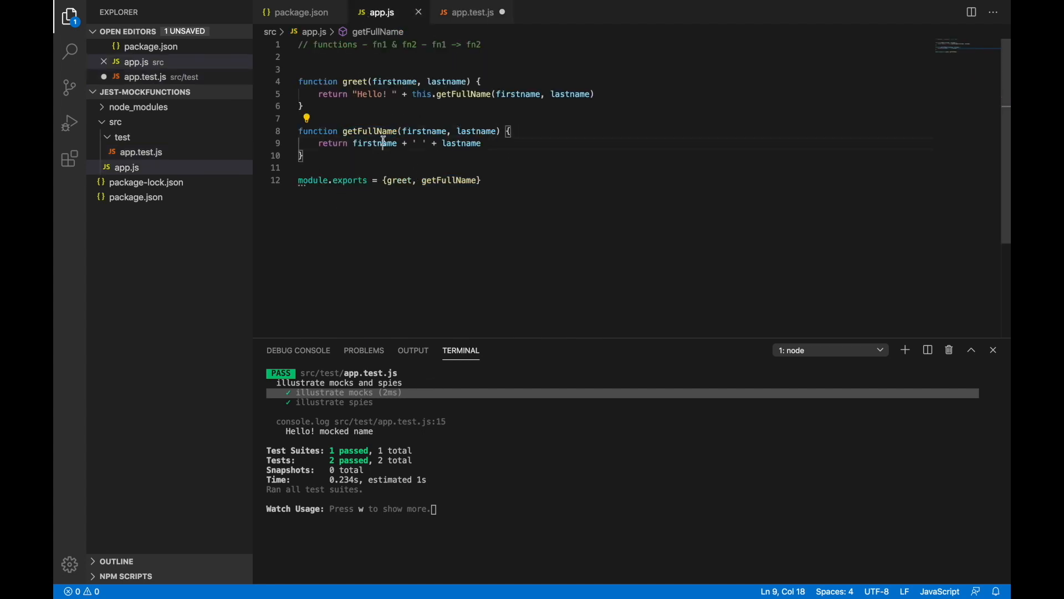
pyautogui.click(457, 93)
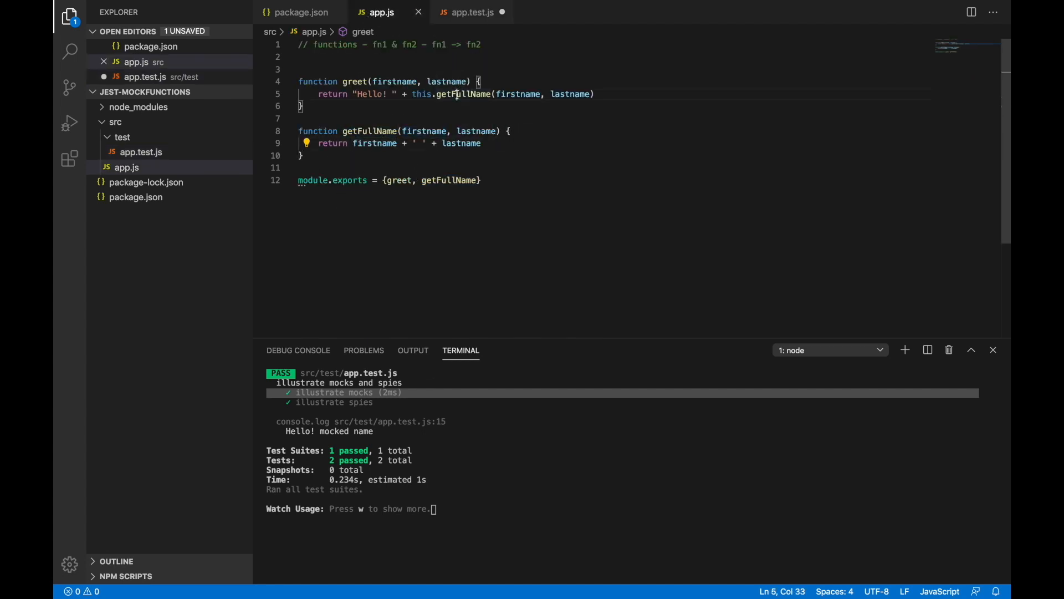
pyautogui.doubleClick(571, 94)
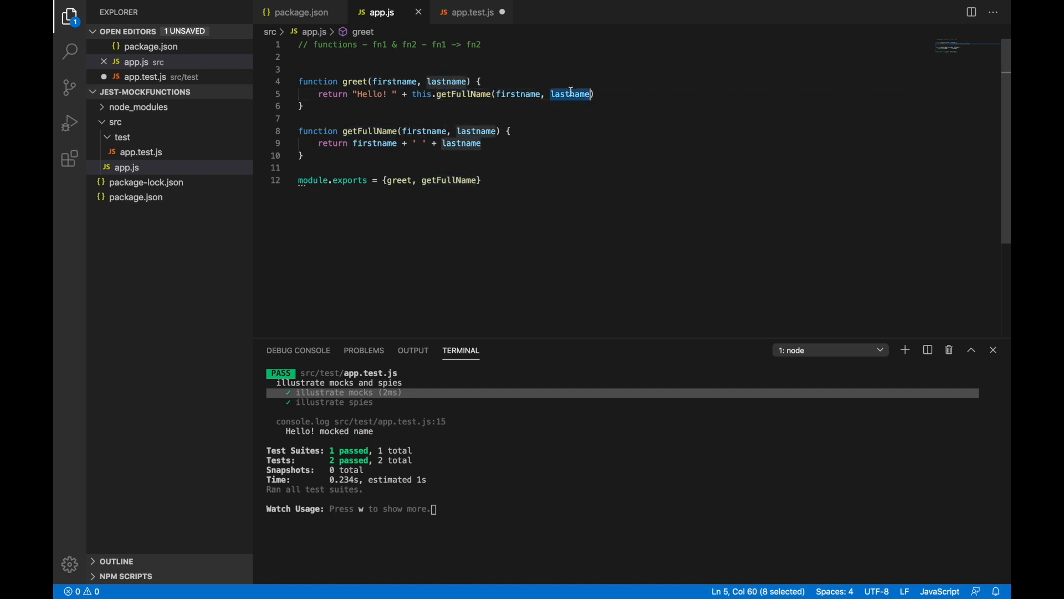
pyautogui.click(468, 12)
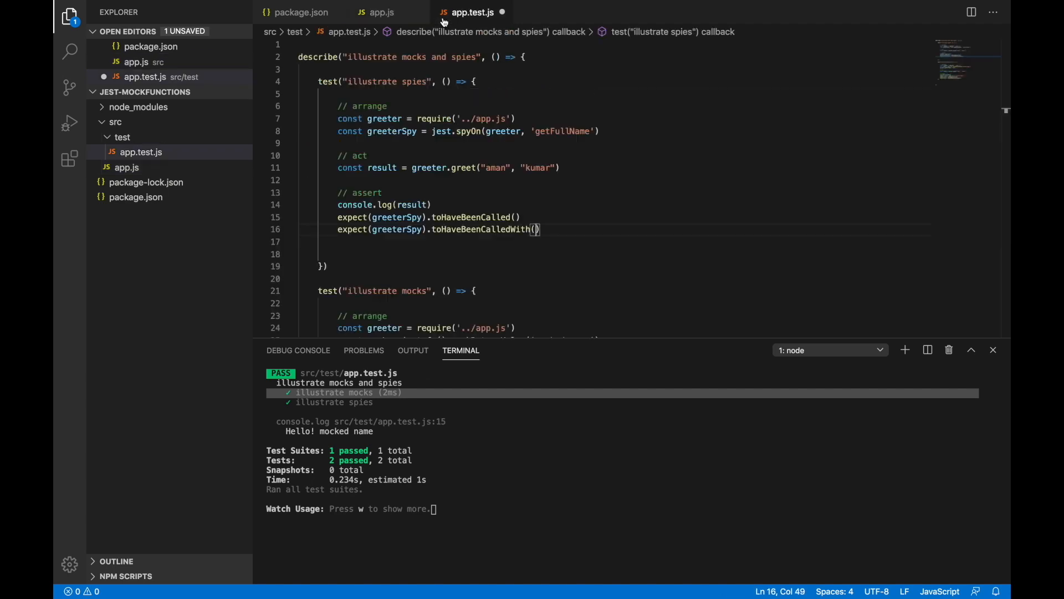
# - Fill the assertion as toHaveBeenCalledWith("aman", "kumar")
pyautogui.scroll(3)
pyautogui.write('"aman')
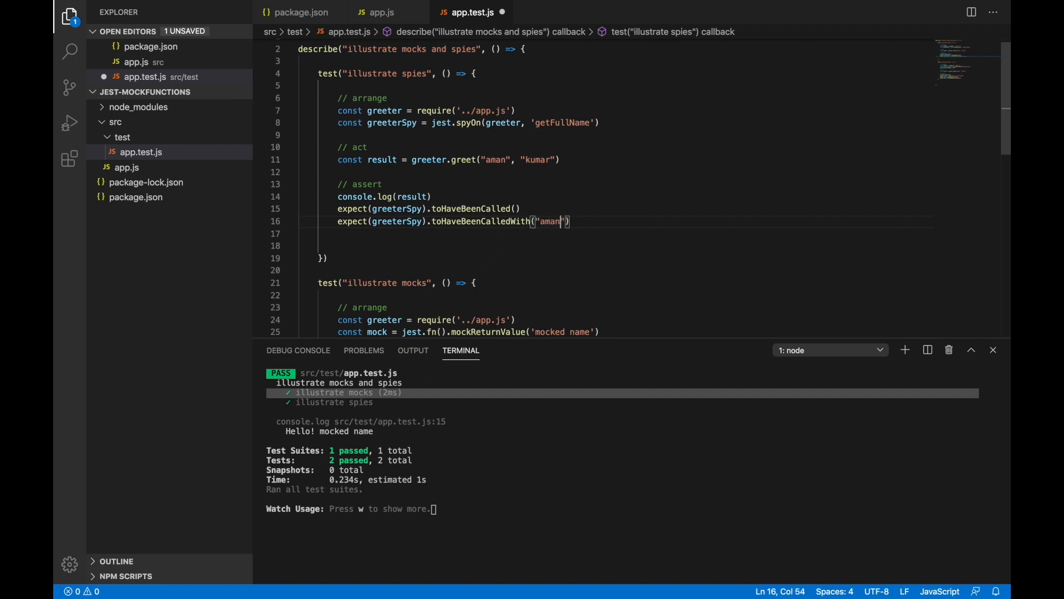
pyautogui.write(', "ku')
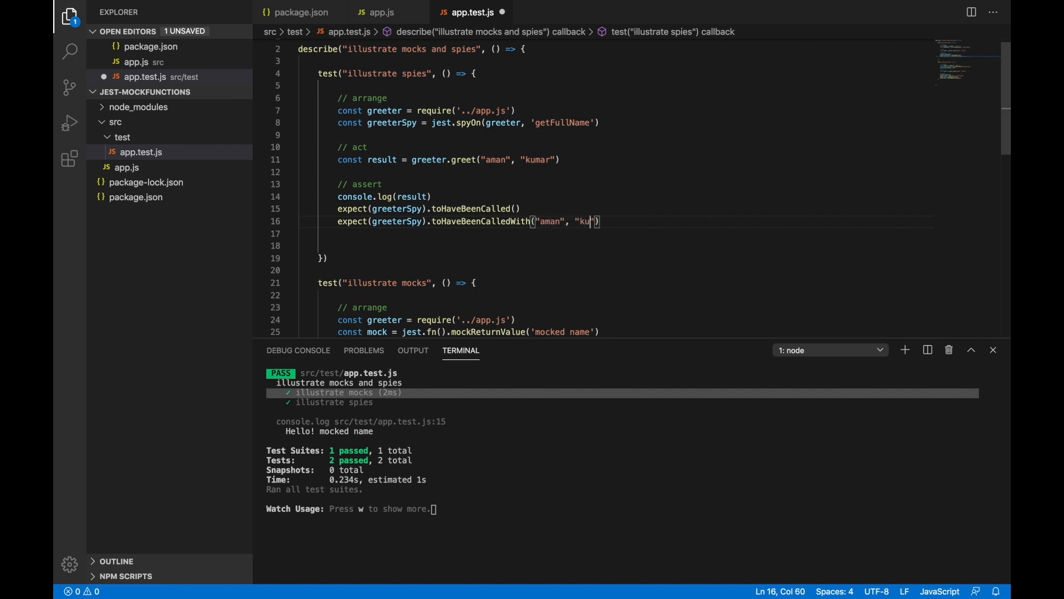
pyautogui.write('mar')
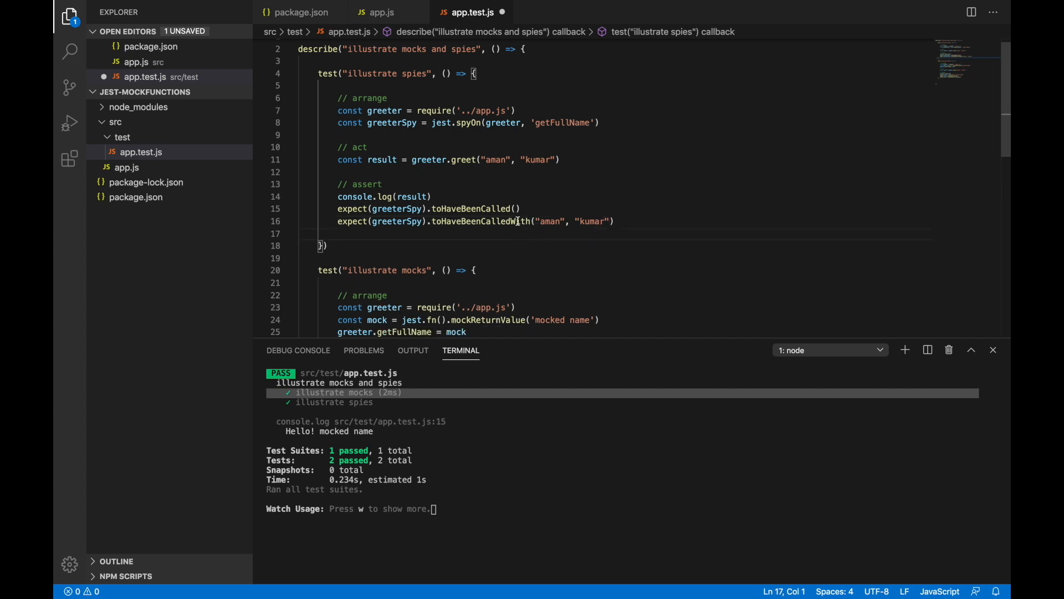
# - Save app.test.js and highlight the logged "Hello! aman kumar" in the passing output
pyautogui.press('ctrl+s')
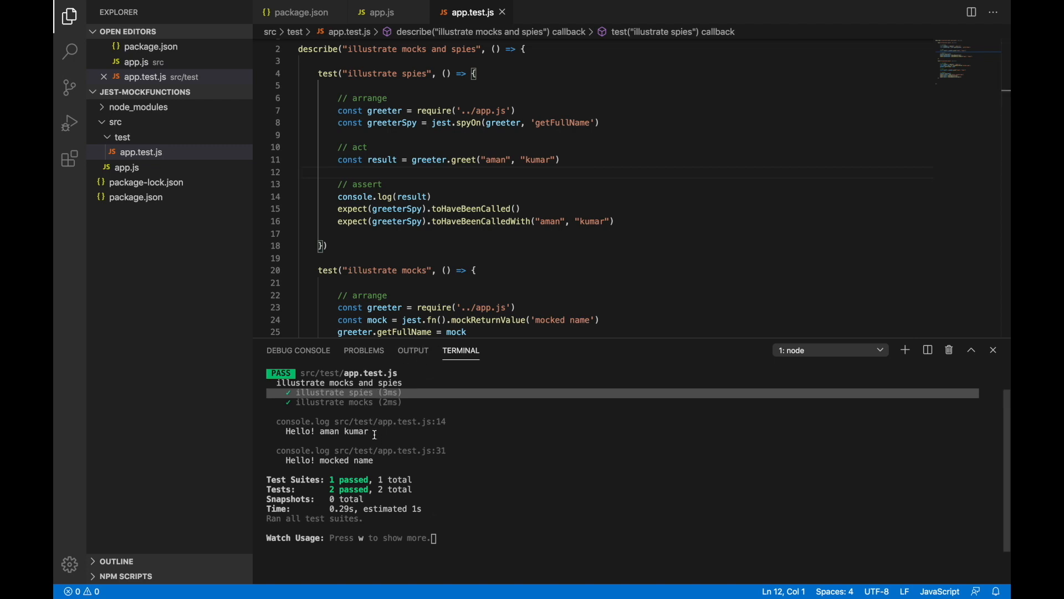
pyautogui.doubleClick(327, 431)
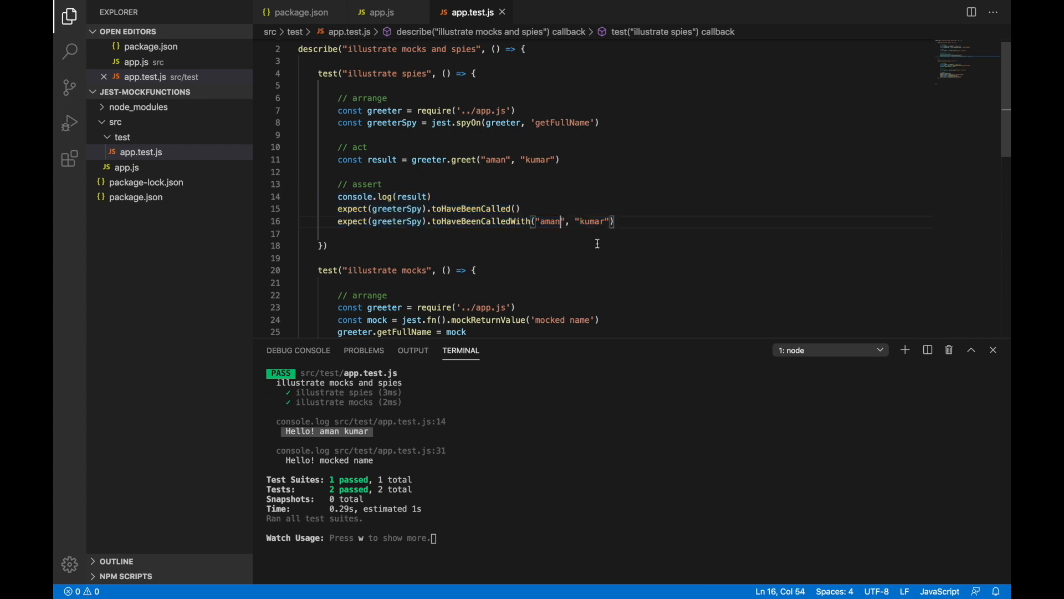
# - Change the expected first name to "amar", save, and review the failing Jest output
pyautogui.press('Backspace')
pyautogui.write('r')
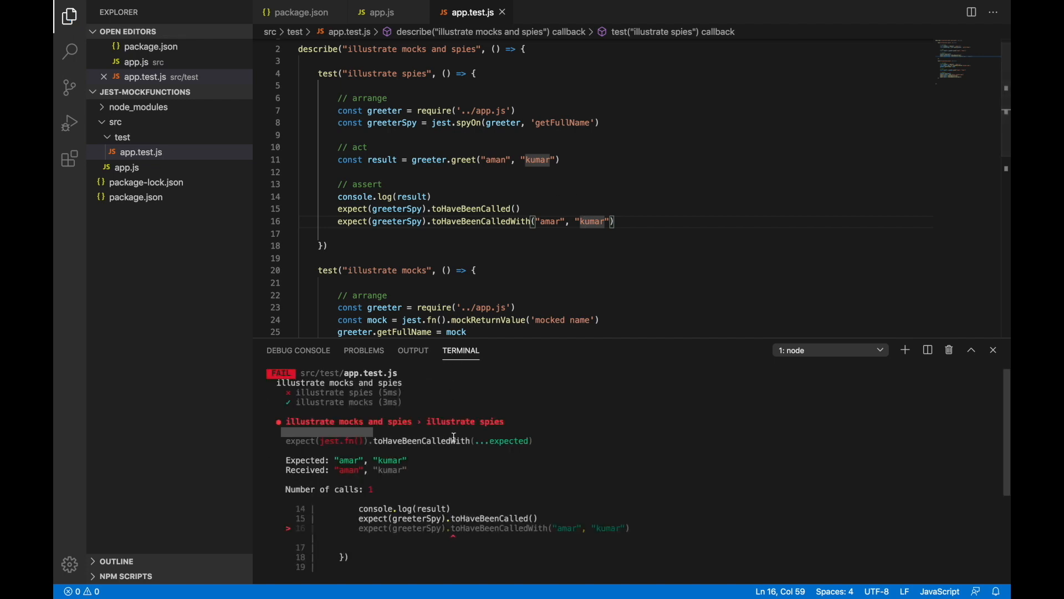
pyautogui.scroll(-3)
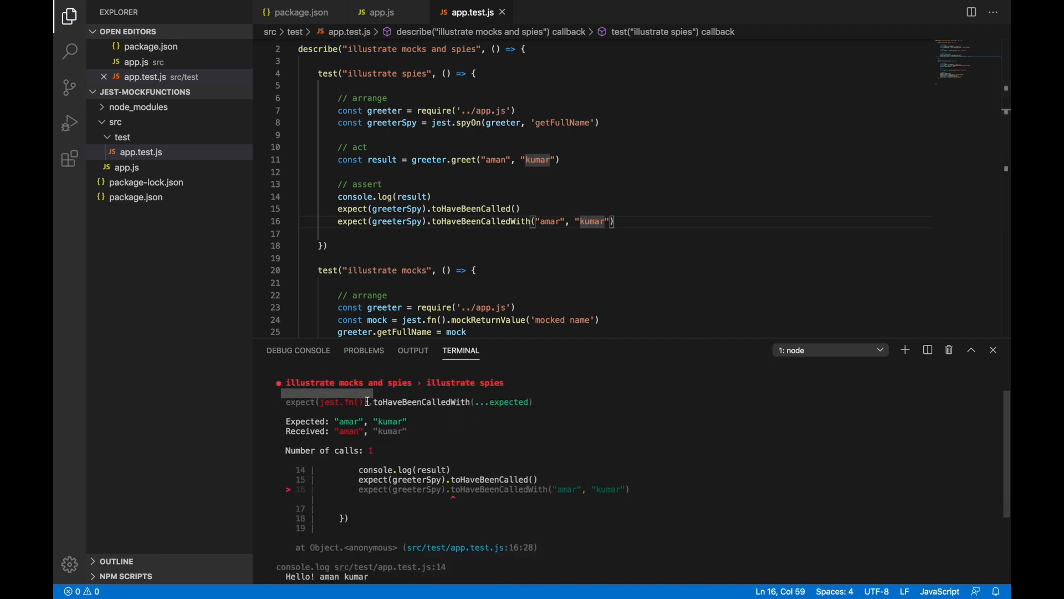
pyautogui.moveTo(427, 401)
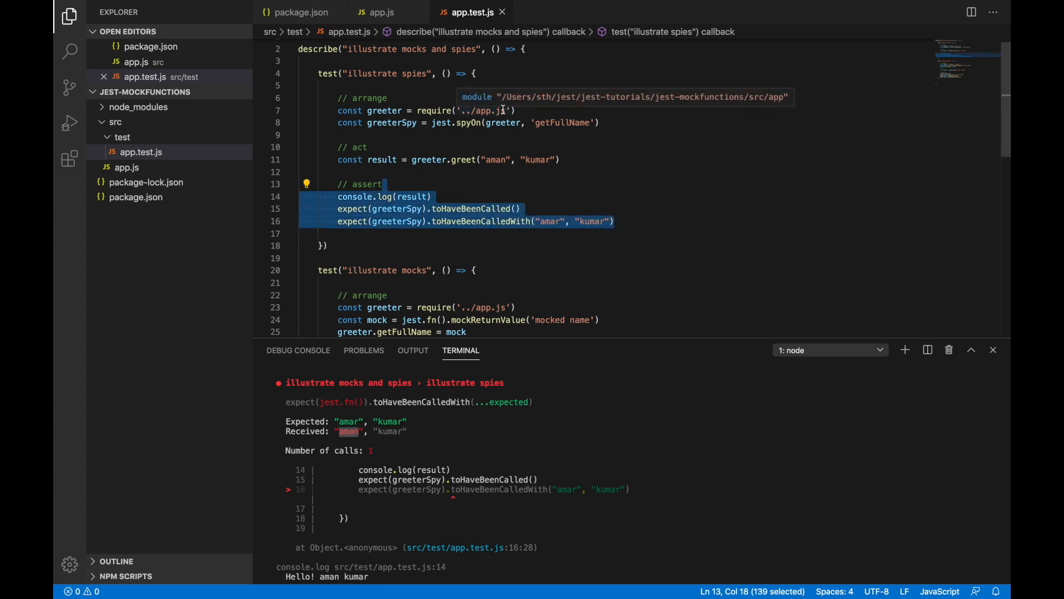
pyautogui.moveTo(471, 201)
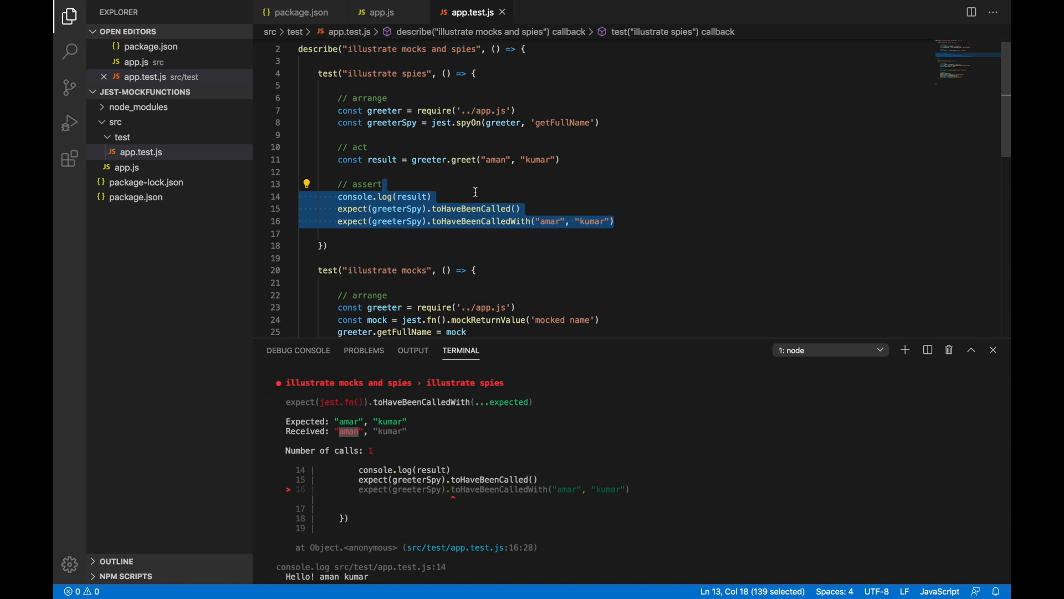
pyautogui.moveTo(475, 199)
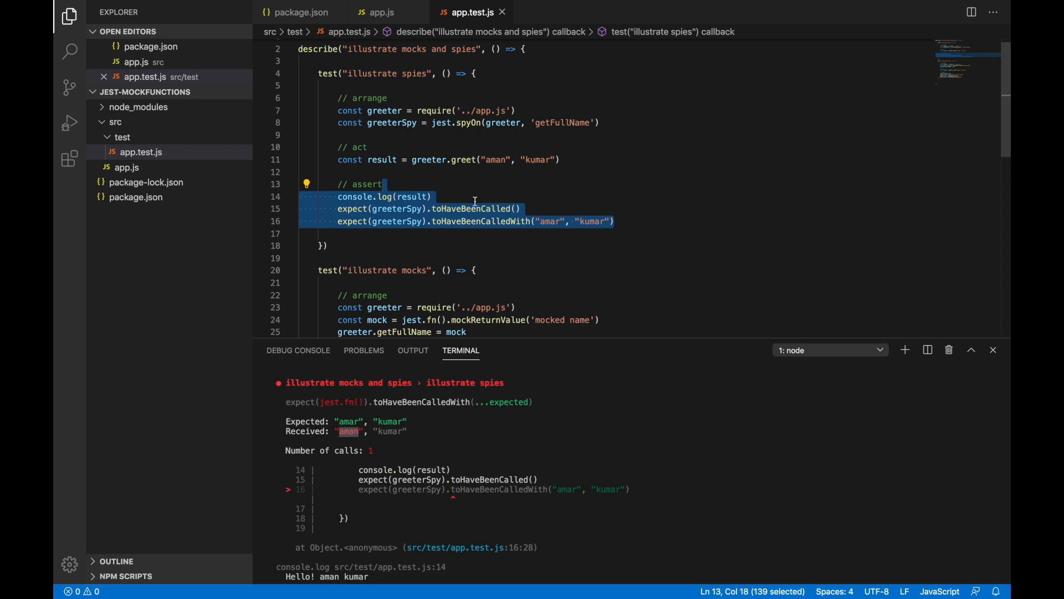
# - Delete the empty line 21 before the arrange comment in the illustrate mocks test
pyautogui.scroll(3)
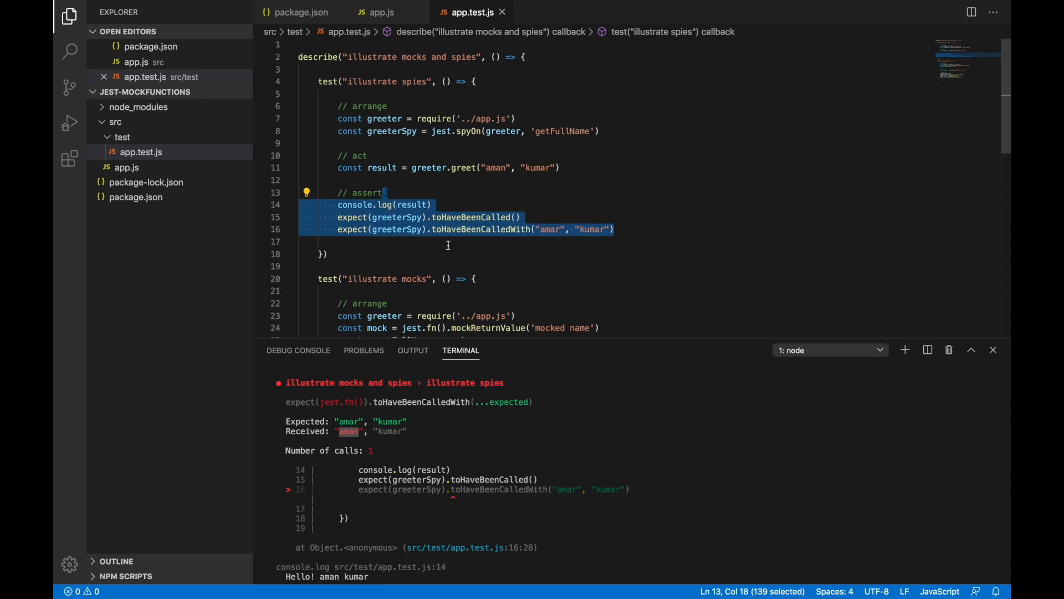
pyautogui.scroll(-3)
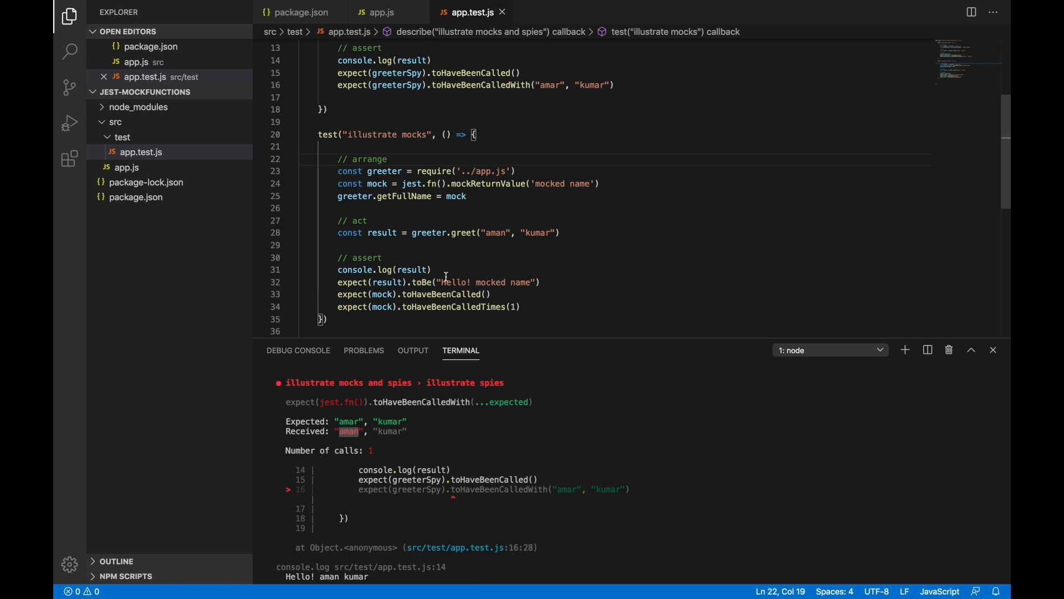
pyautogui.click(388, 159)
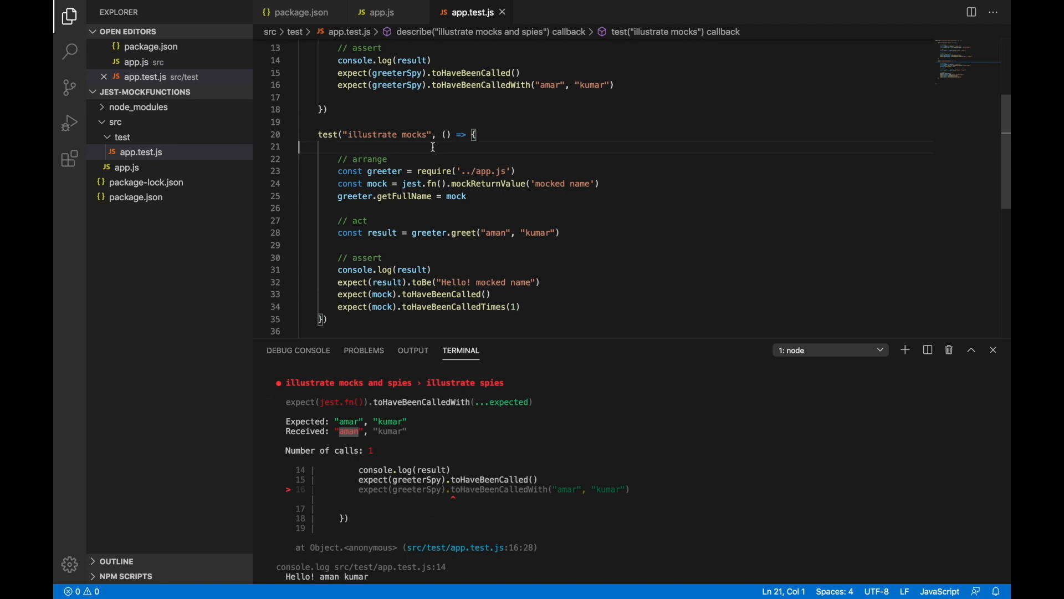
pyautogui.press('Backspace')
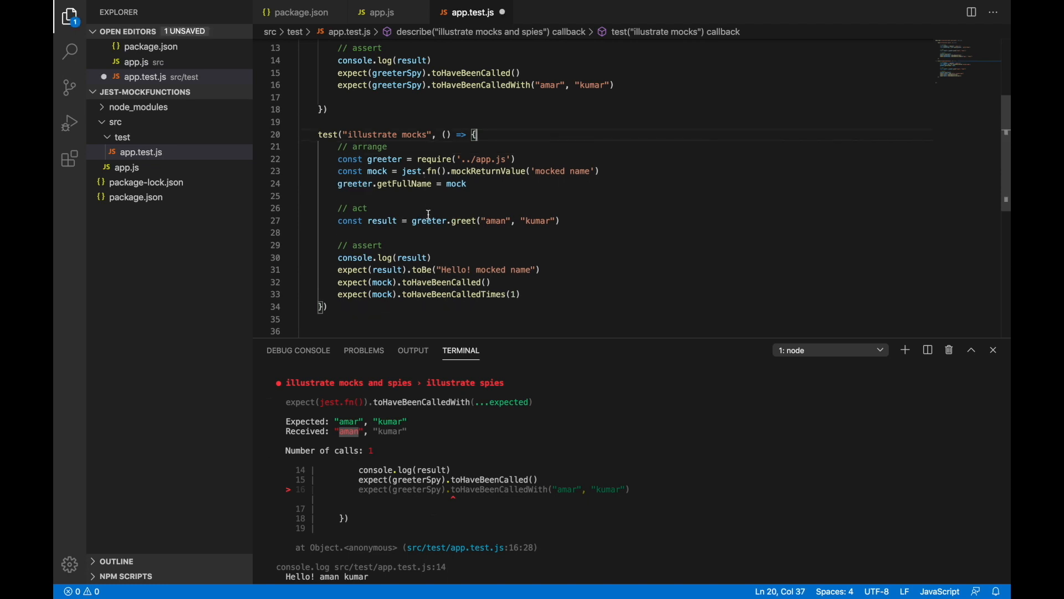
pyautogui.moveTo(428, 221)
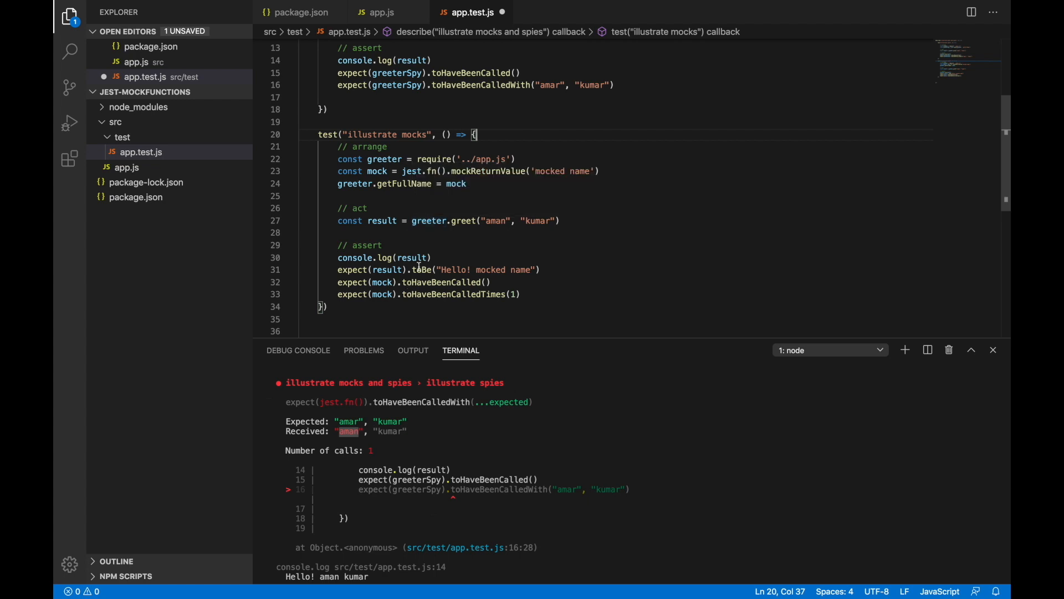
pyautogui.moveTo(412, 257)
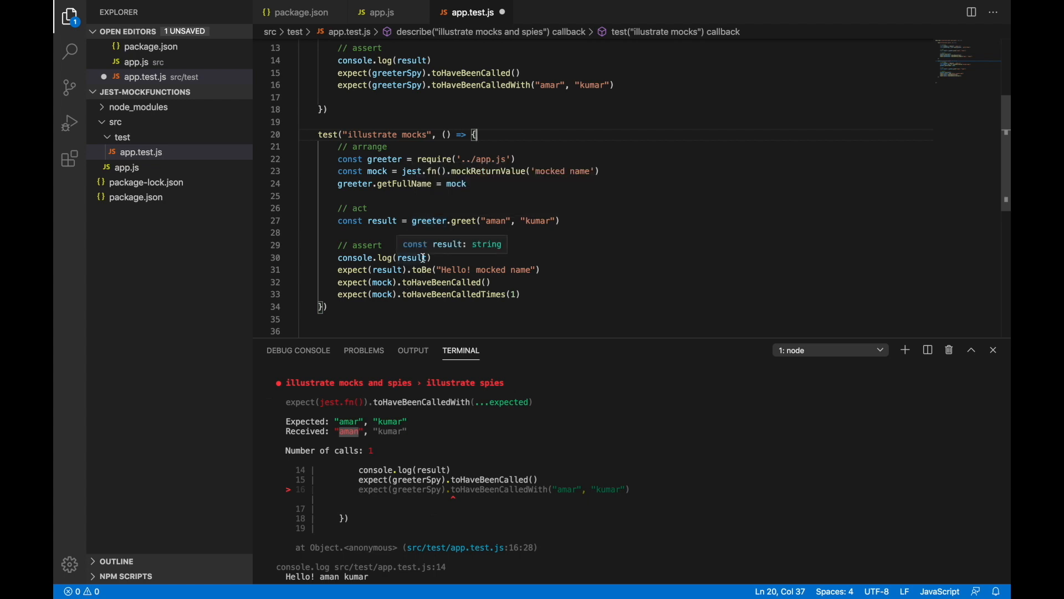